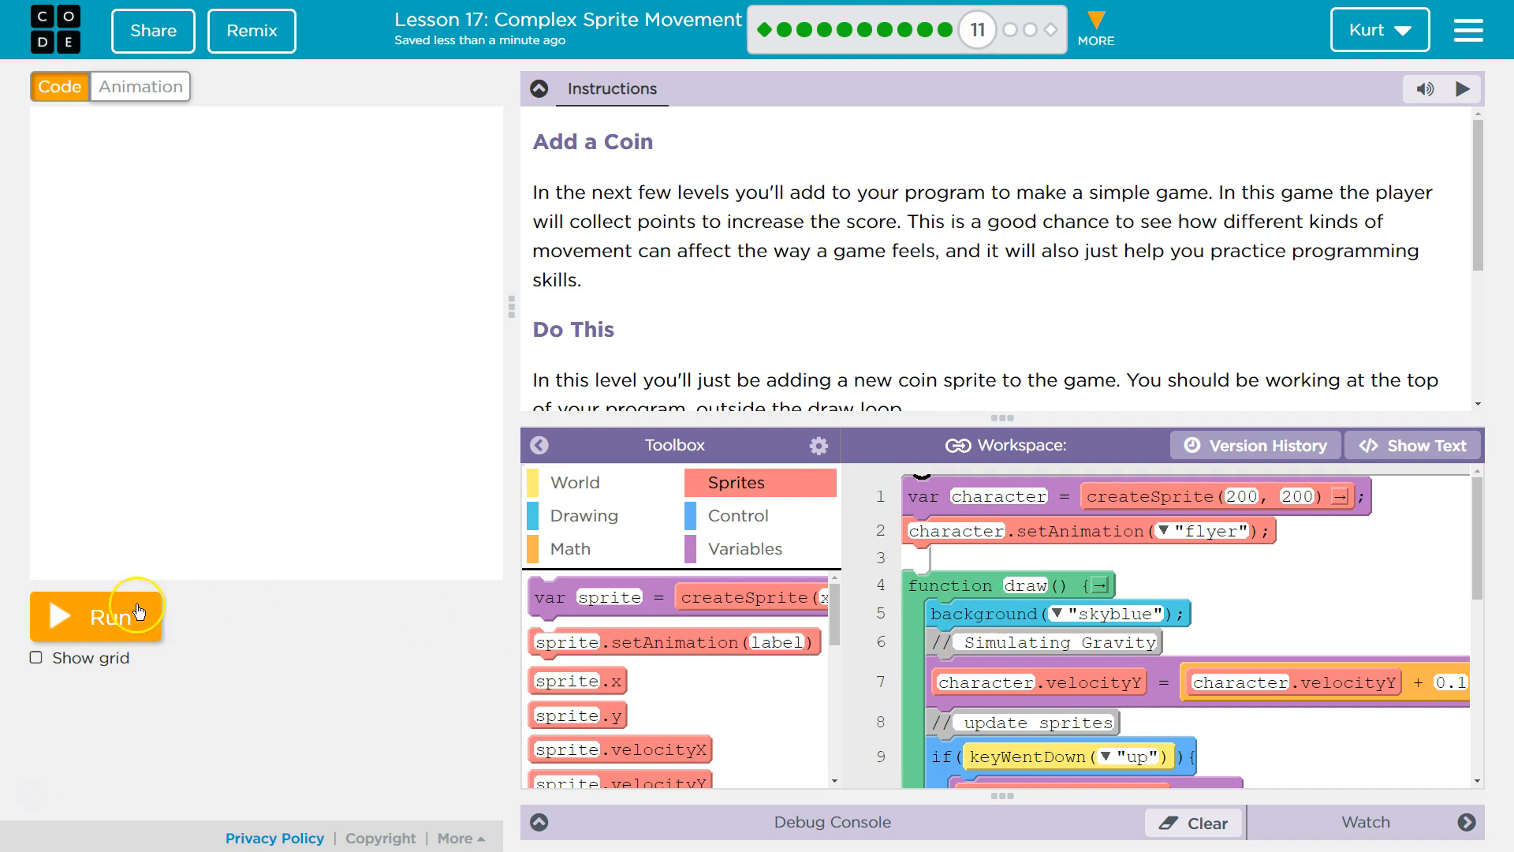
- Run the game twice and check the project's animations, including the coin, before editing
{"action": "left_click", "coordinate": [93, 617]}
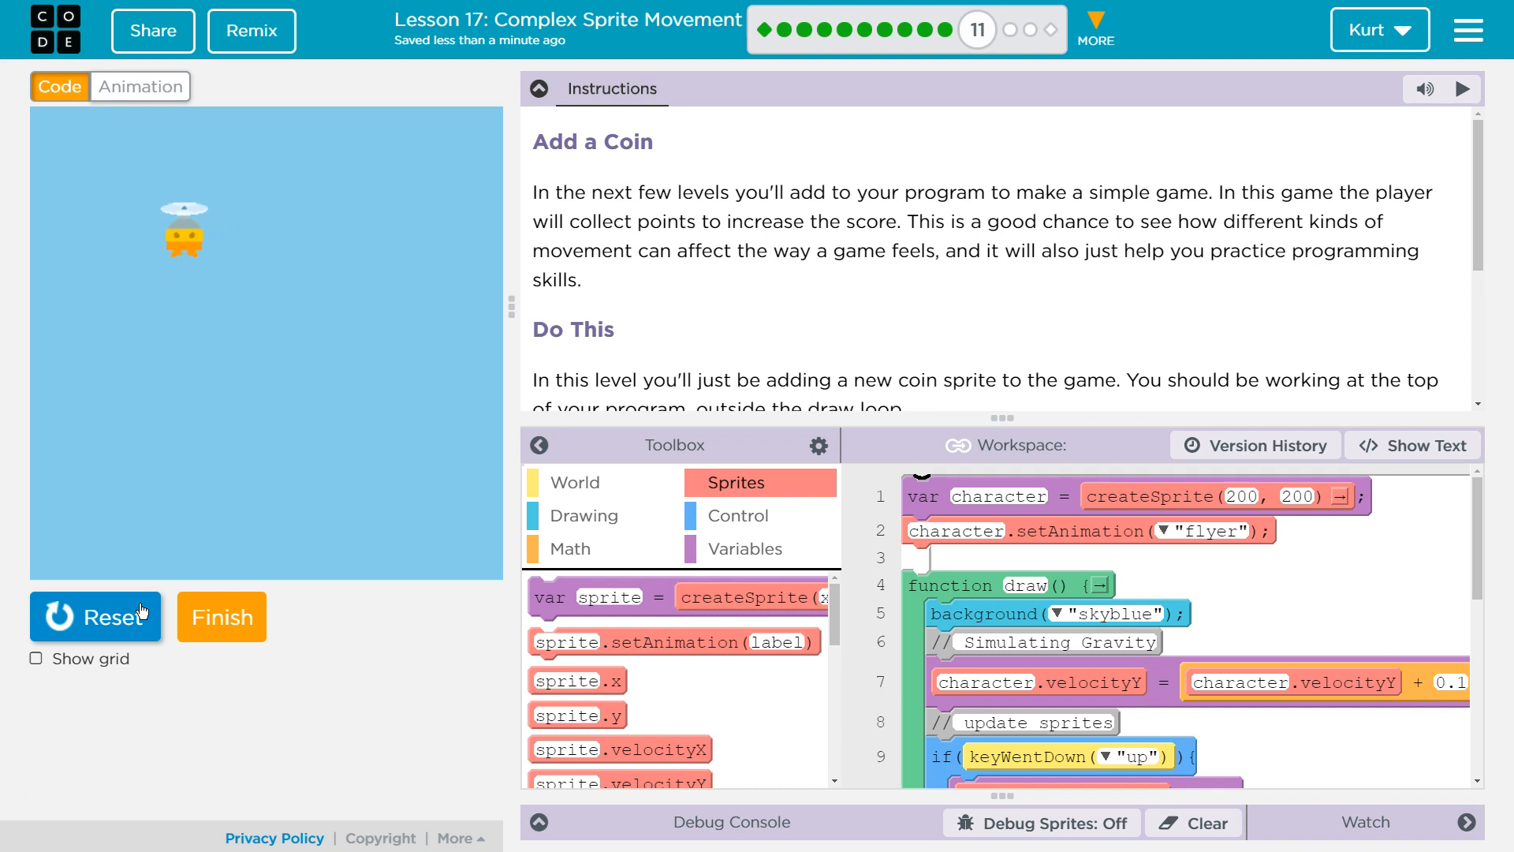
{"action": "left_click", "coordinate": [95, 616]}
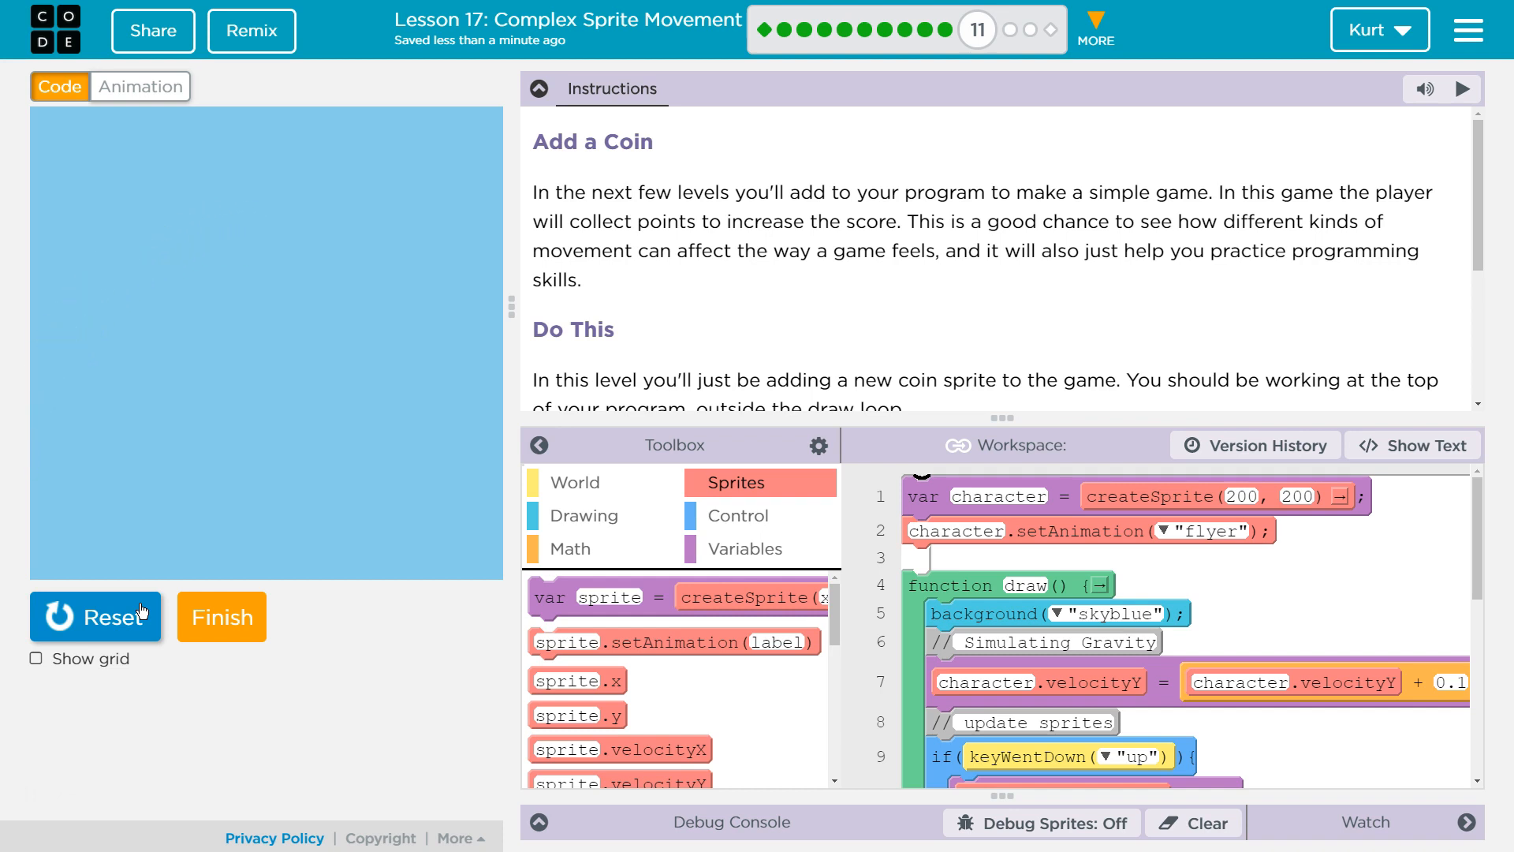
{"action": "mouse_move", "coordinate": [61, 544]}
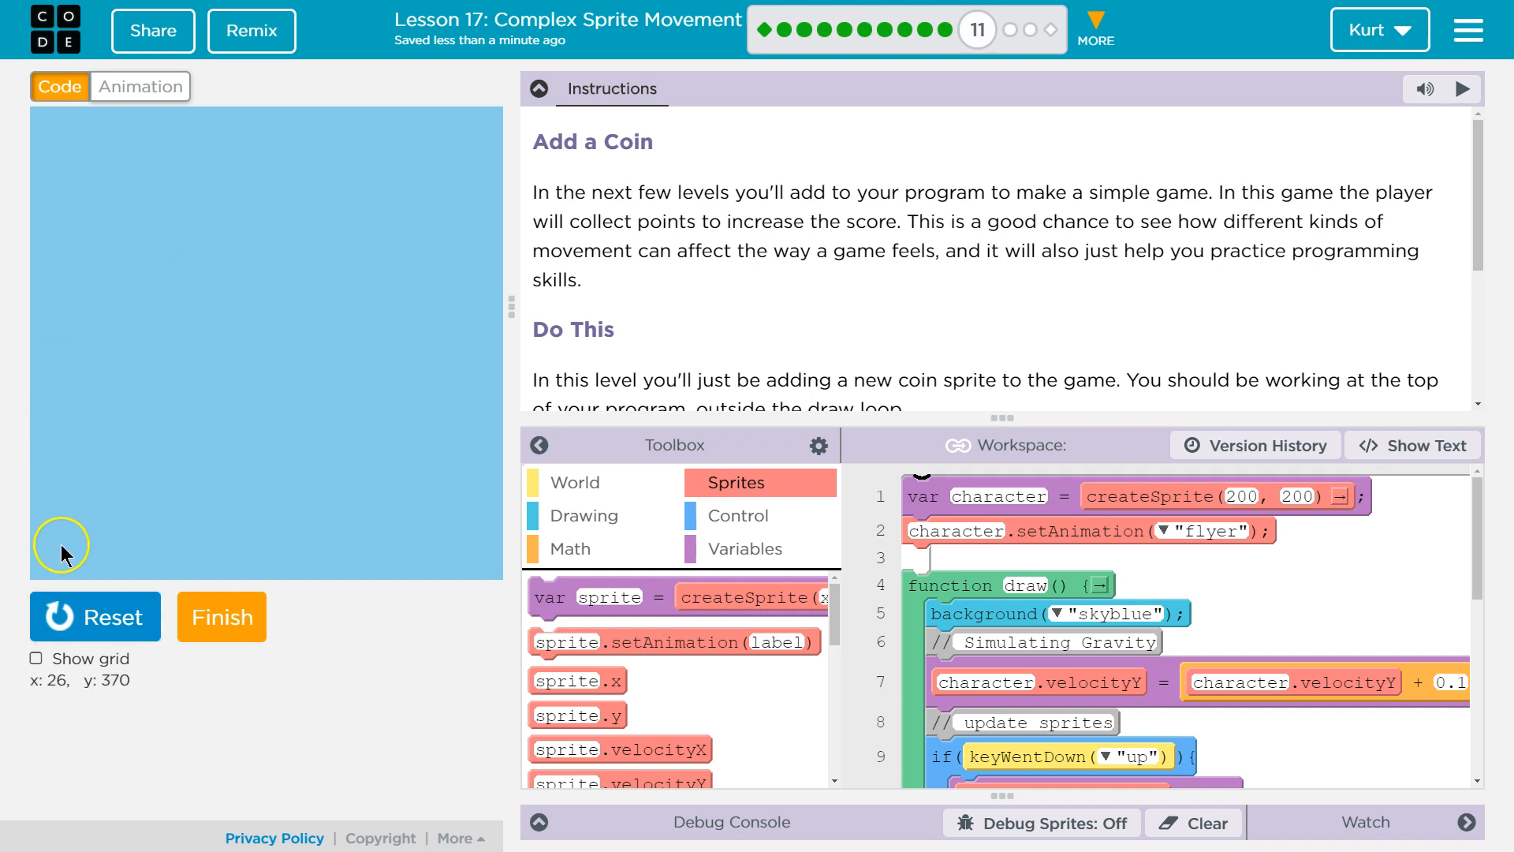
{"action": "left_click", "coordinate": [139, 87]}
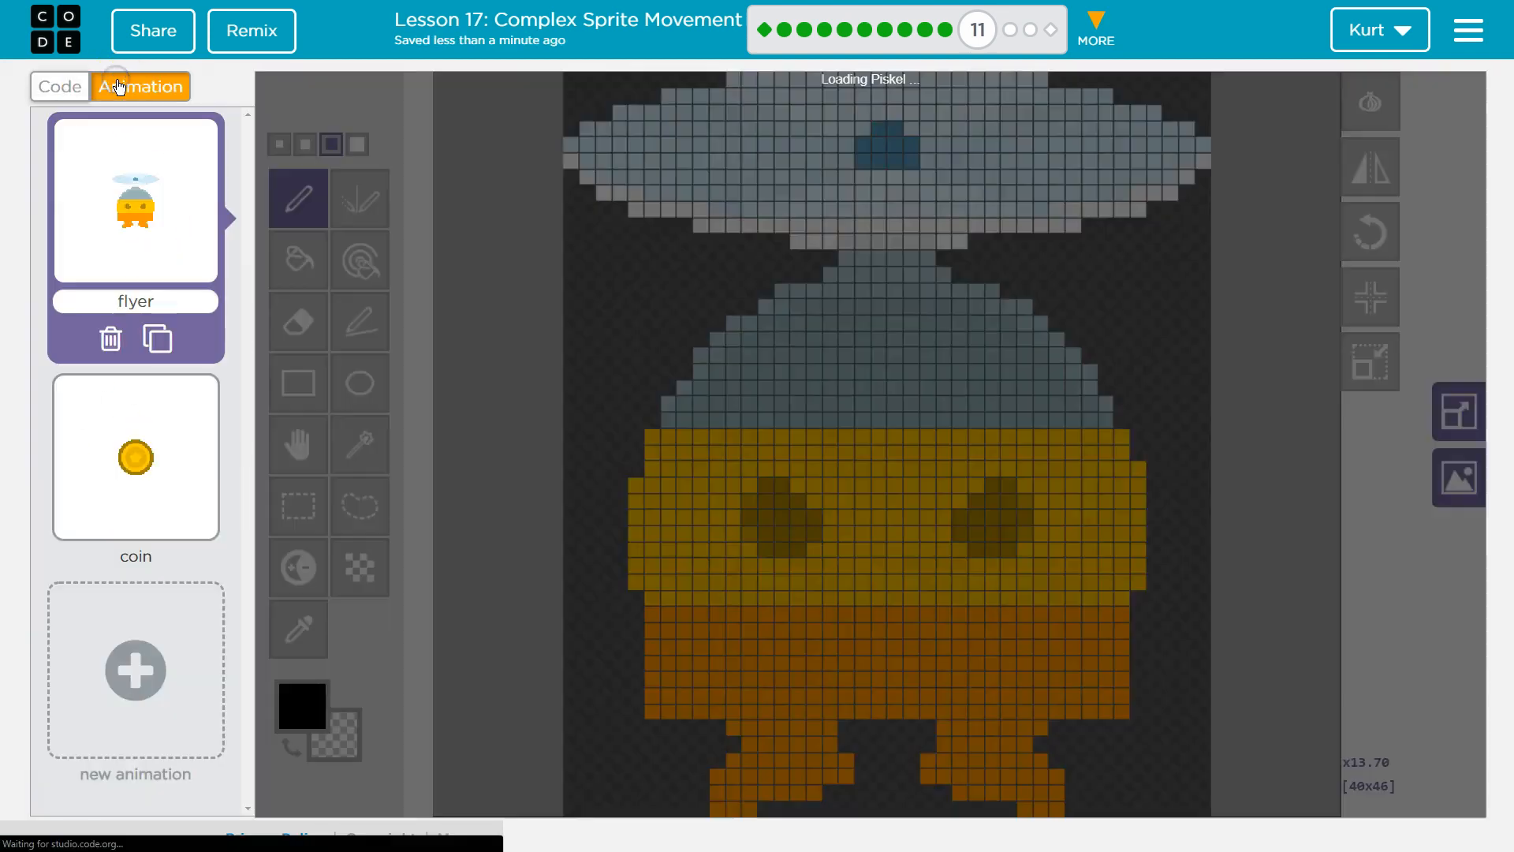
{"action": "left_click", "coordinate": [58, 85]}
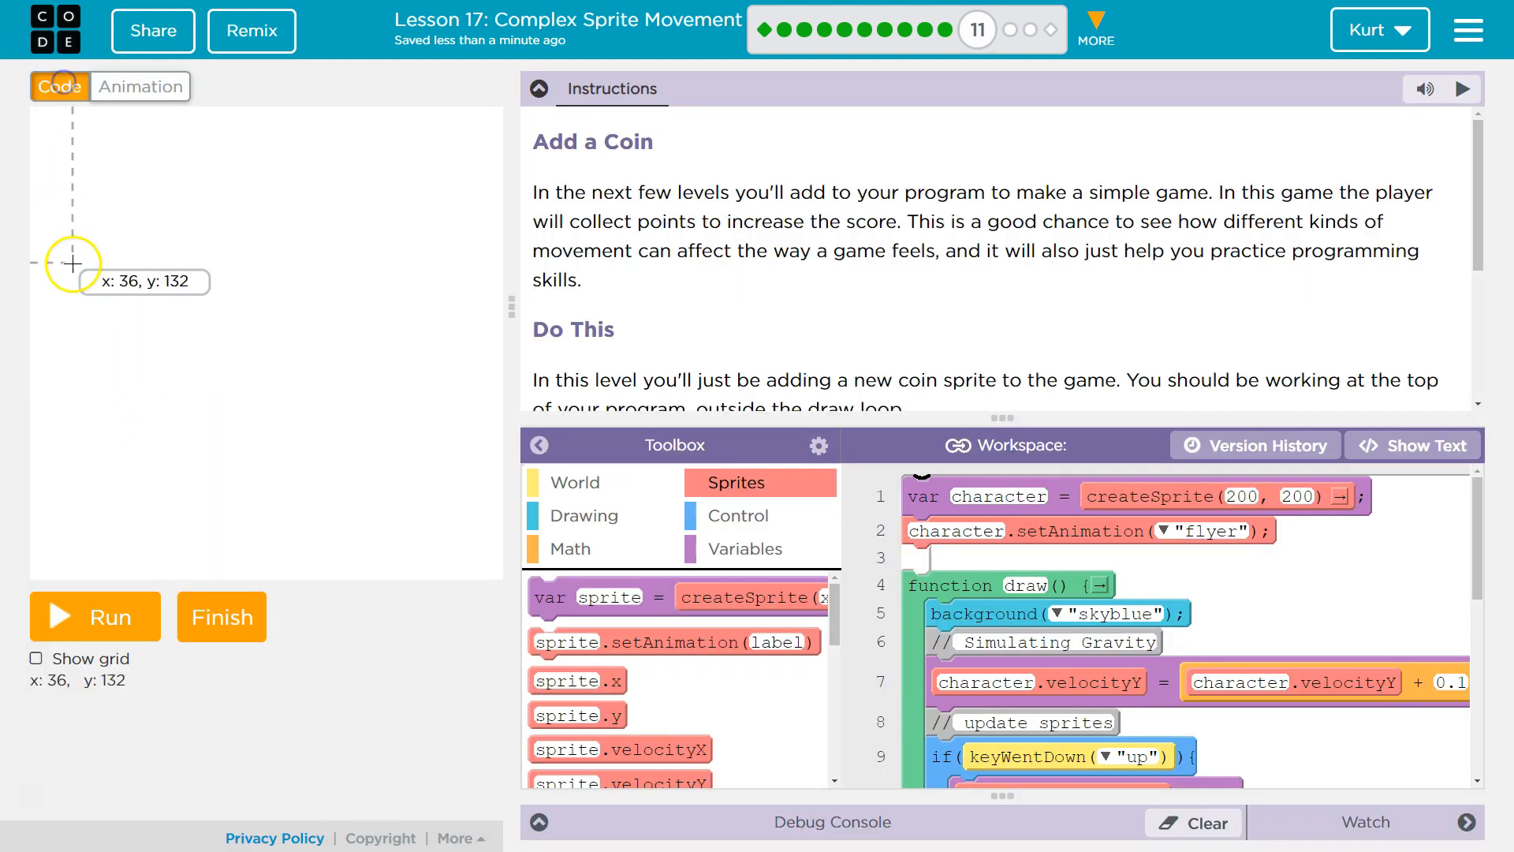
{"action": "left_click", "coordinate": [93, 617]}
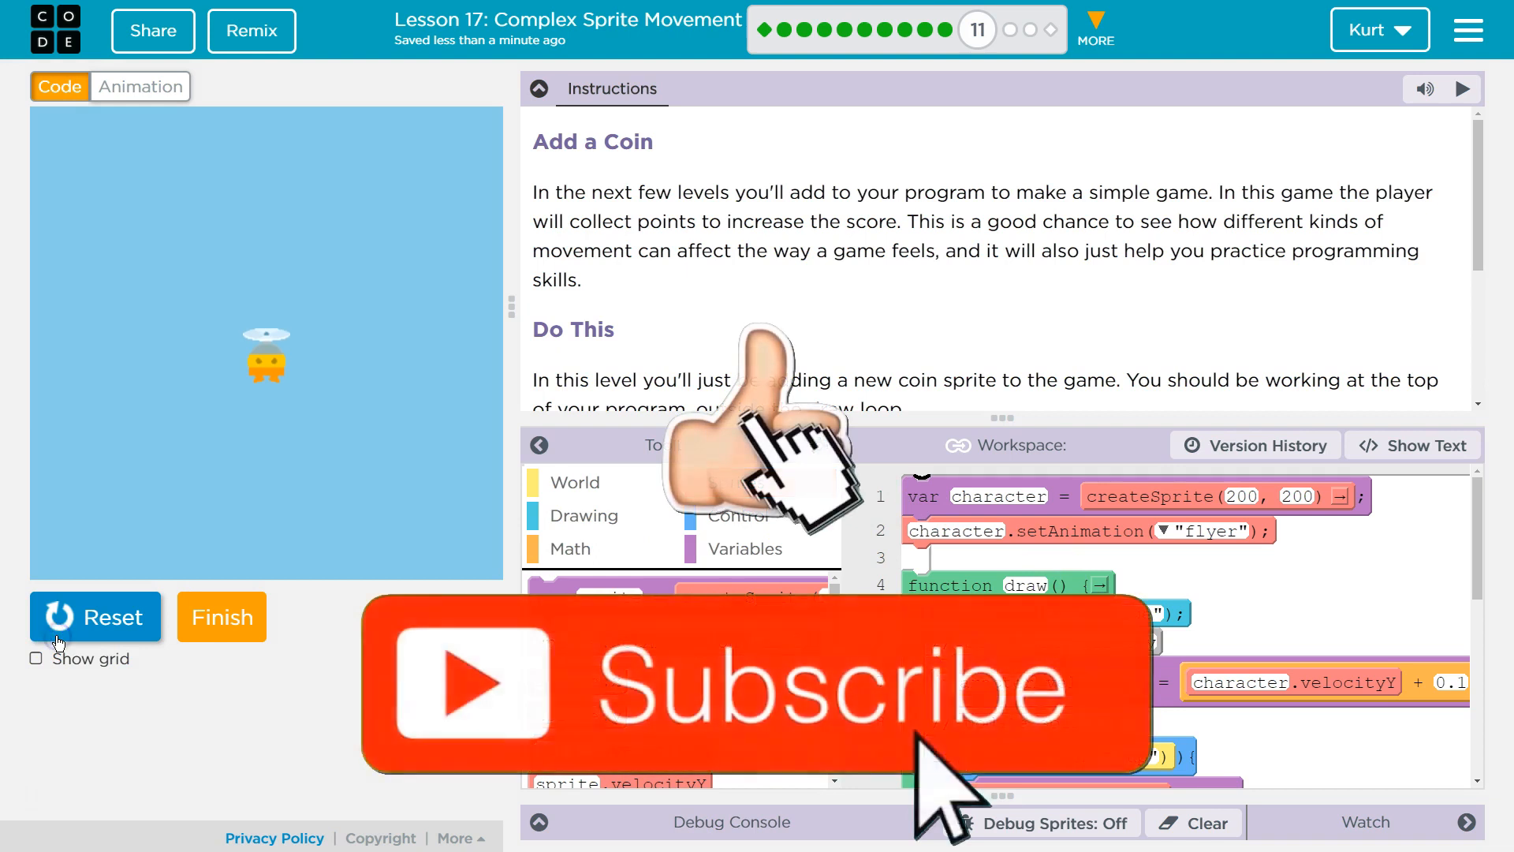
{"action": "left_click", "coordinate": [93, 616]}
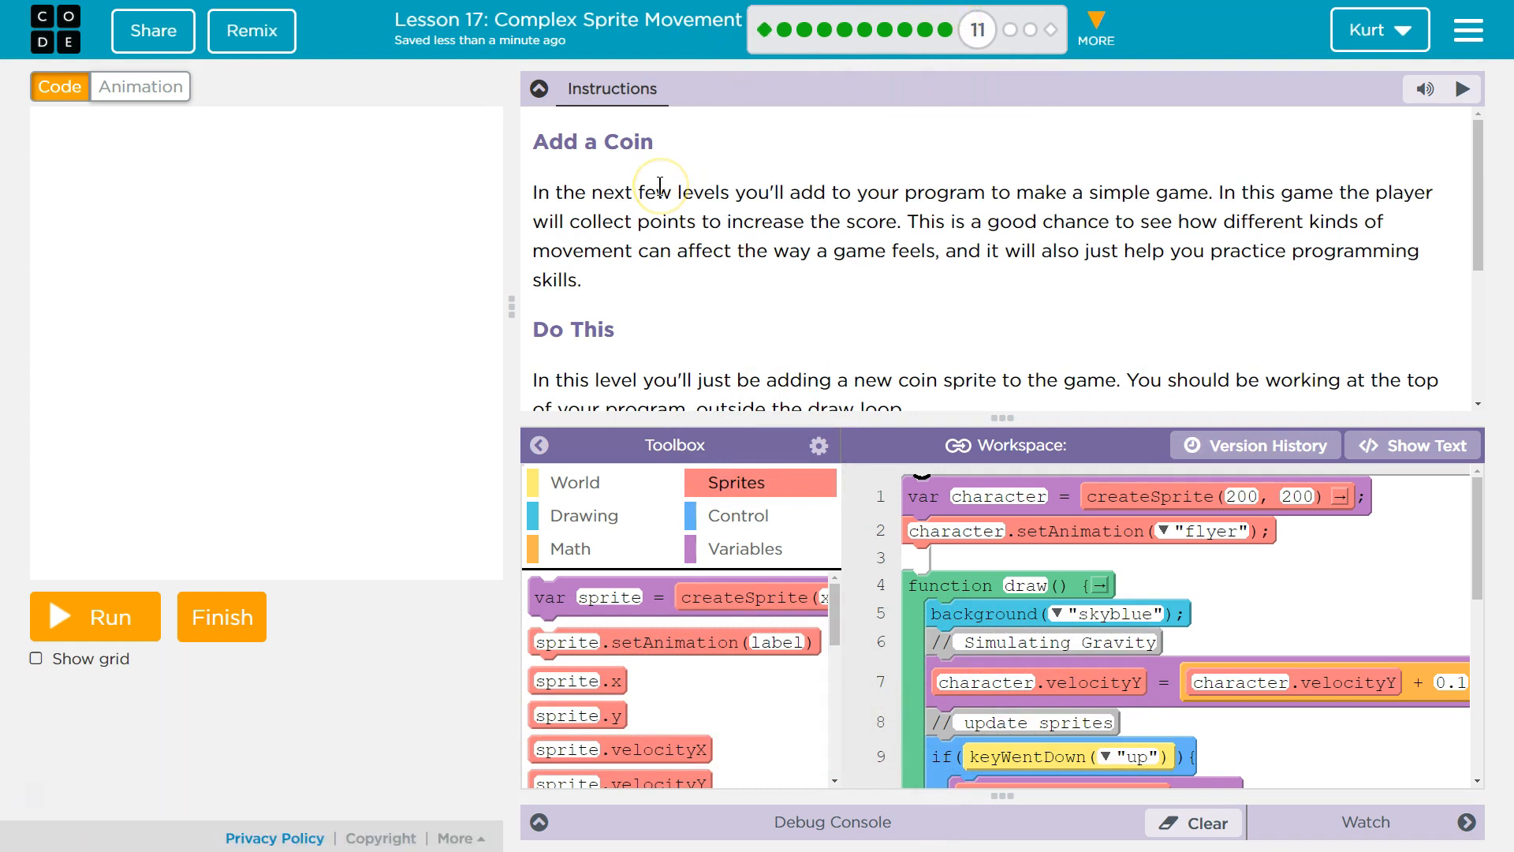
{"action": "mouse_move", "coordinate": [628, 135]}
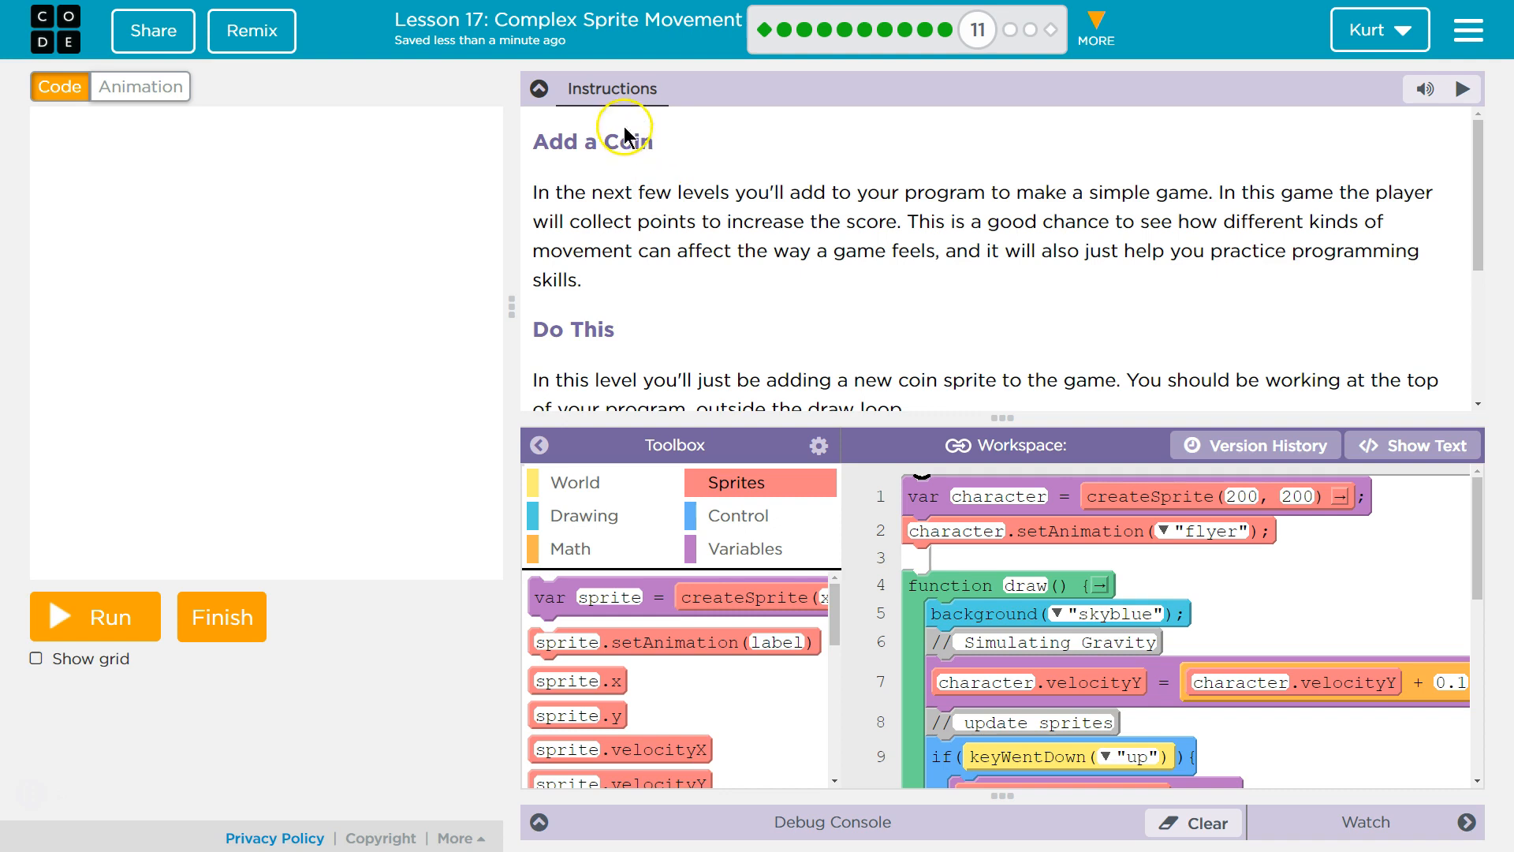
{"action": "mouse_move", "coordinate": [648, 192]}
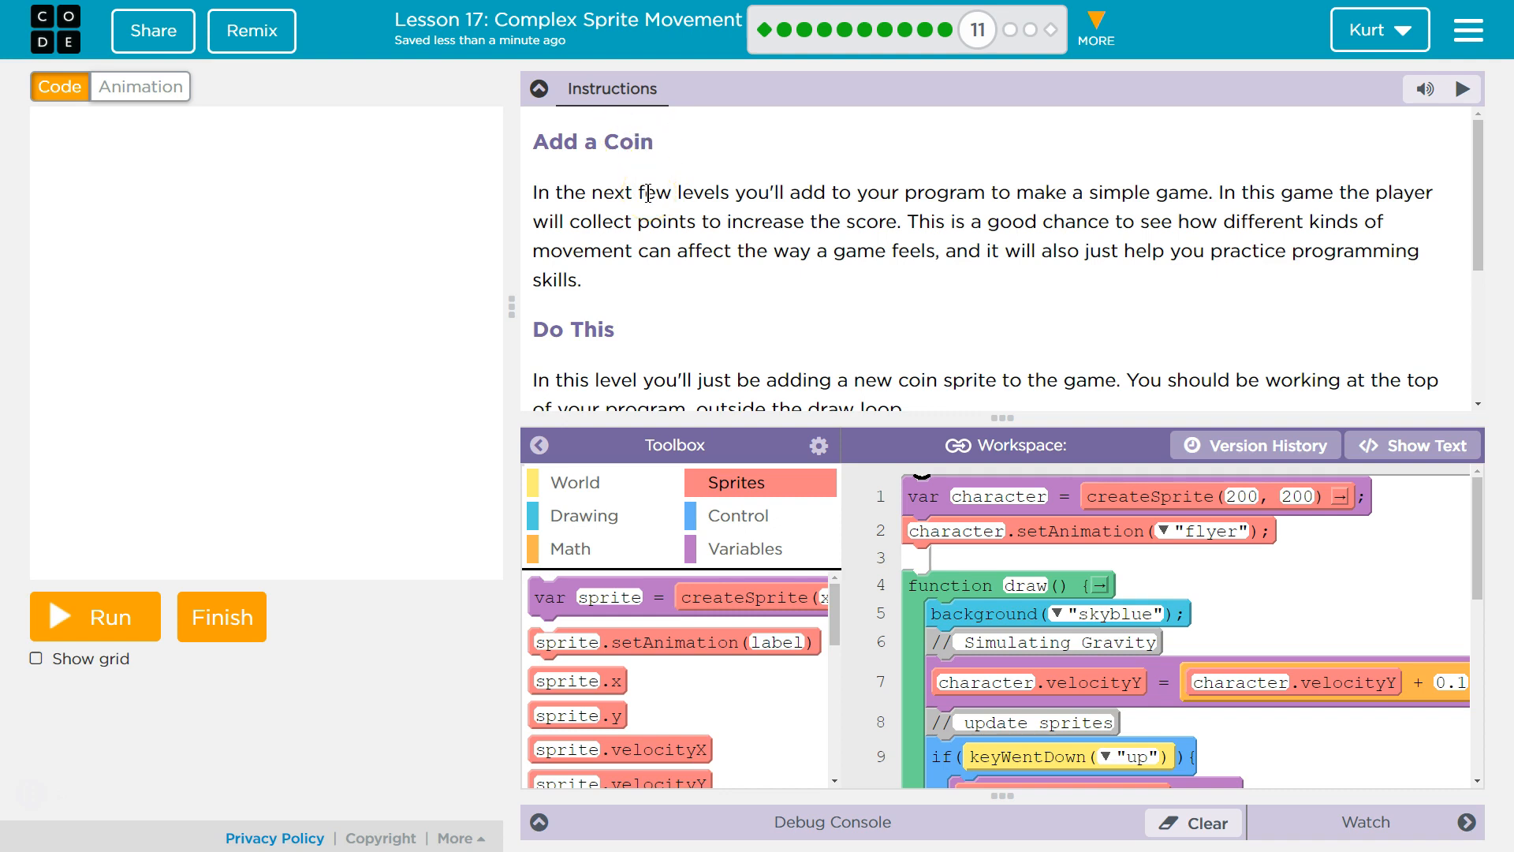
{"action": "mouse_move", "coordinate": [928, 186]}
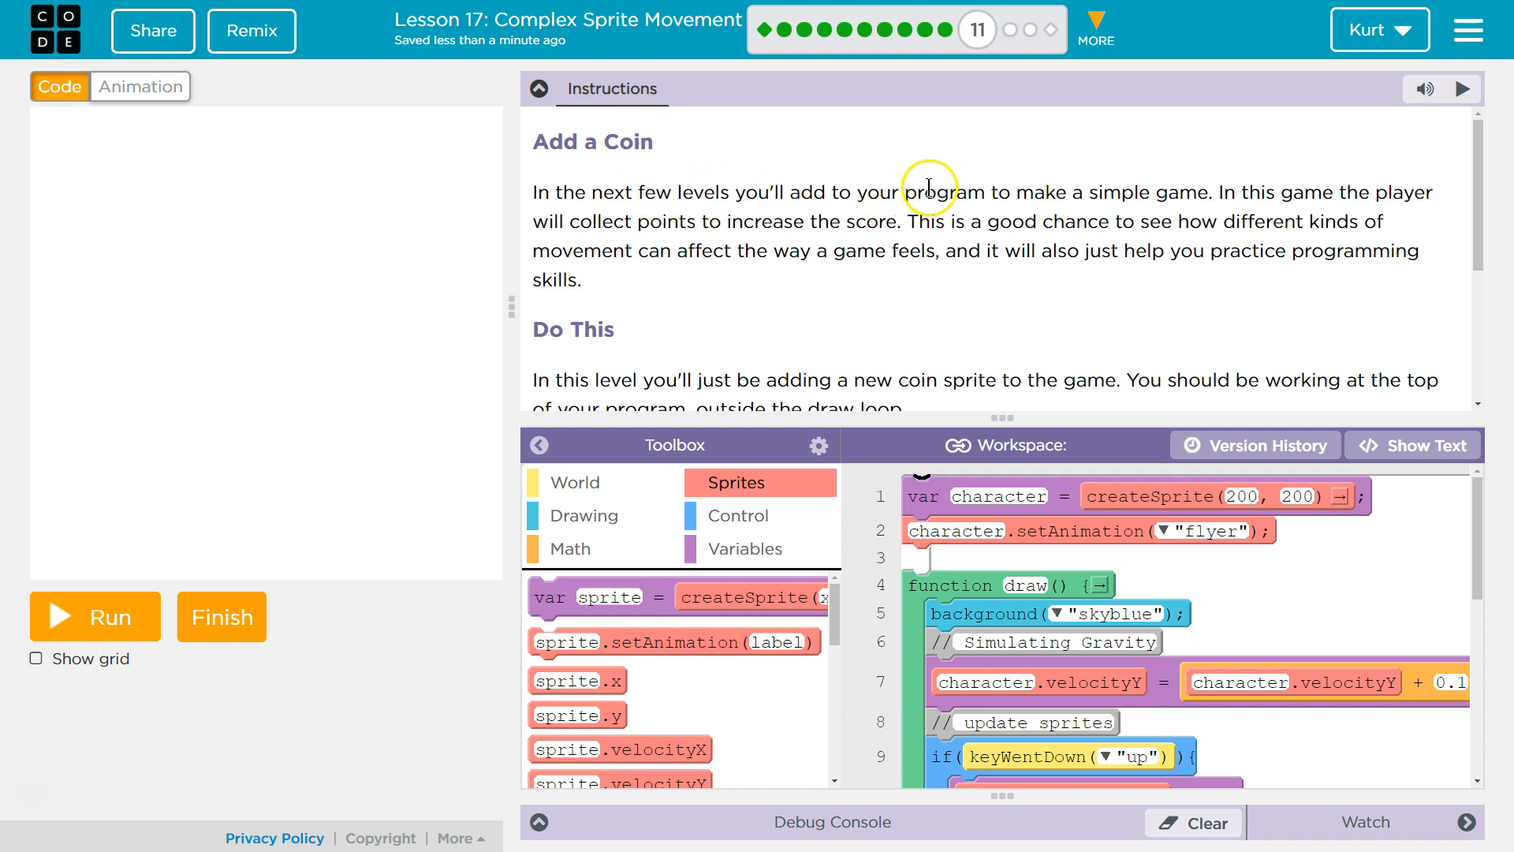
{"action": "mouse_move", "coordinate": [1151, 192]}
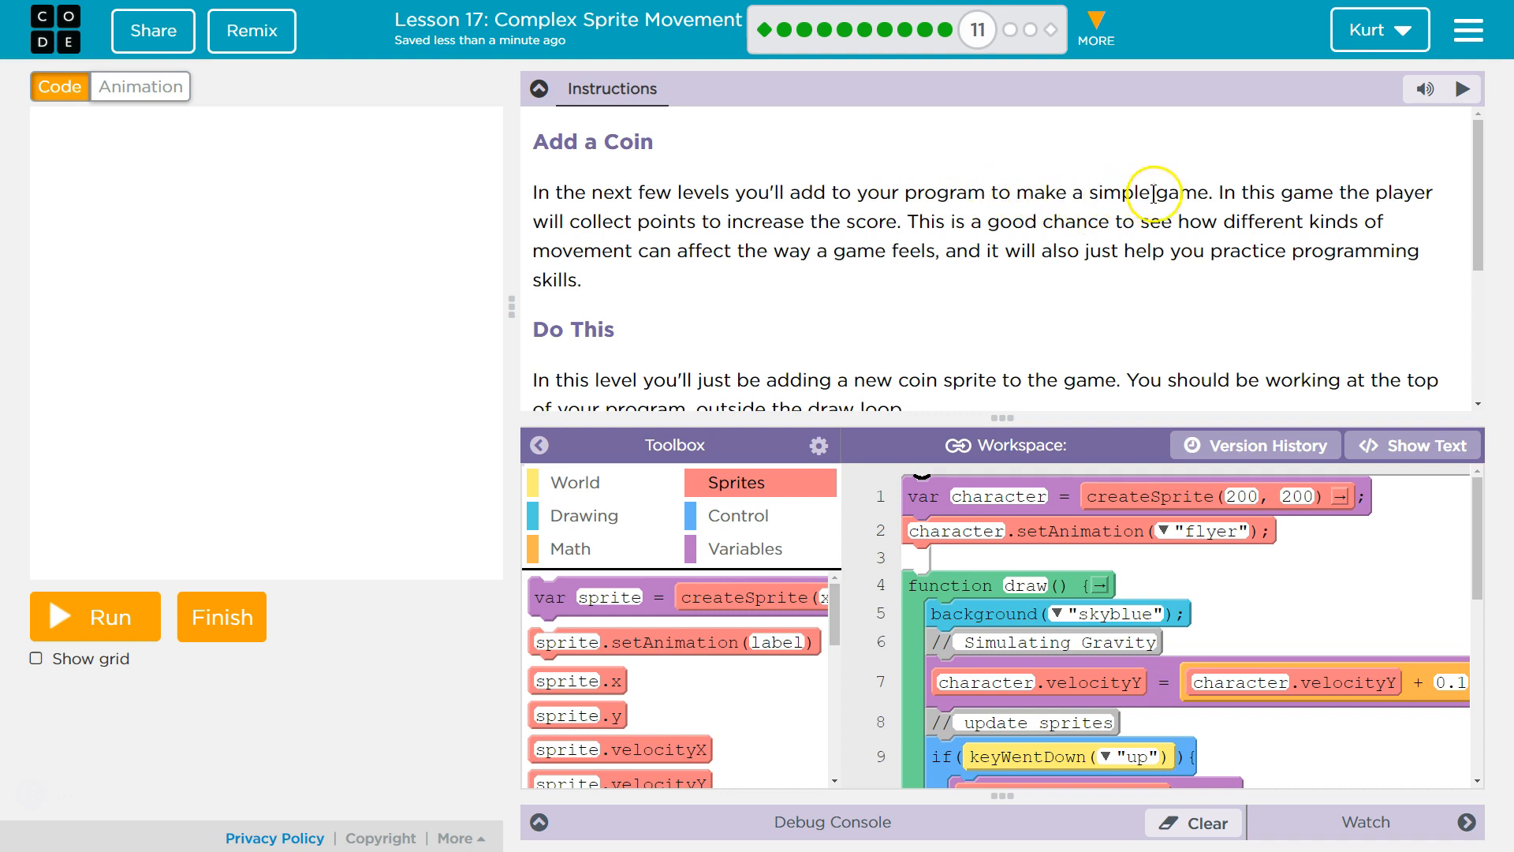
{"action": "mouse_move", "coordinate": [609, 224]}
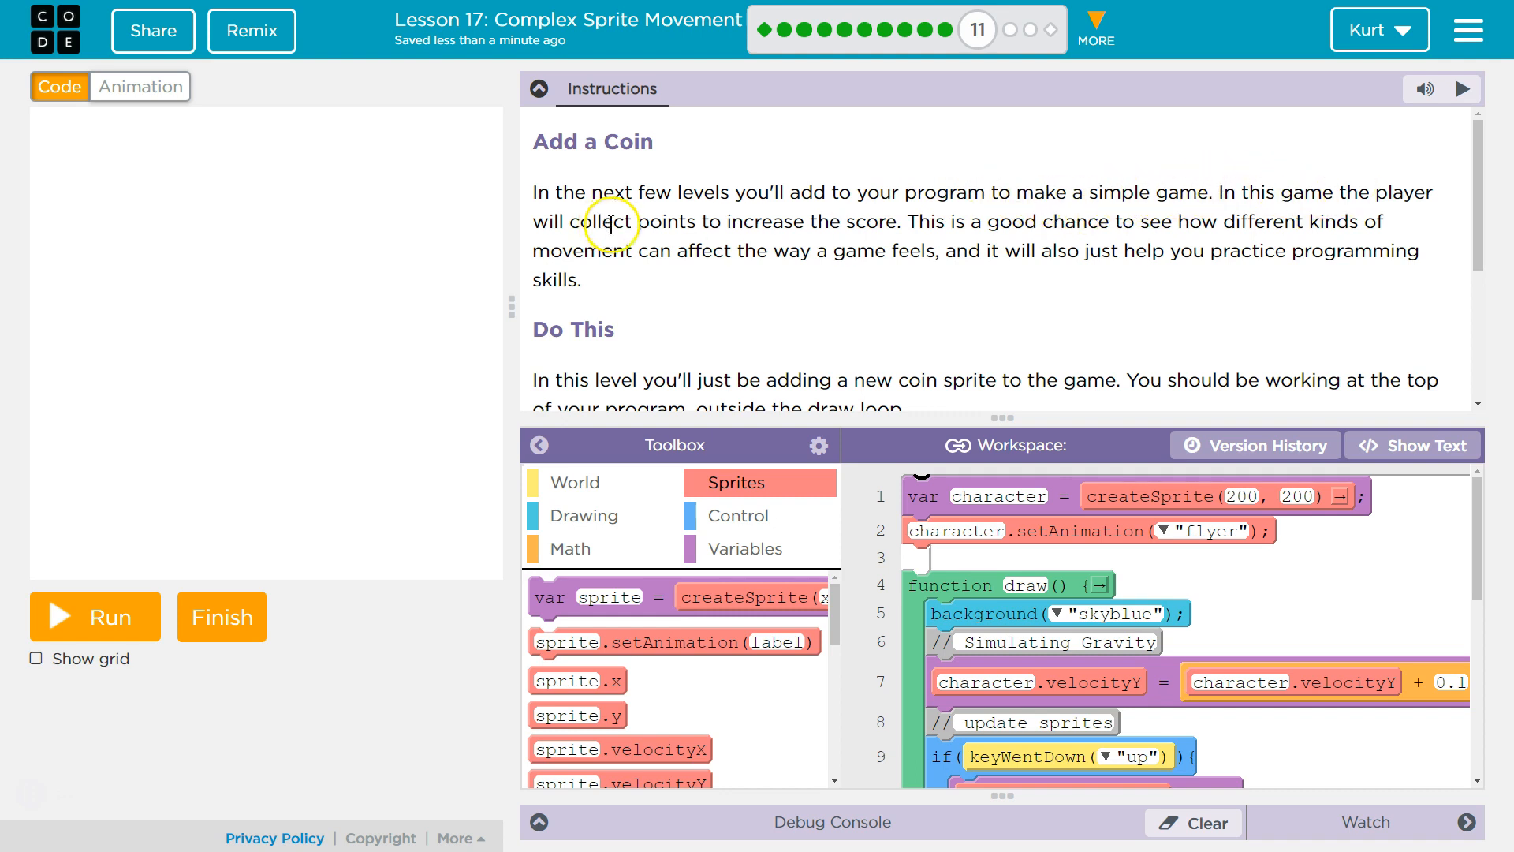
{"action": "mouse_move", "coordinate": [941, 221]}
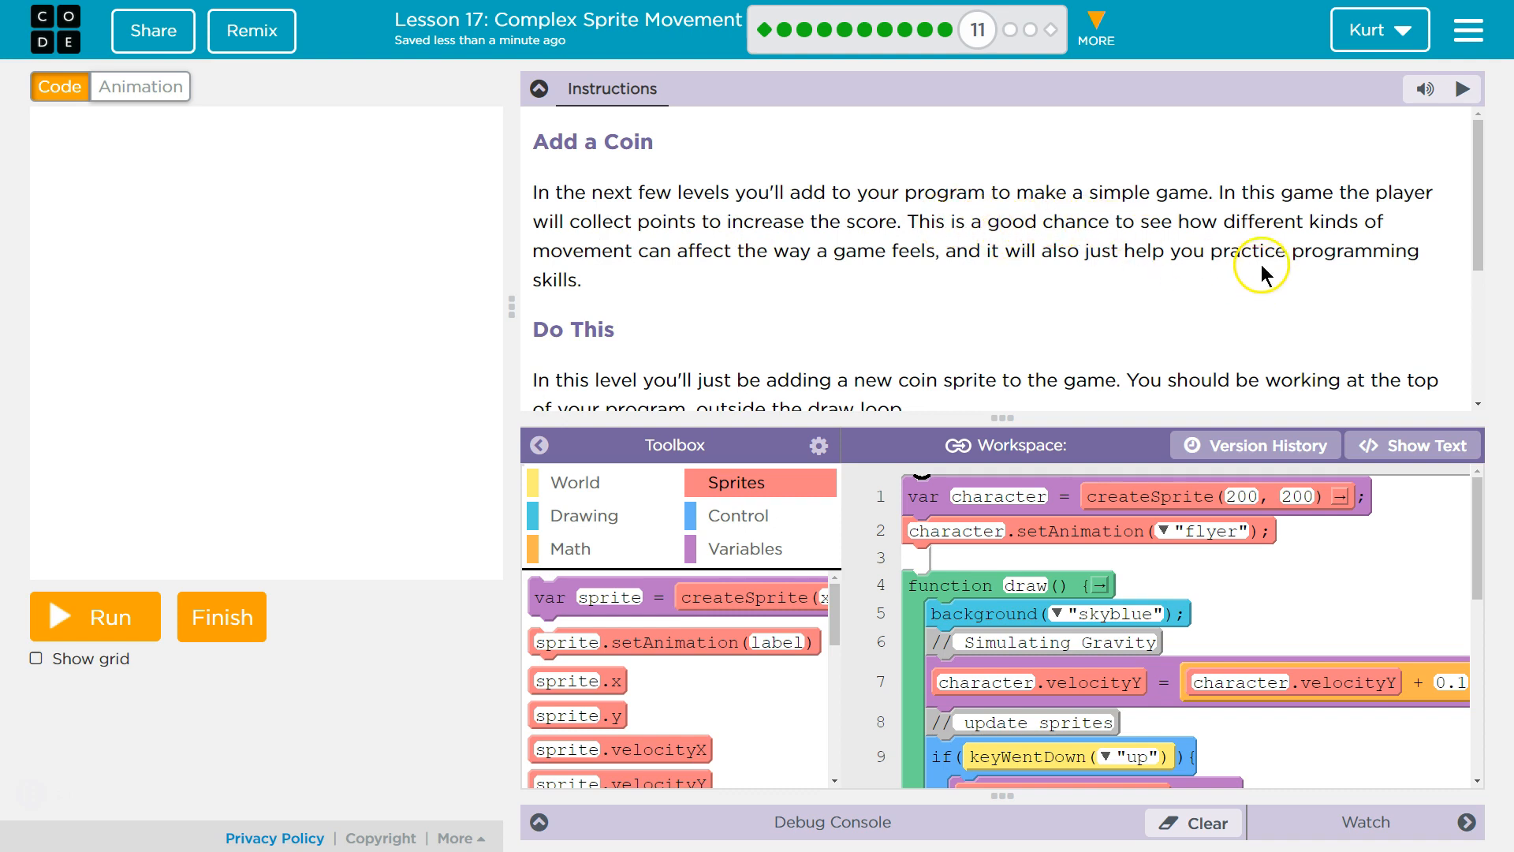
{"action": "mouse_move", "coordinate": [788, 251]}
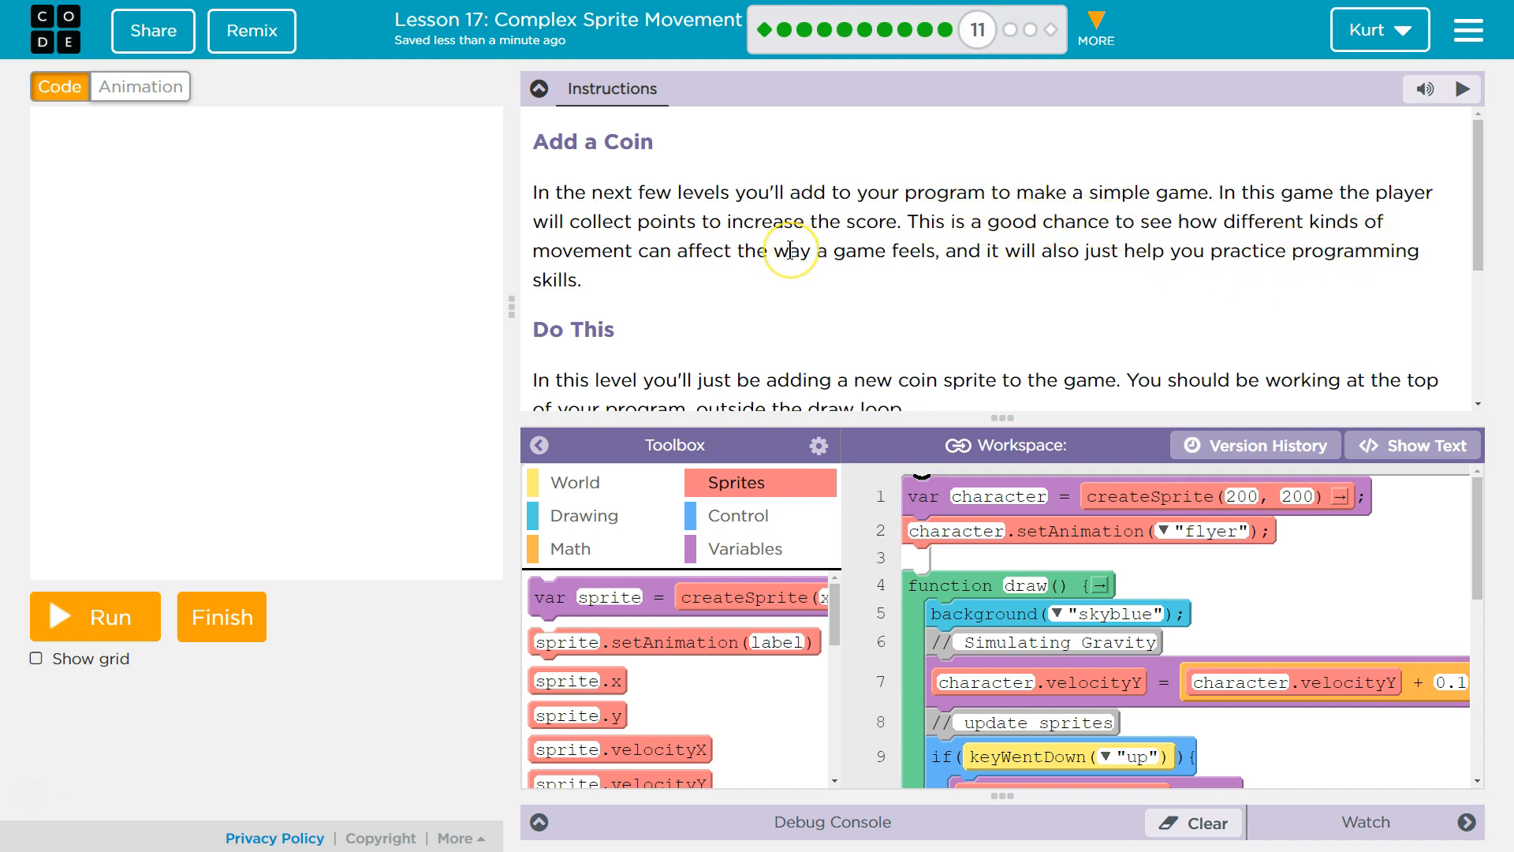
{"action": "mouse_move", "coordinate": [805, 244]}
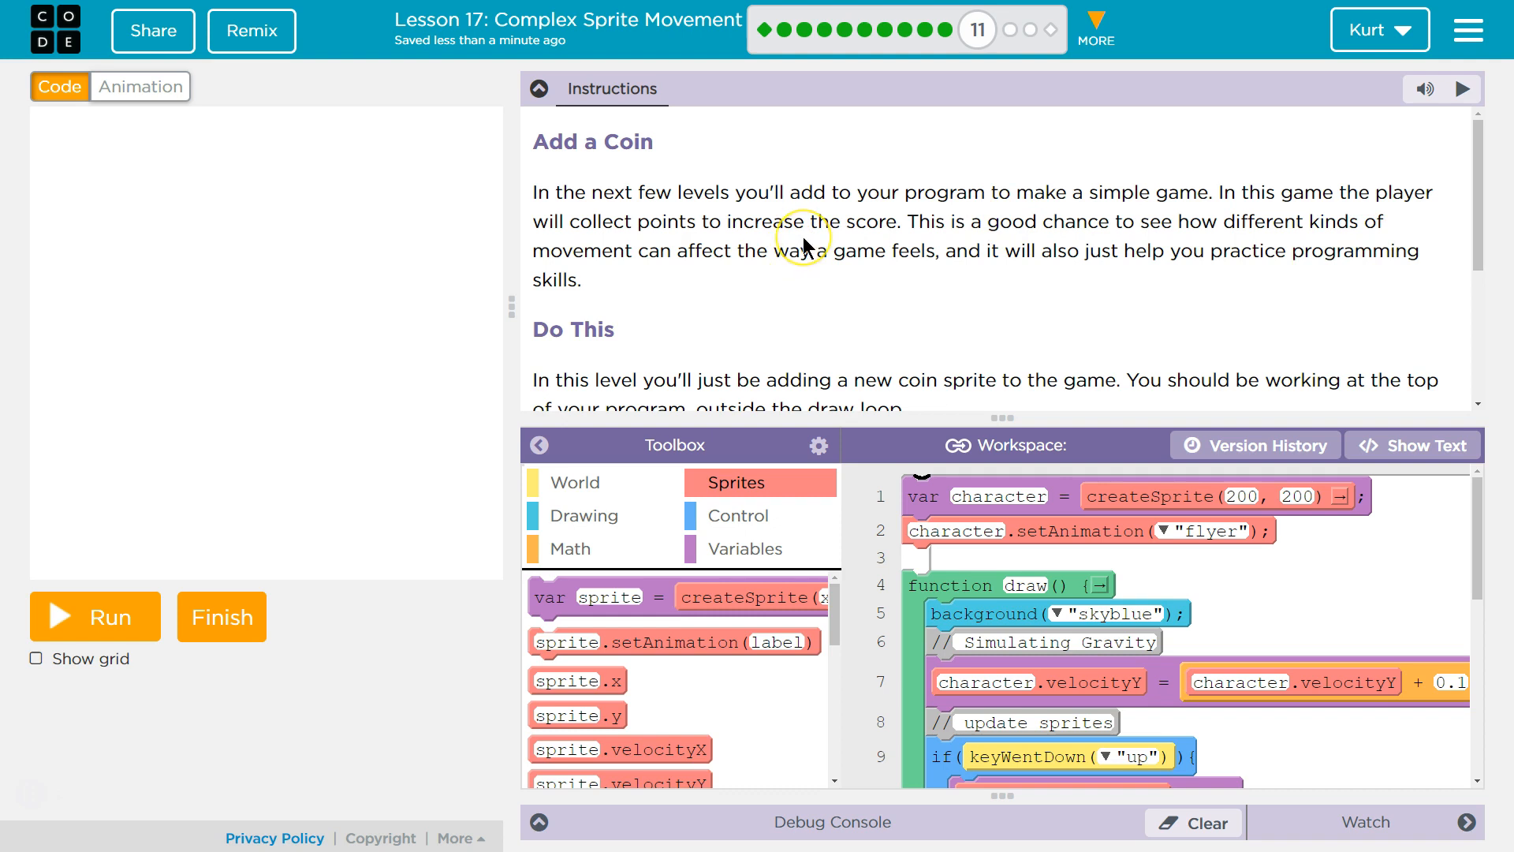
{"action": "mouse_move", "coordinate": [1128, 257]}
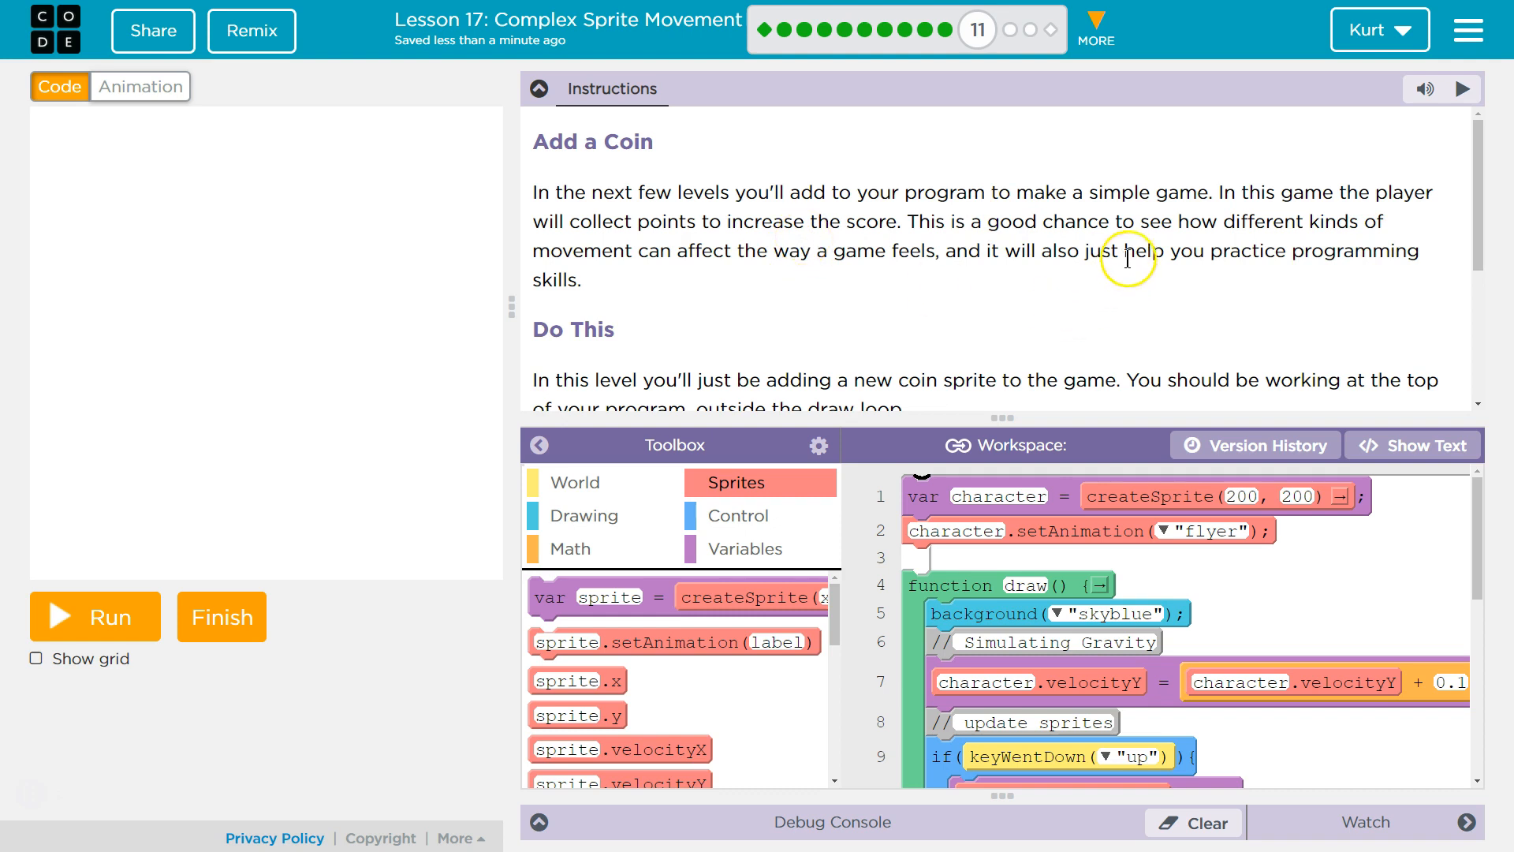
- Add a createSprite line after the flyer setup and name the new sprite variable coin
{"action": "scroll", "scroll_direction": "down", "scroll_amount": 3}
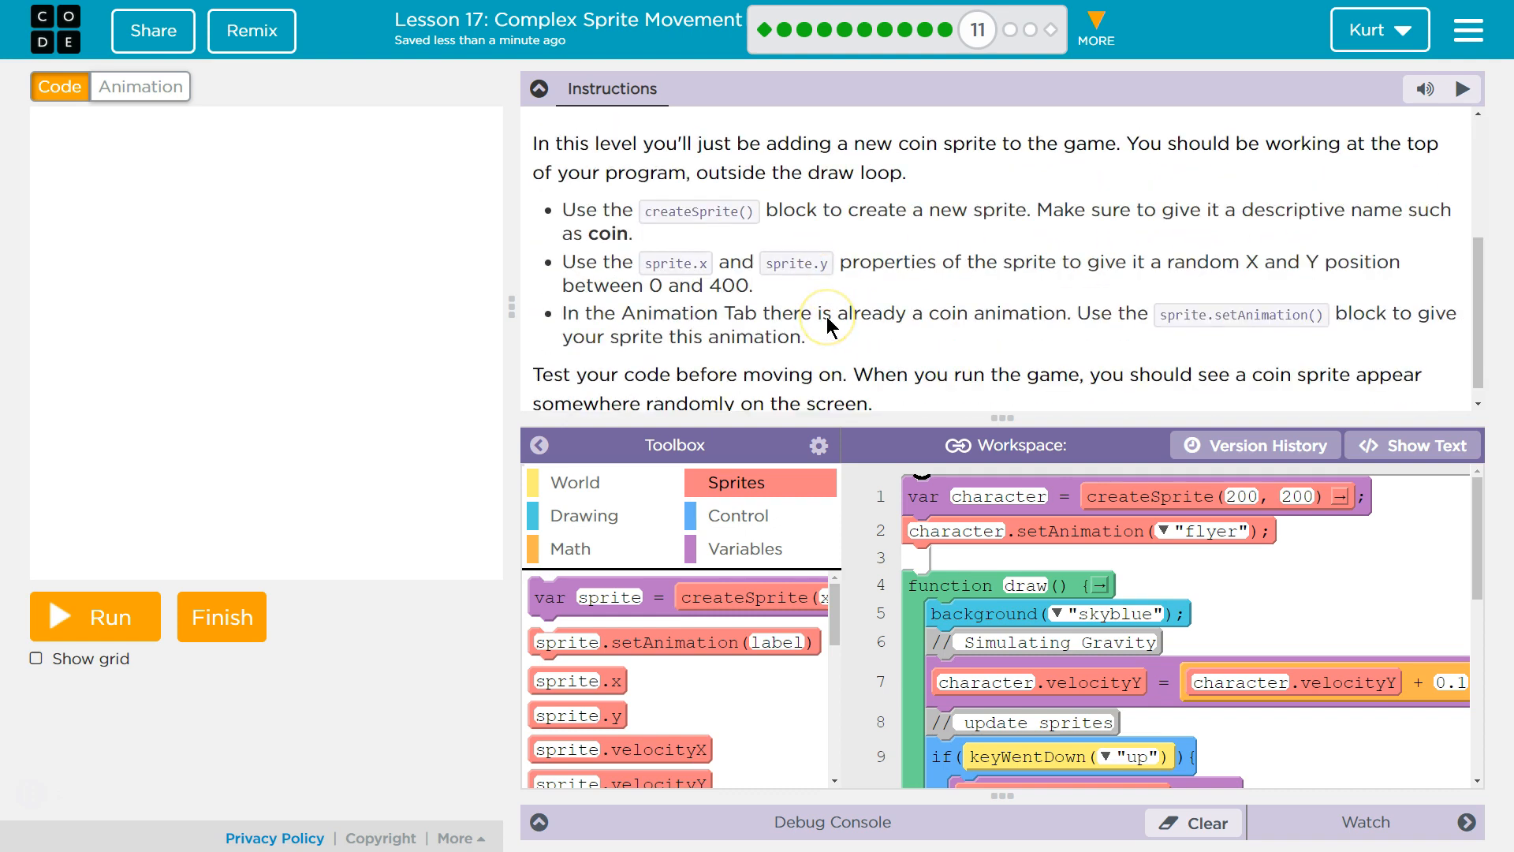
{"action": "scroll", "scroll_direction": "up", "scroll_amount": 3}
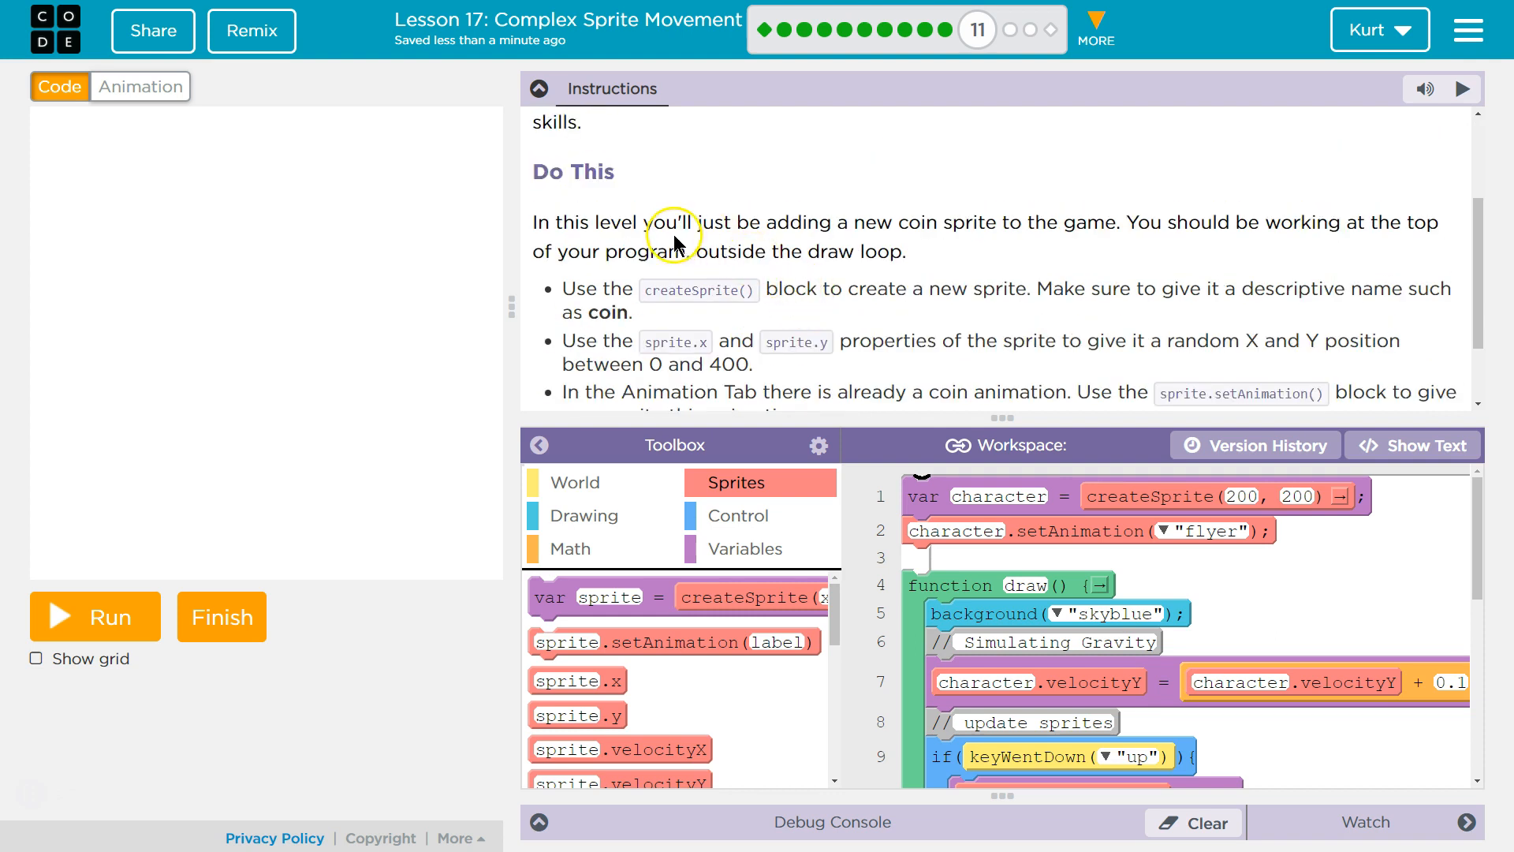
{"action": "mouse_move", "coordinate": [728, 249]}
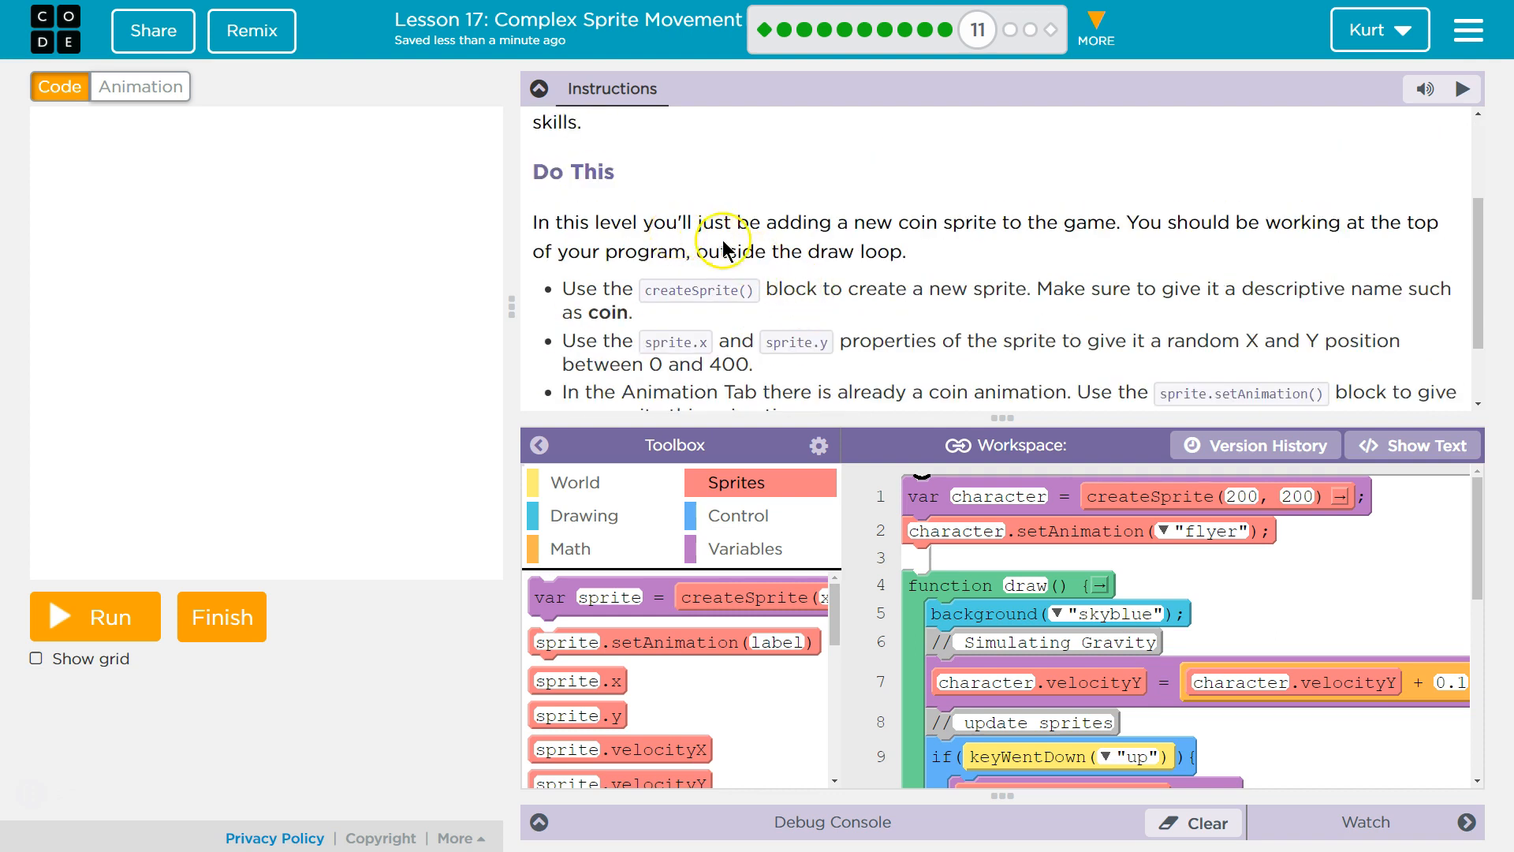
{"action": "mouse_move", "coordinate": [1018, 223]}
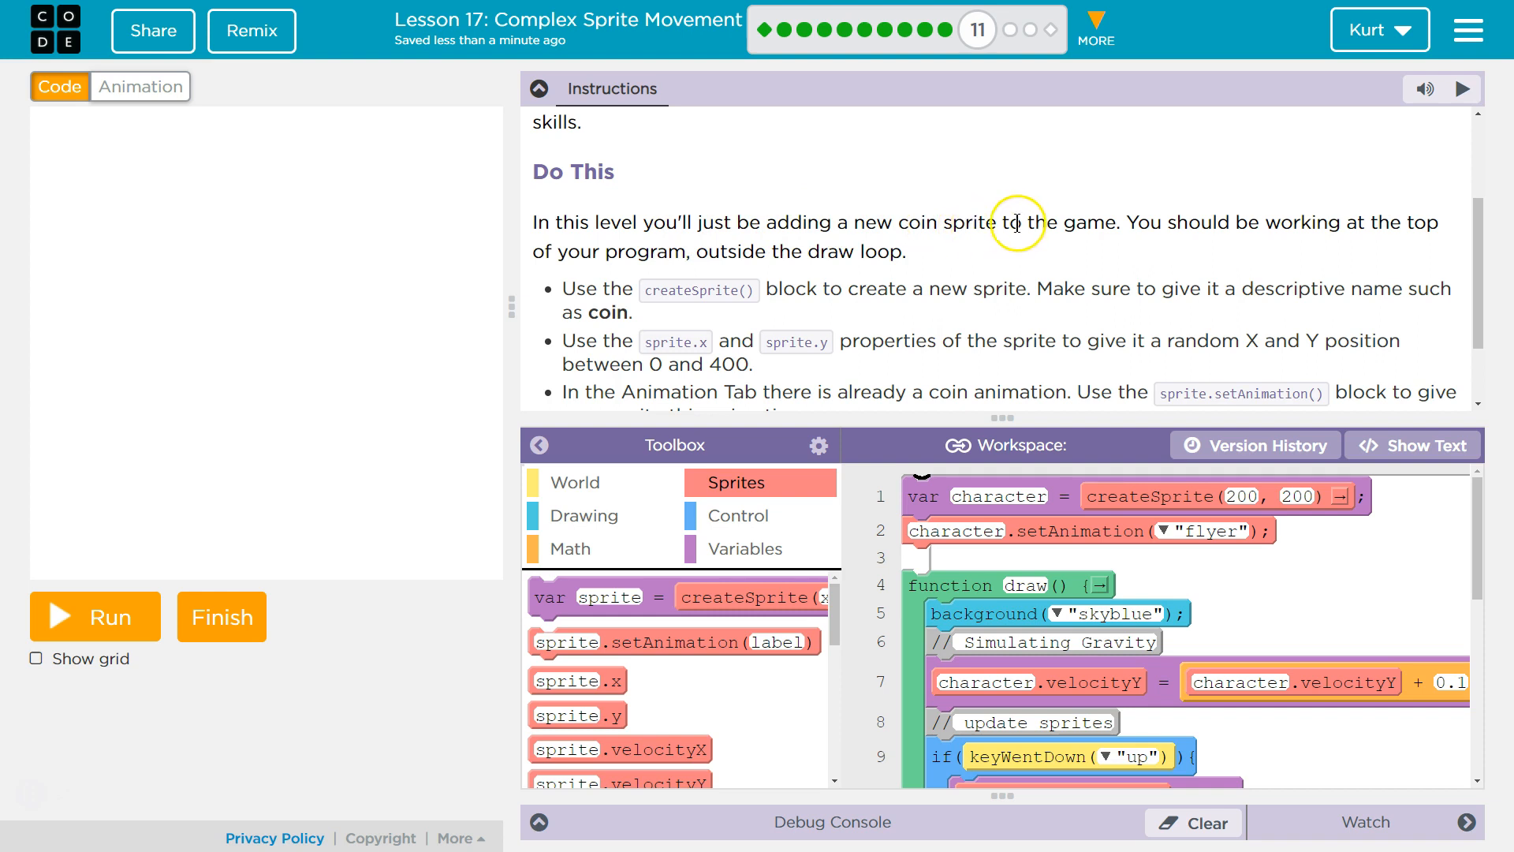
{"action": "mouse_move", "coordinate": [1210, 250]}
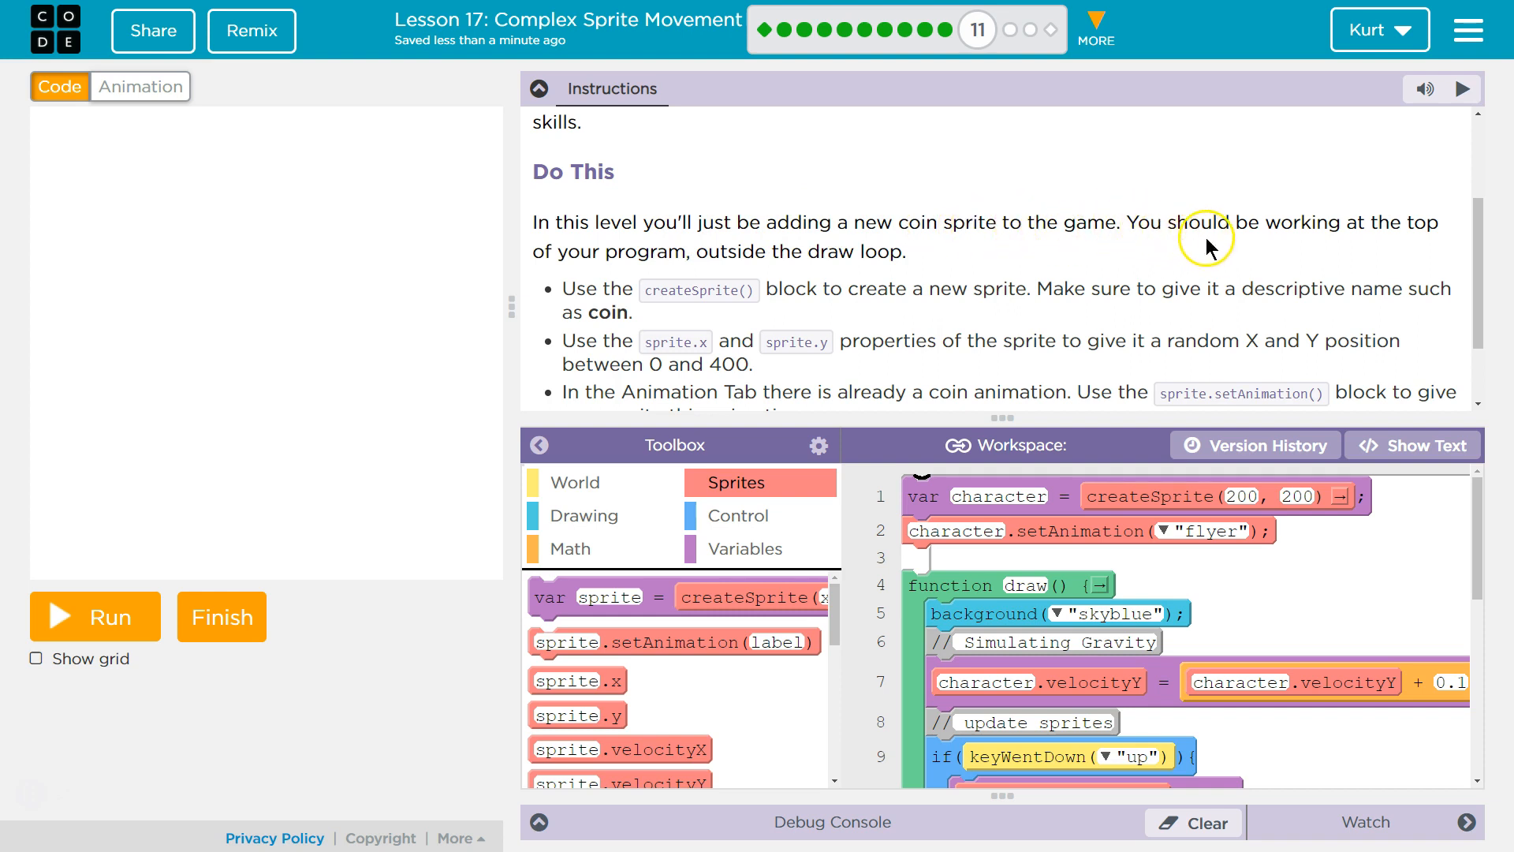
{"action": "mouse_move", "coordinate": [821, 283]}
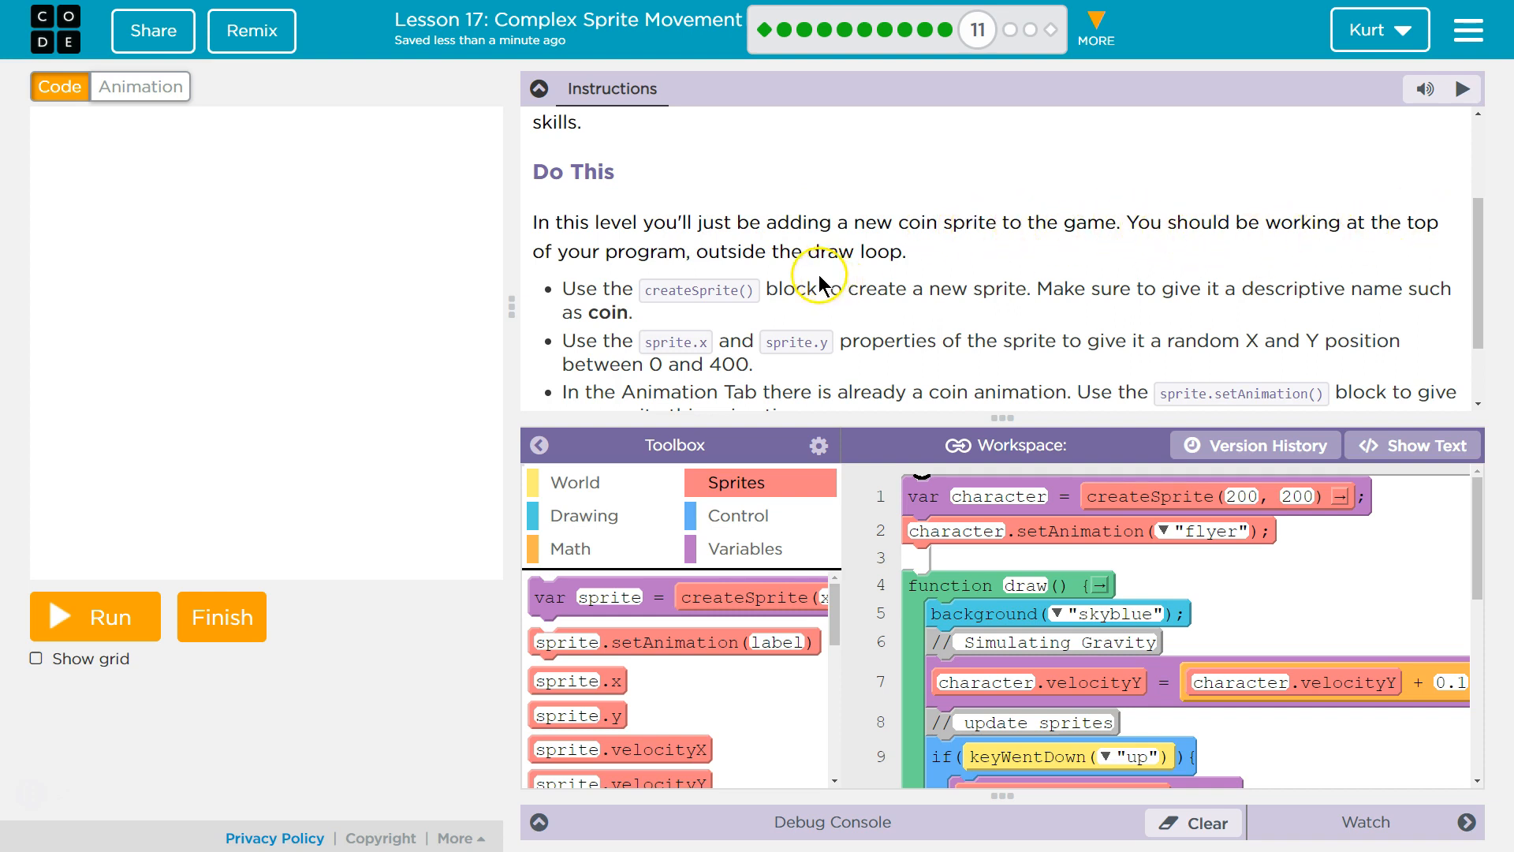
{"action": "mouse_move", "coordinate": [811, 252]}
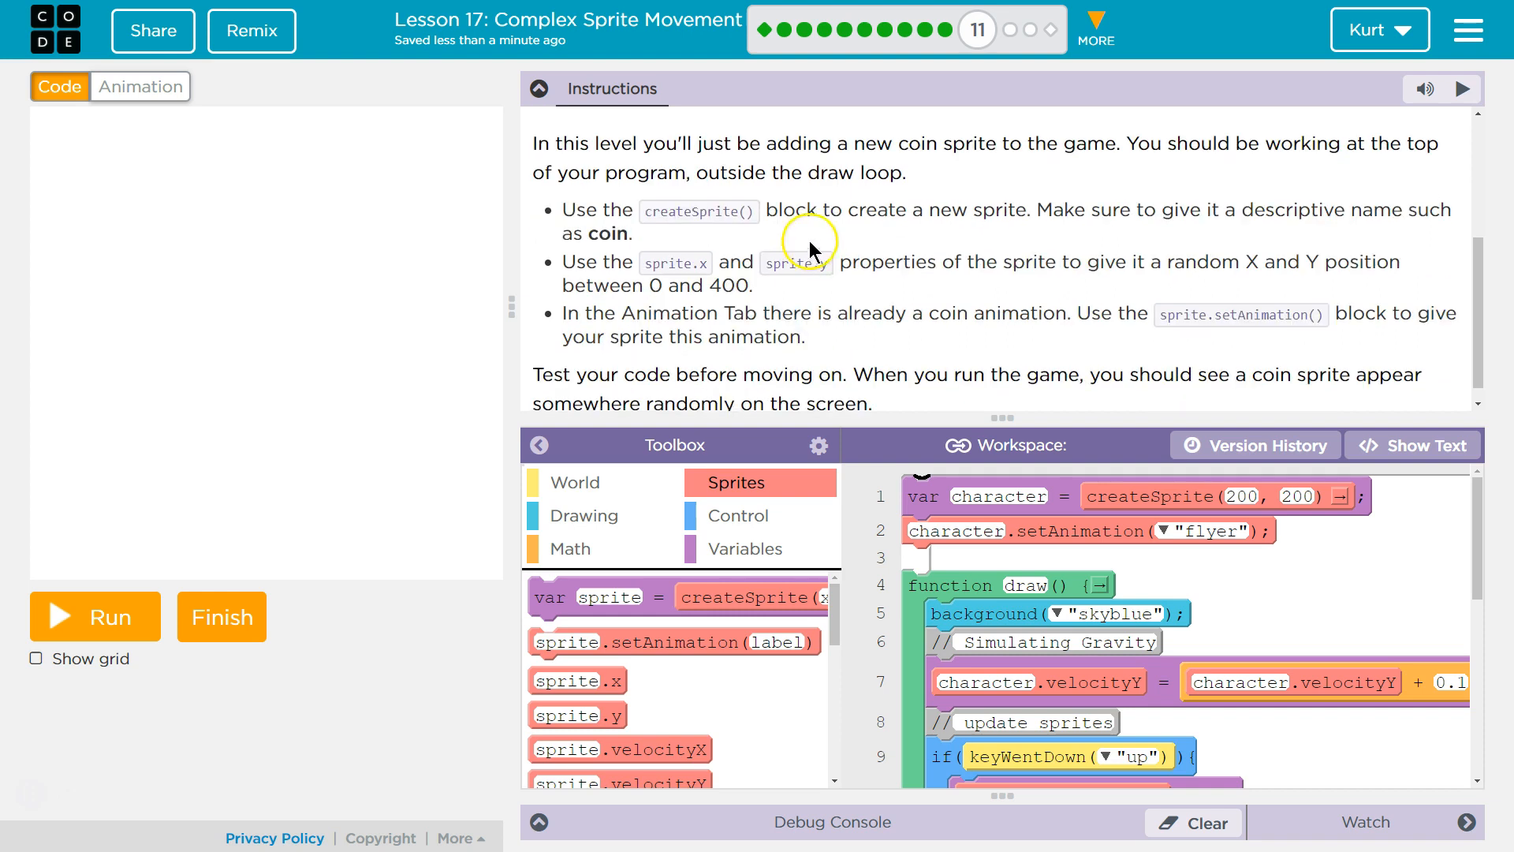
{"action": "mouse_move", "coordinate": [809, 208]}
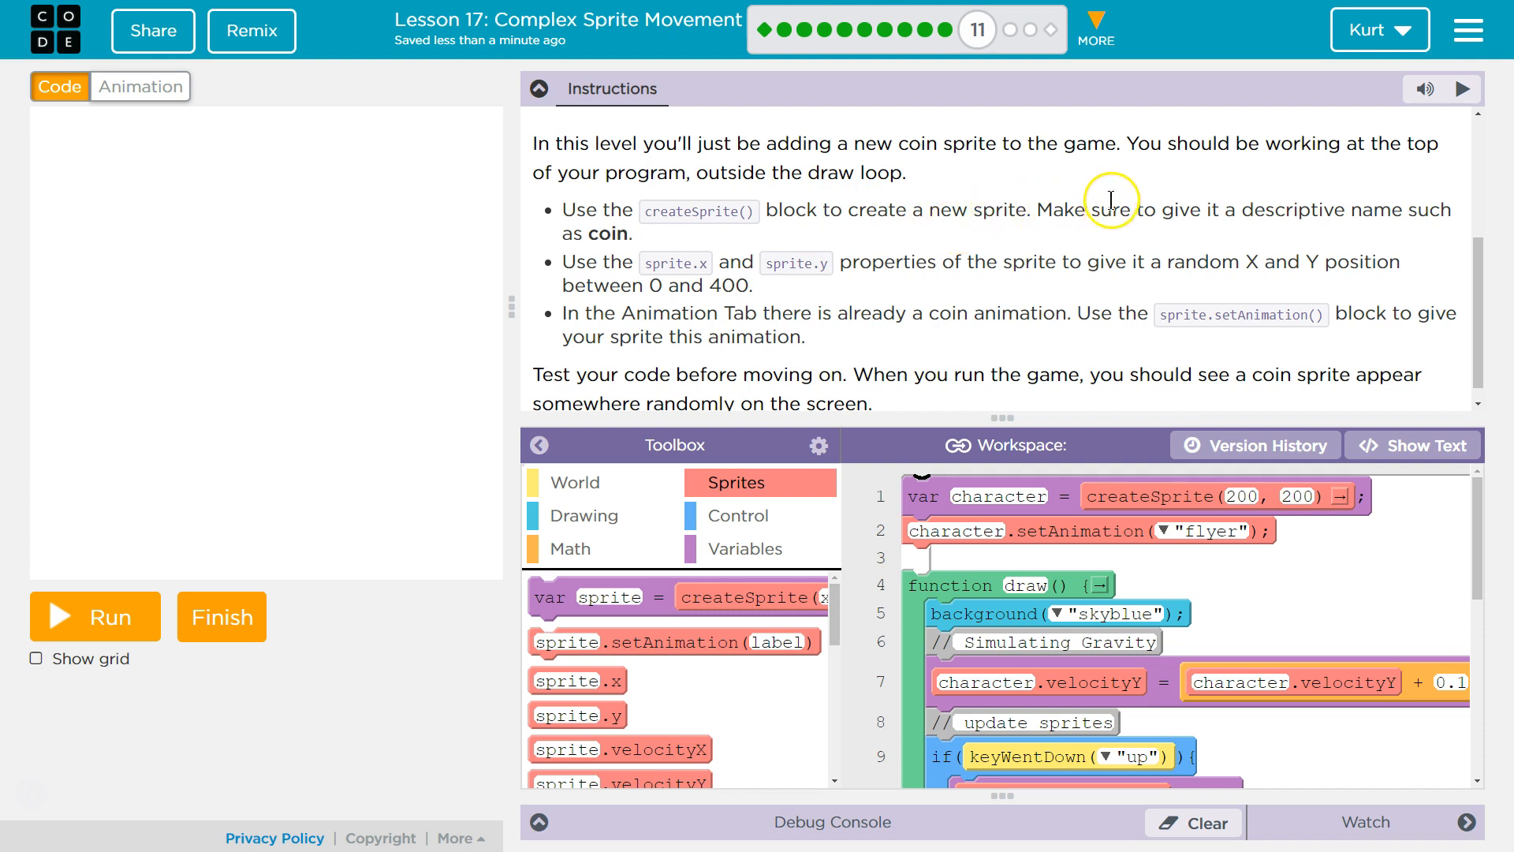
{"action": "mouse_move", "coordinate": [1403, 218]}
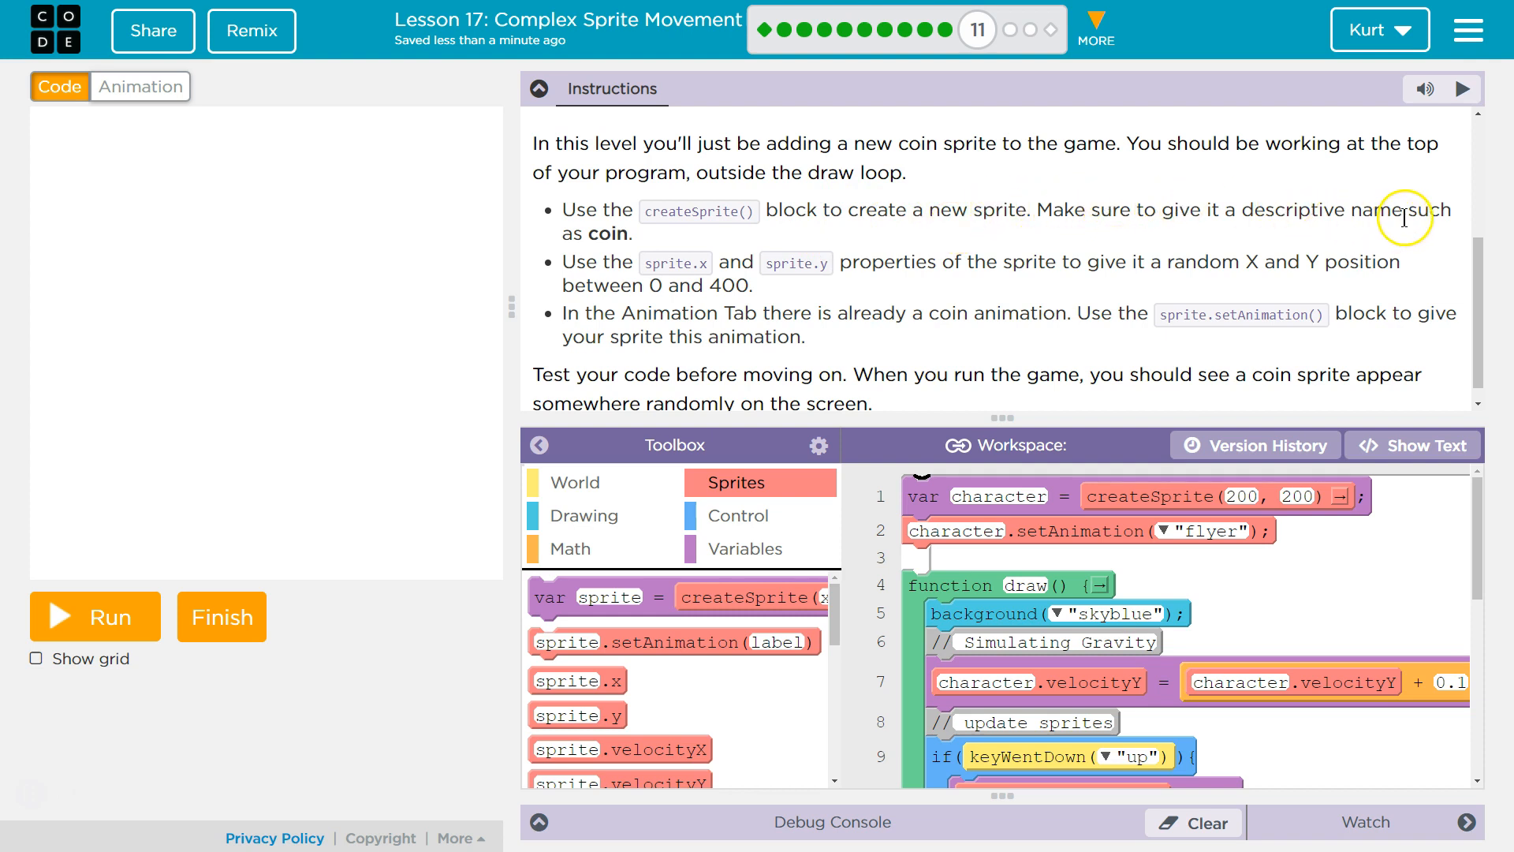
{"action": "mouse_move", "coordinate": [705, 517]}
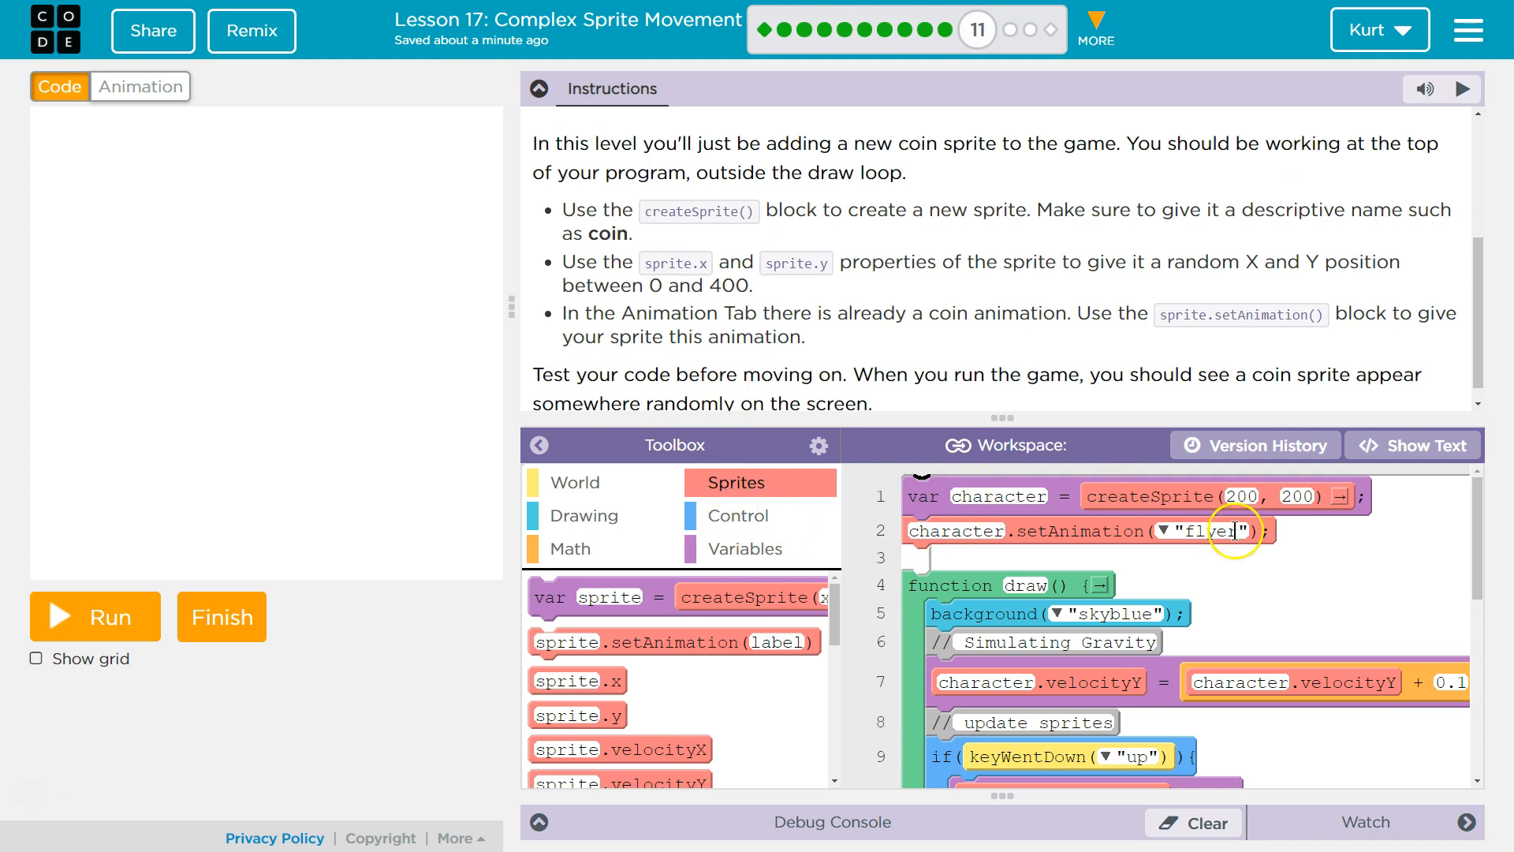
{"action": "mouse_move", "coordinate": [663, 599]}
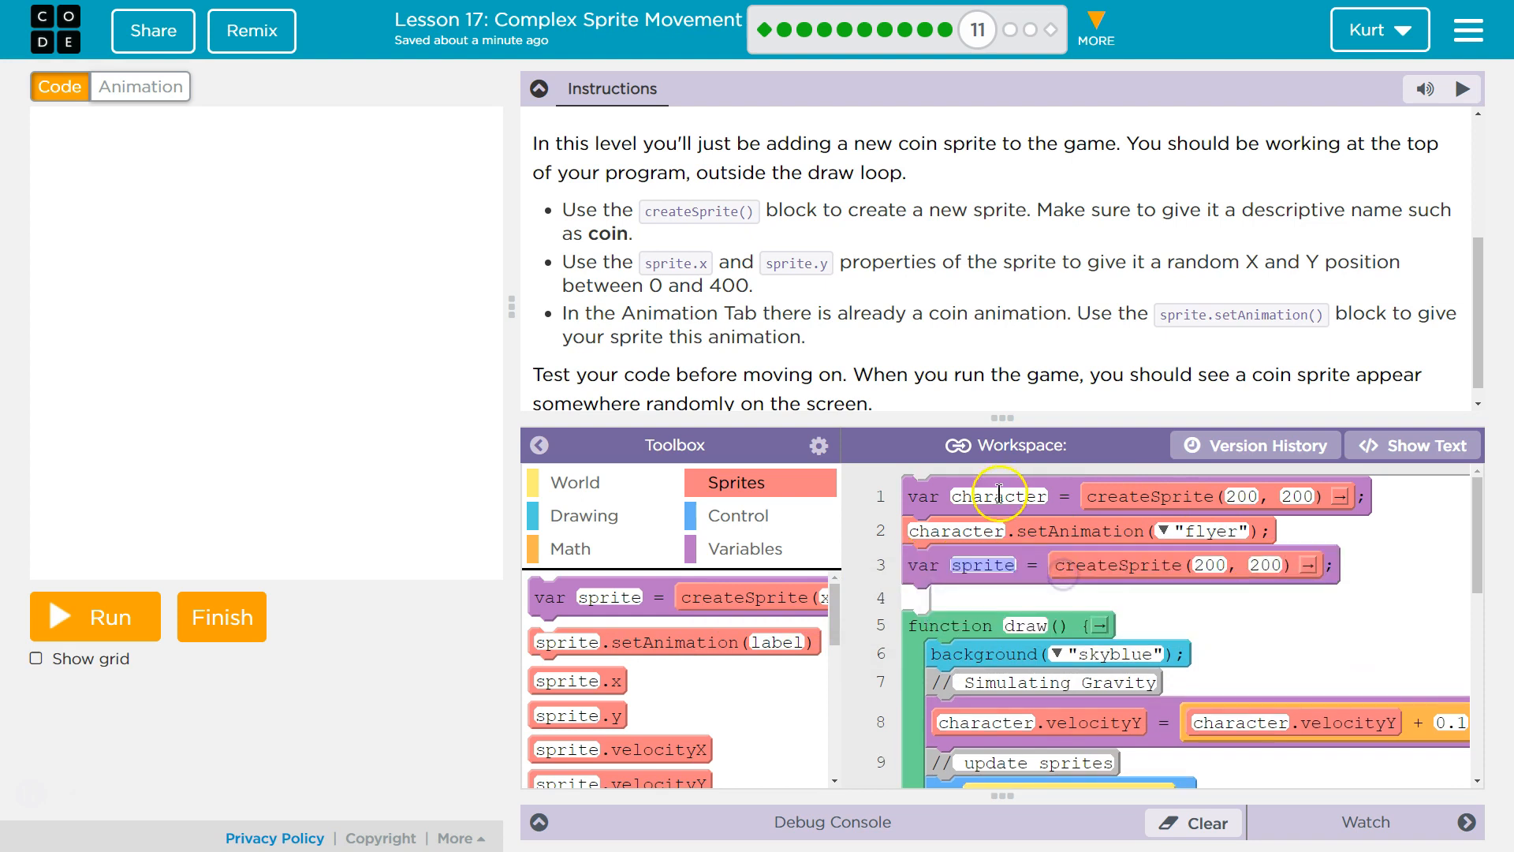
{"action": "type", "text": "coin"}
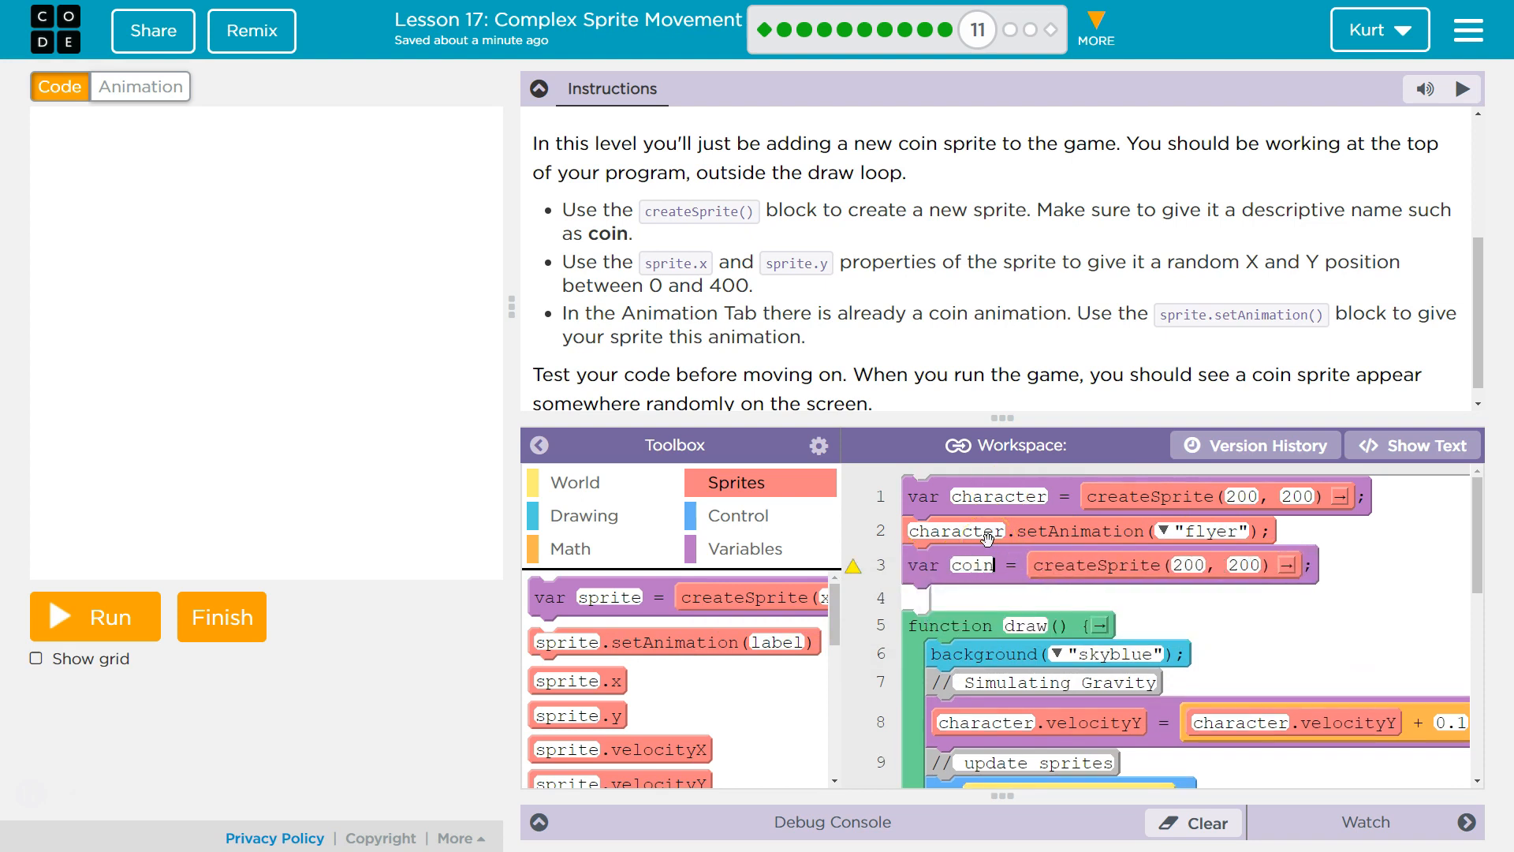
{"action": "mouse_move", "coordinate": [599, 277]}
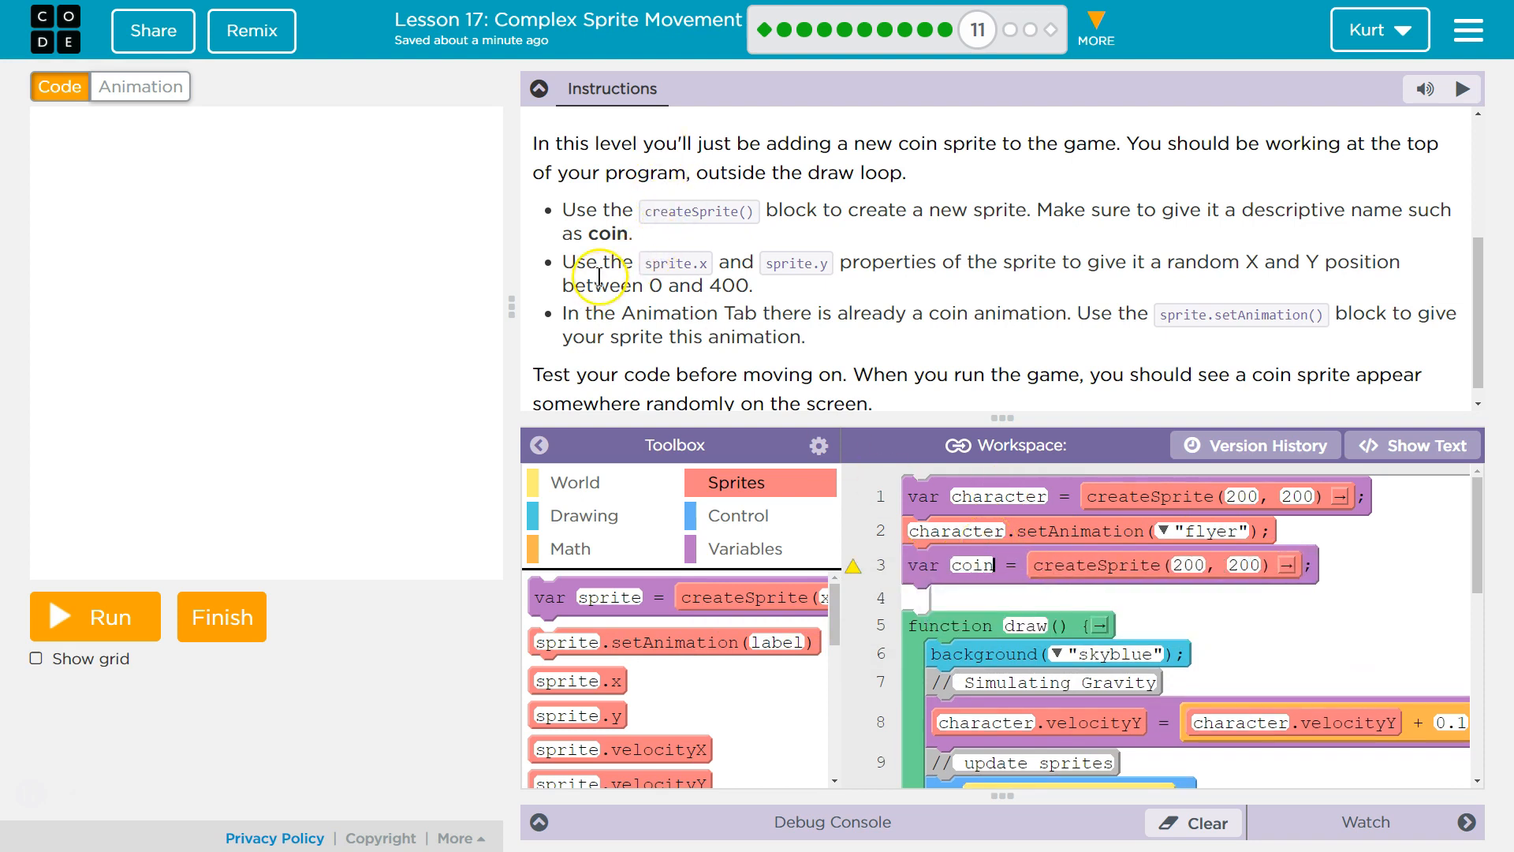
{"action": "mouse_move", "coordinate": [867, 268]}
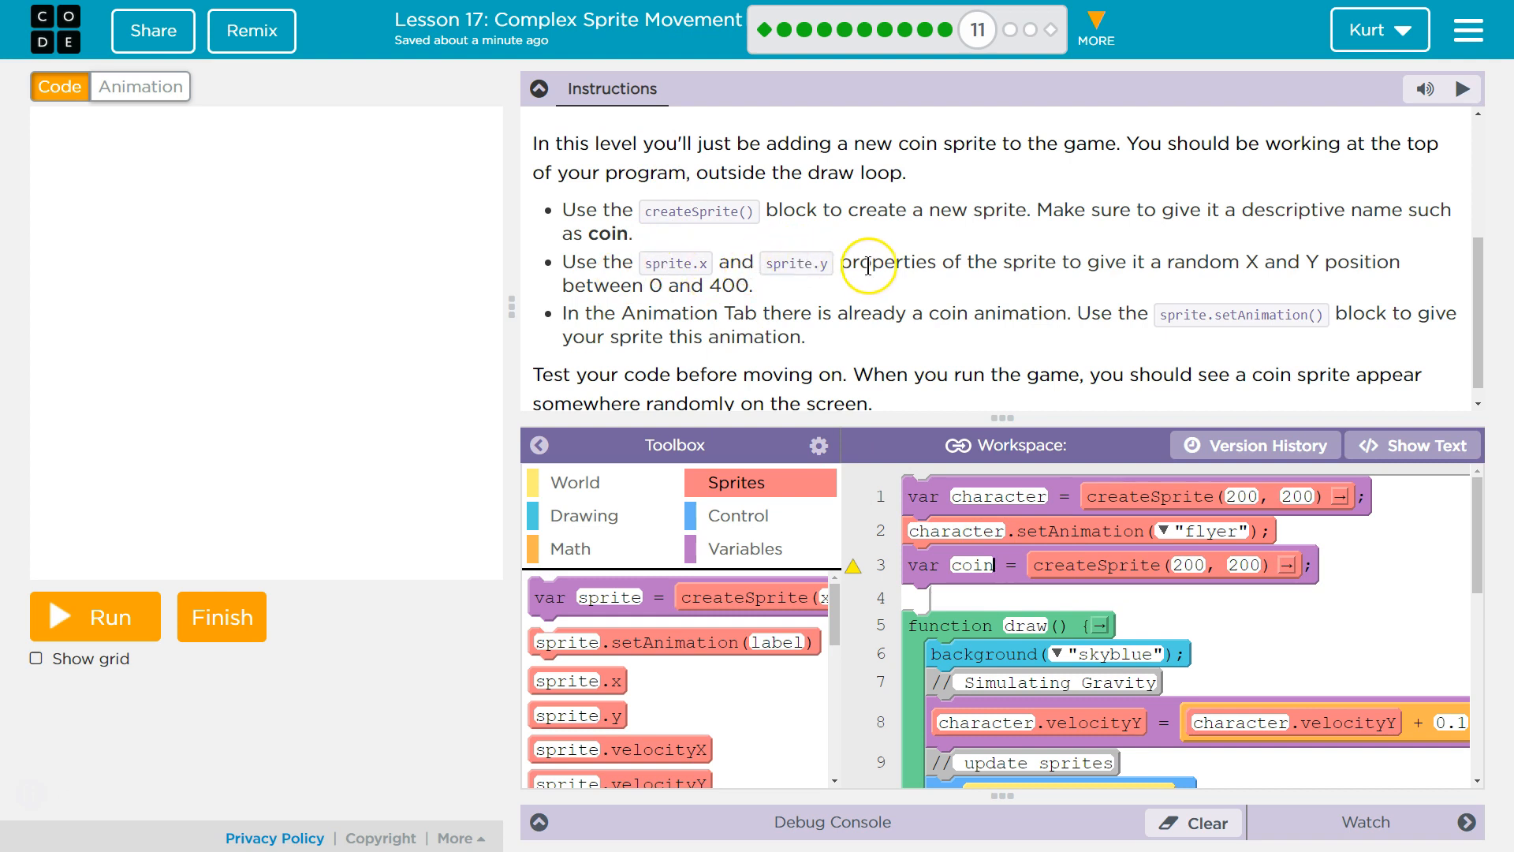
{"action": "mouse_move", "coordinate": [1073, 269]}
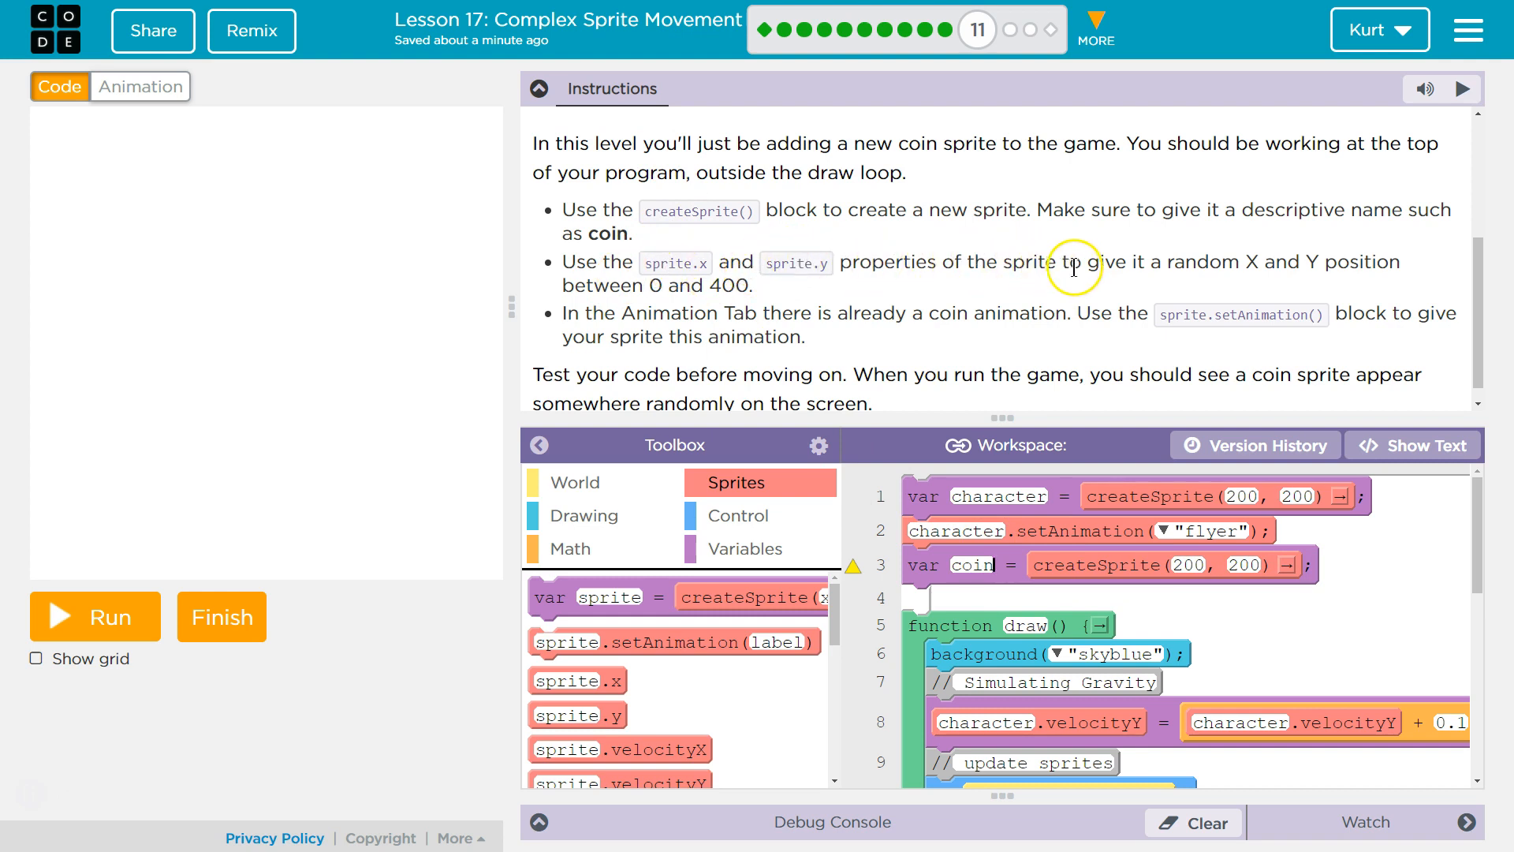
{"action": "mouse_move", "coordinate": [1351, 253]}
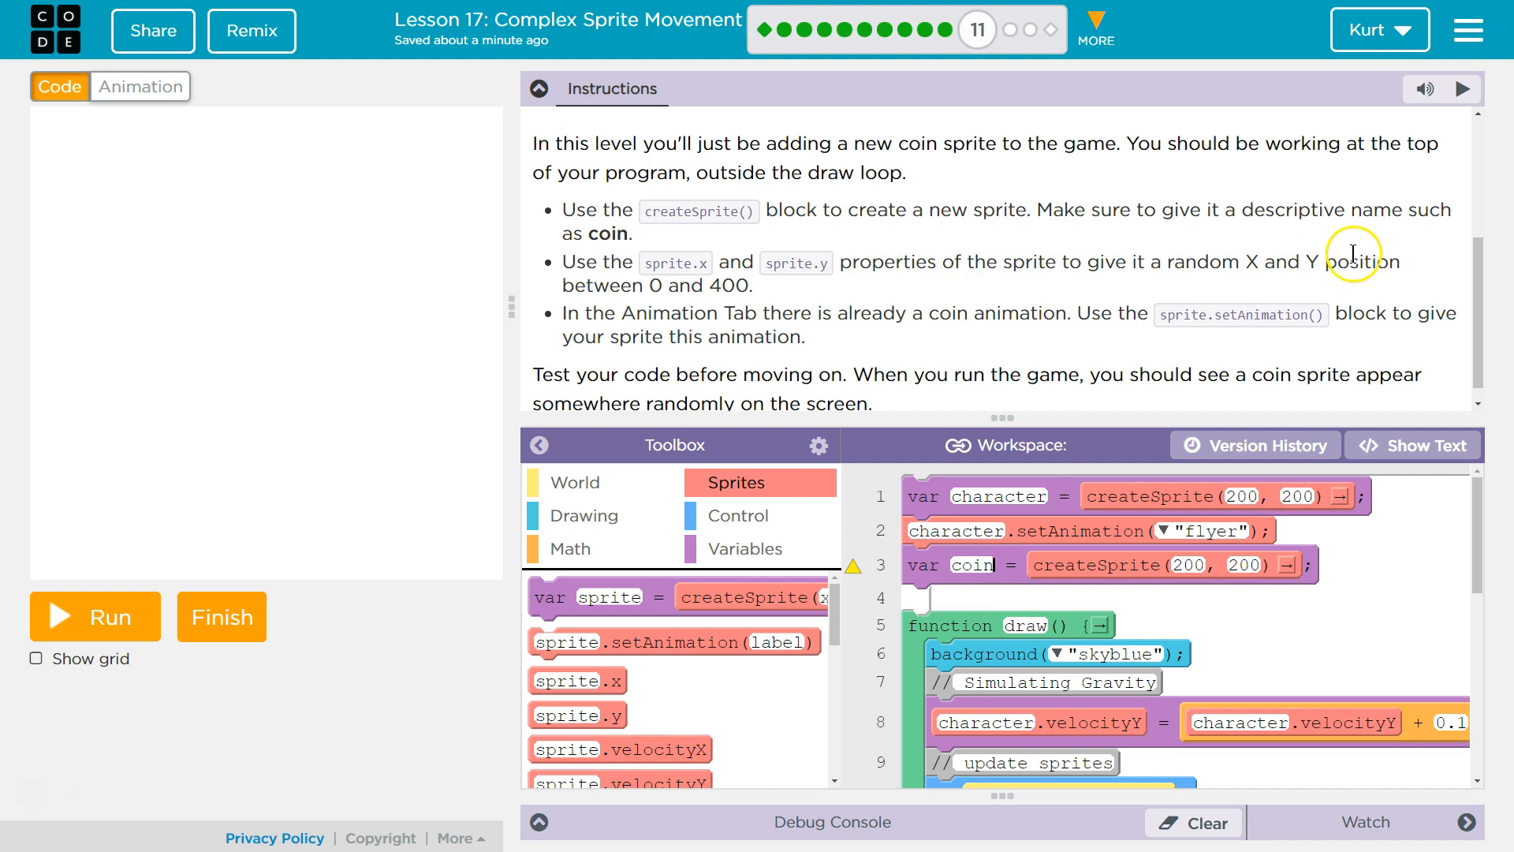
{"action": "mouse_move", "coordinate": [187, 309]}
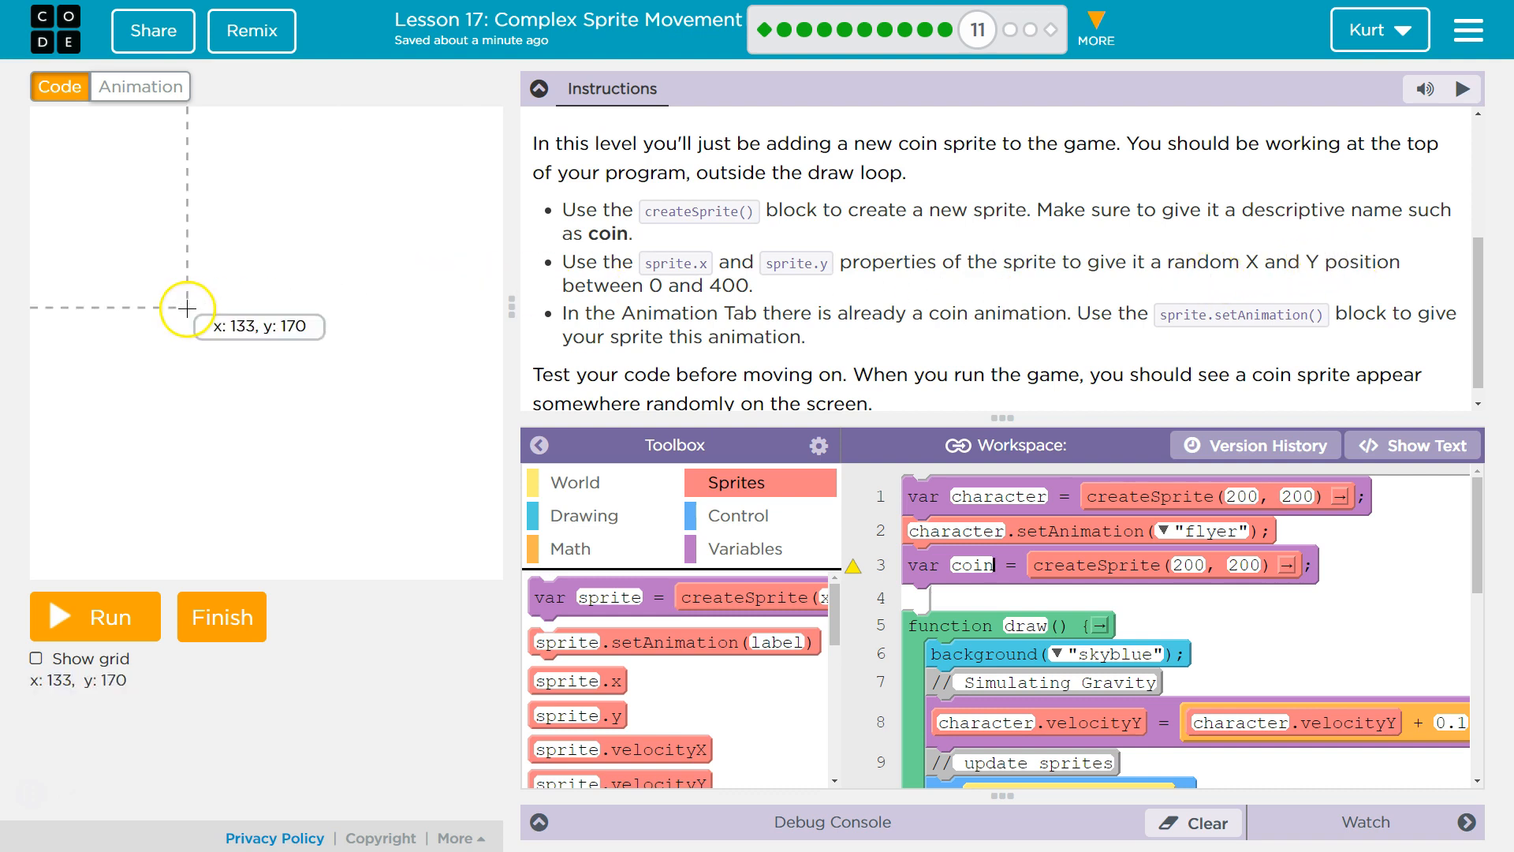
{"action": "mouse_move", "coordinate": [31, 315]}
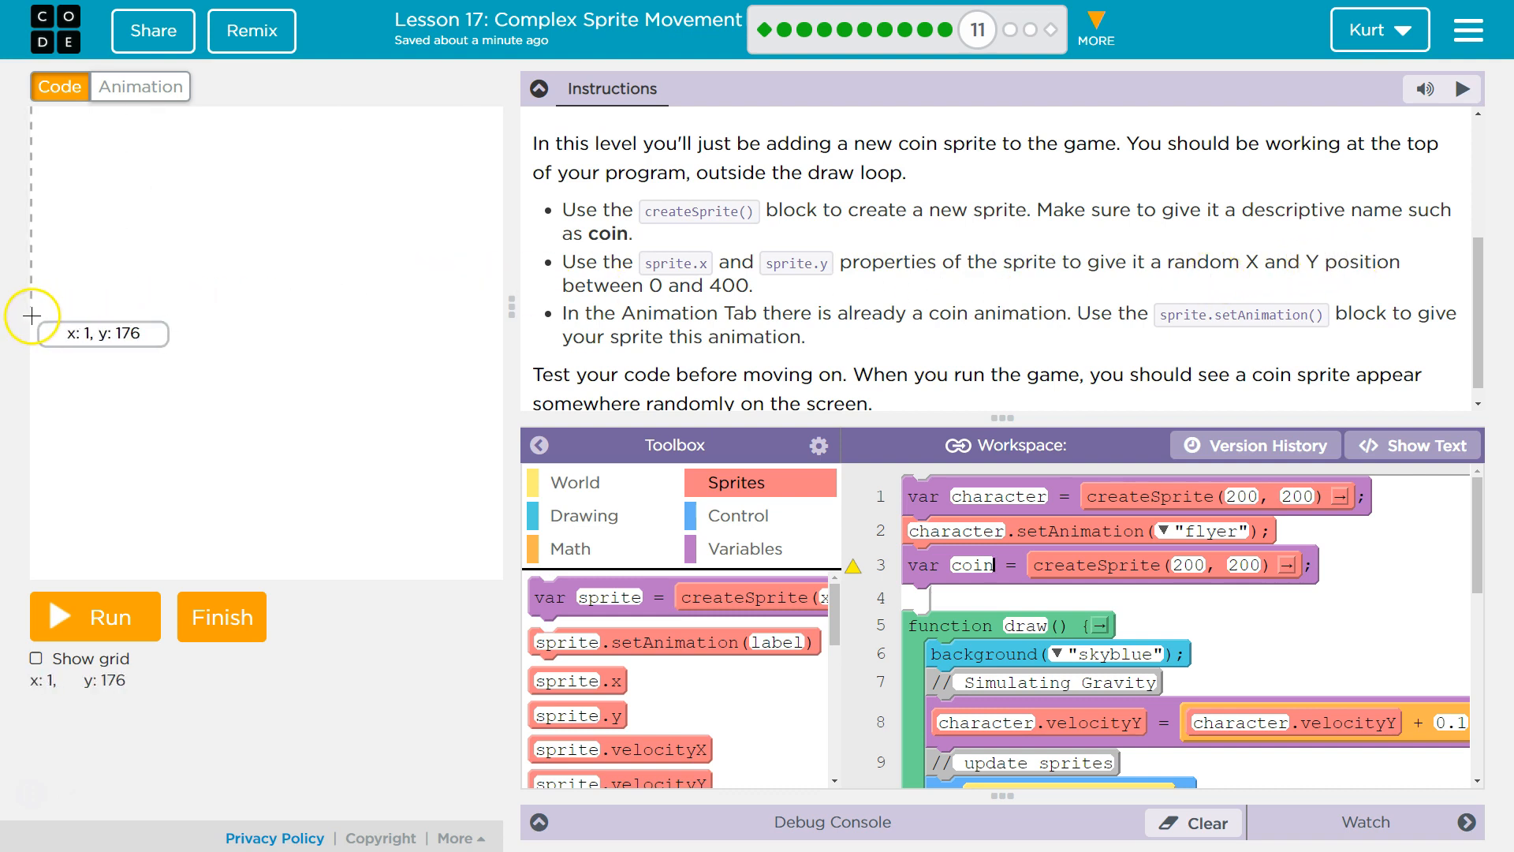
{"action": "mouse_move", "coordinate": [415, 114]}
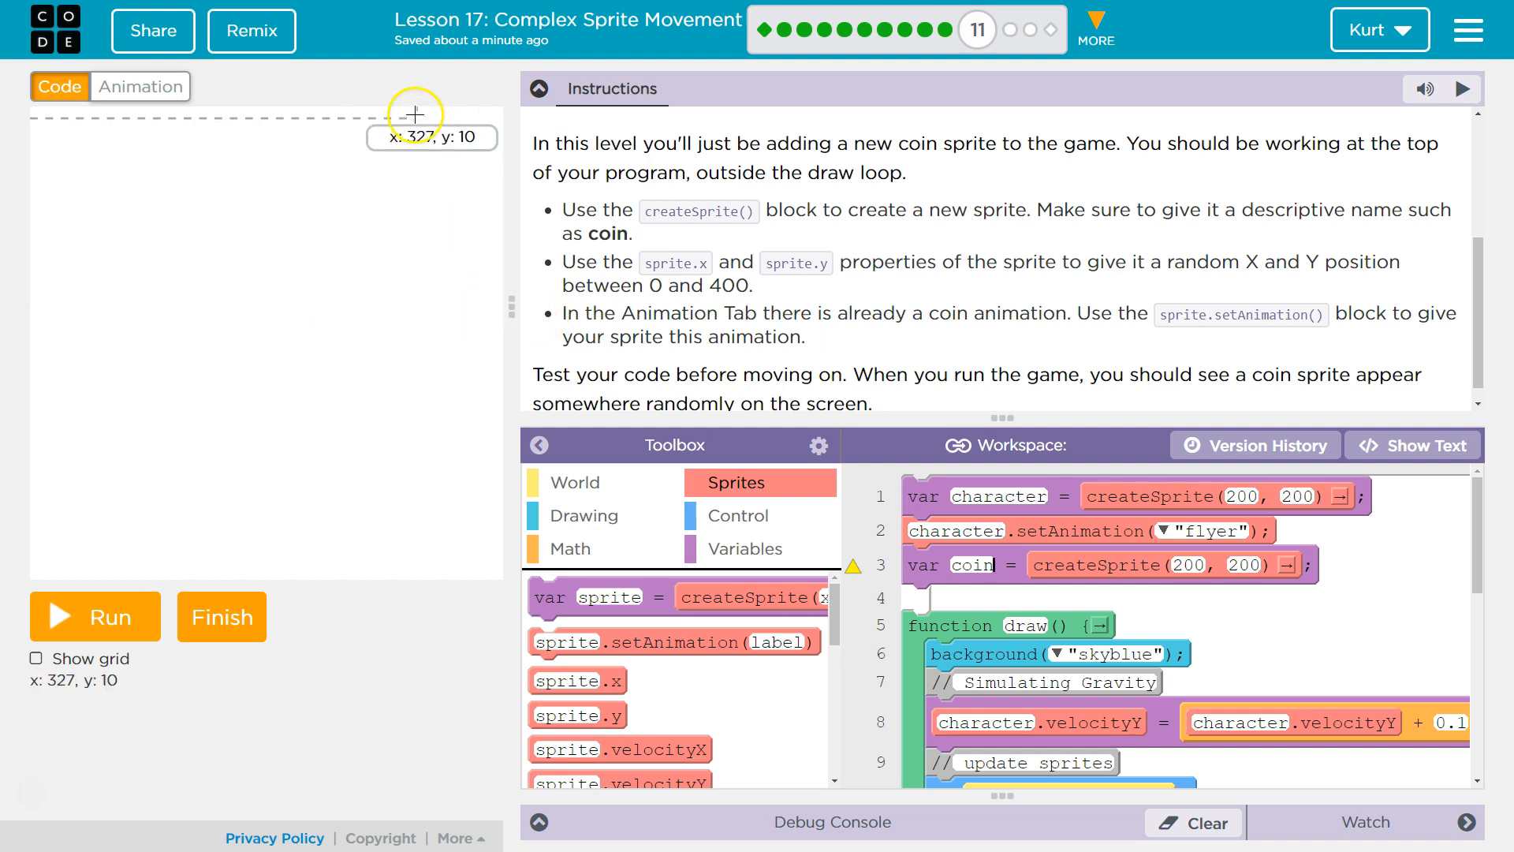
{"action": "mouse_move", "coordinate": [1060, 600]}
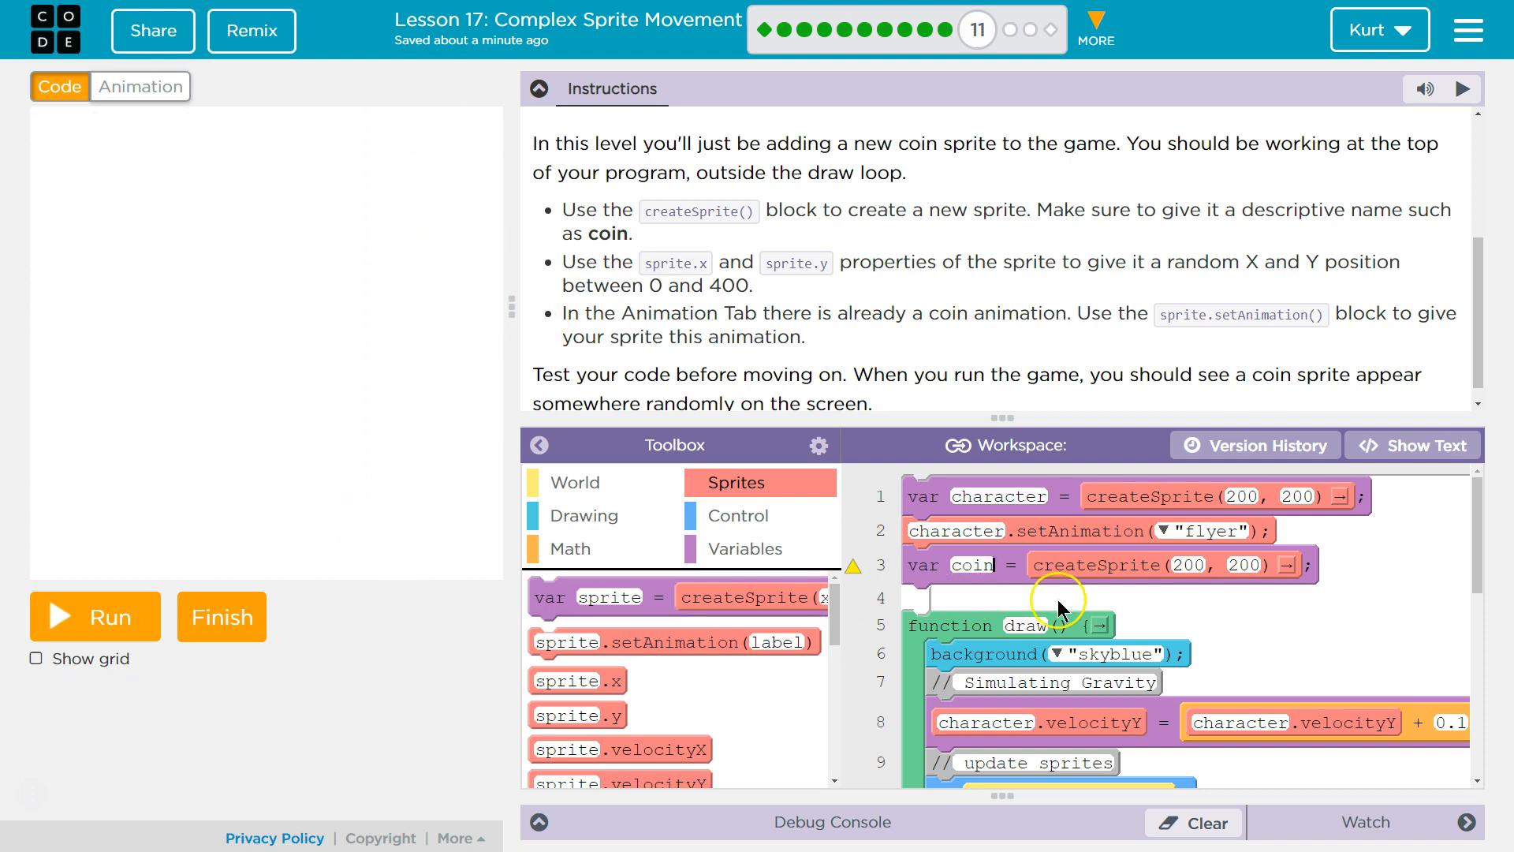
{"action": "mouse_move", "coordinate": [738, 260]}
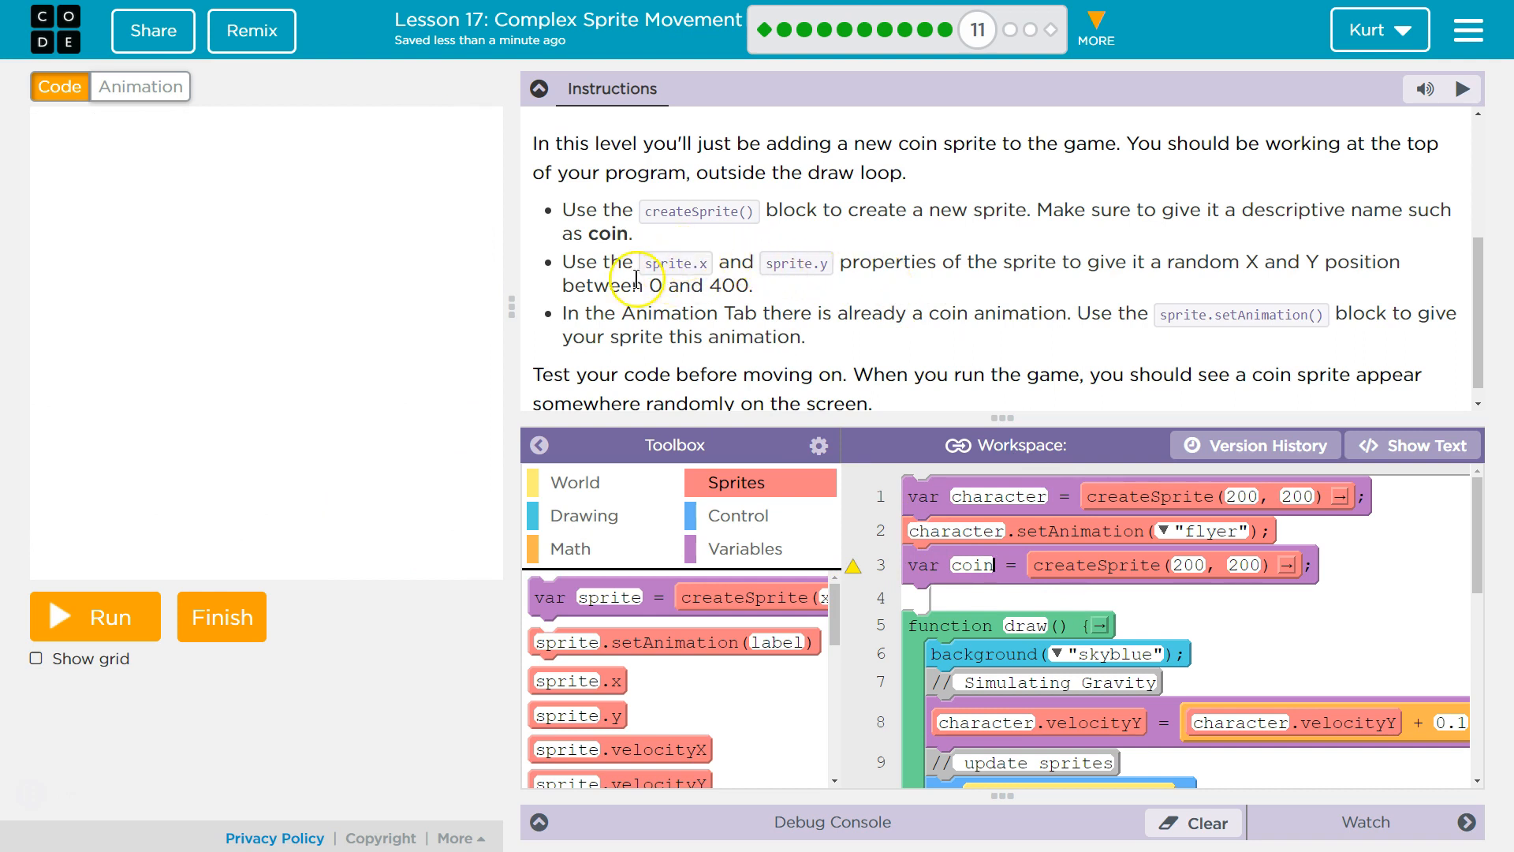
{"action": "mouse_move", "coordinate": [811, 400]}
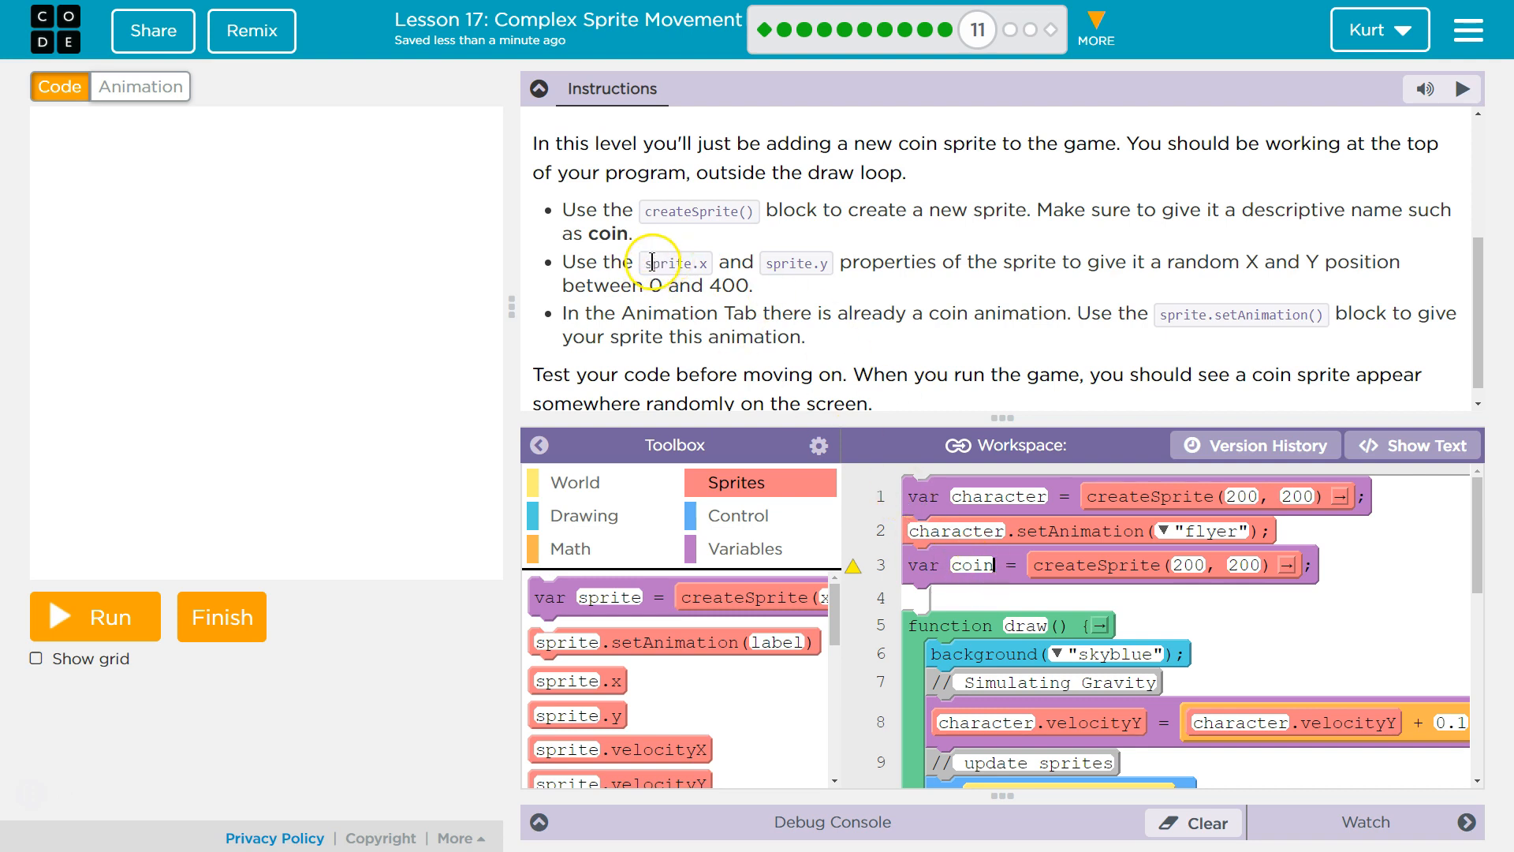
{"action": "scroll", "scroll_direction": "down", "scroll_amount": 3}
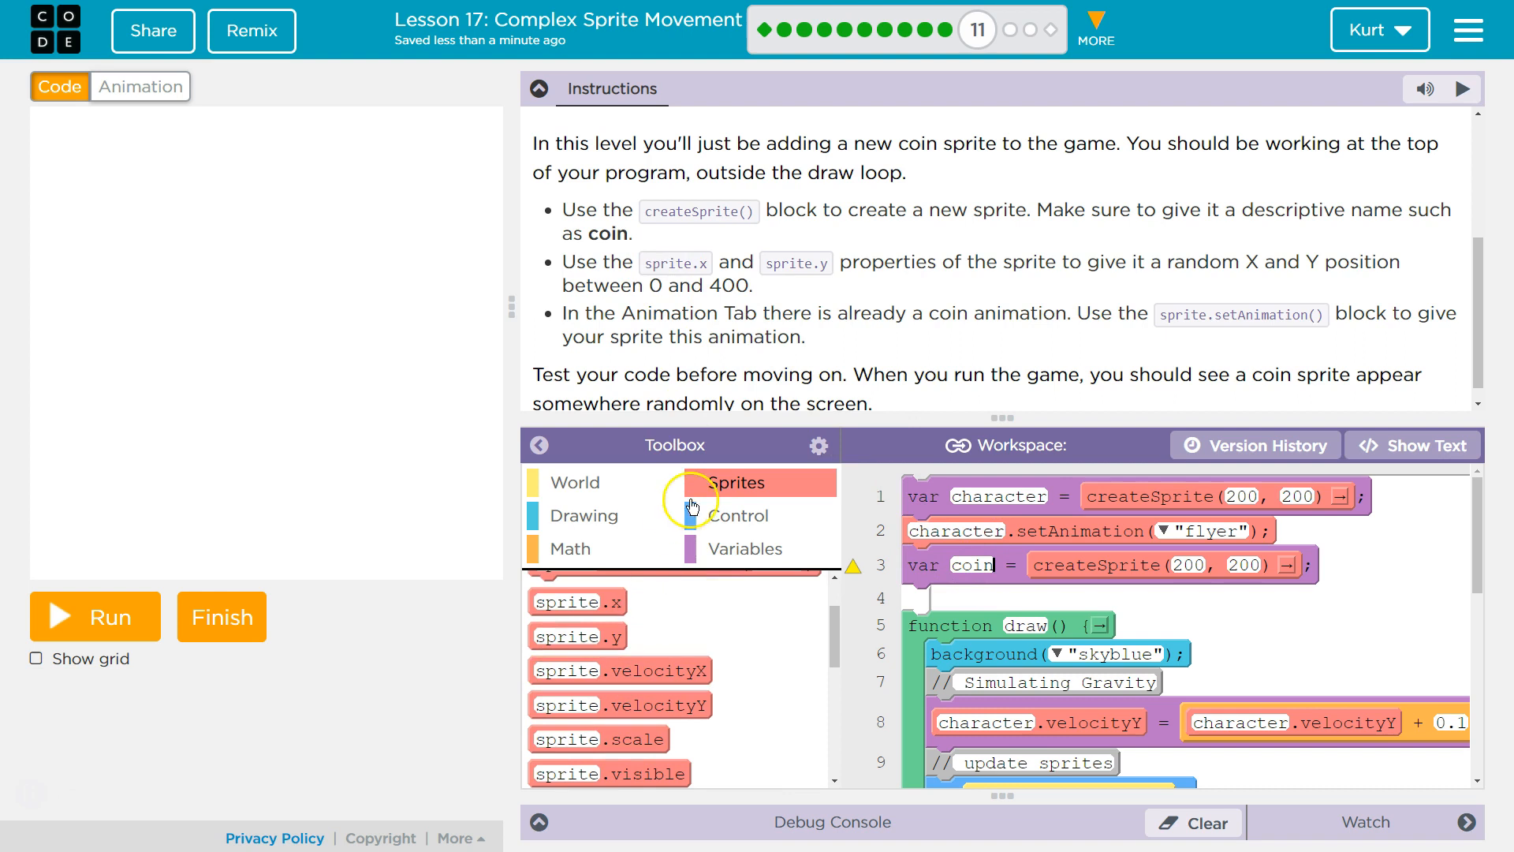
- Add coin.setAnimation("coin") plus empty coin.x and coin.y assignment lines under the coin sprite
{"action": "left_click", "coordinate": [746, 549]}
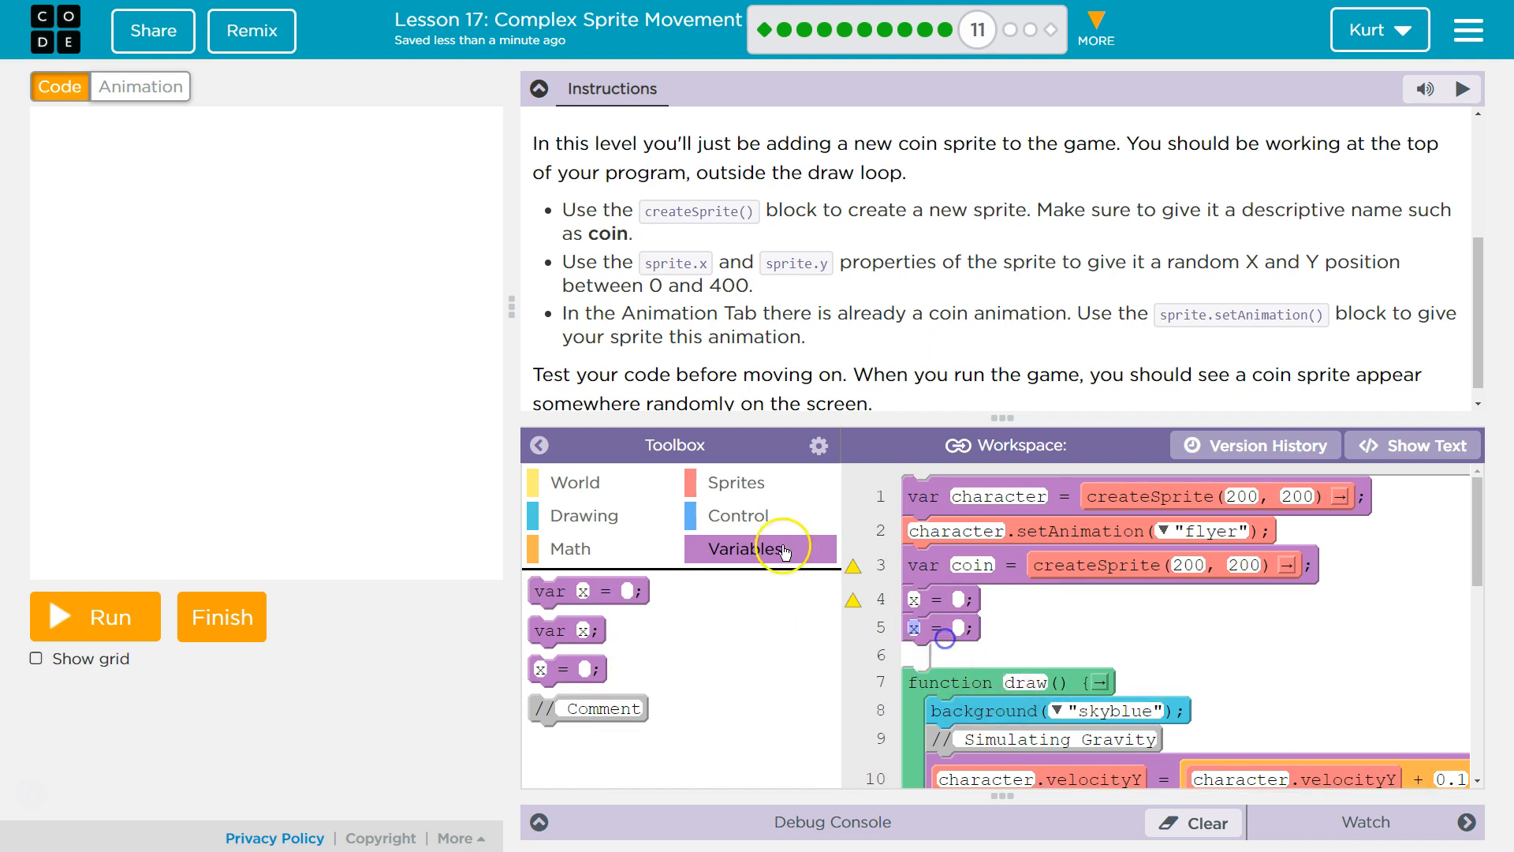
{"action": "left_click", "coordinate": [737, 483]}
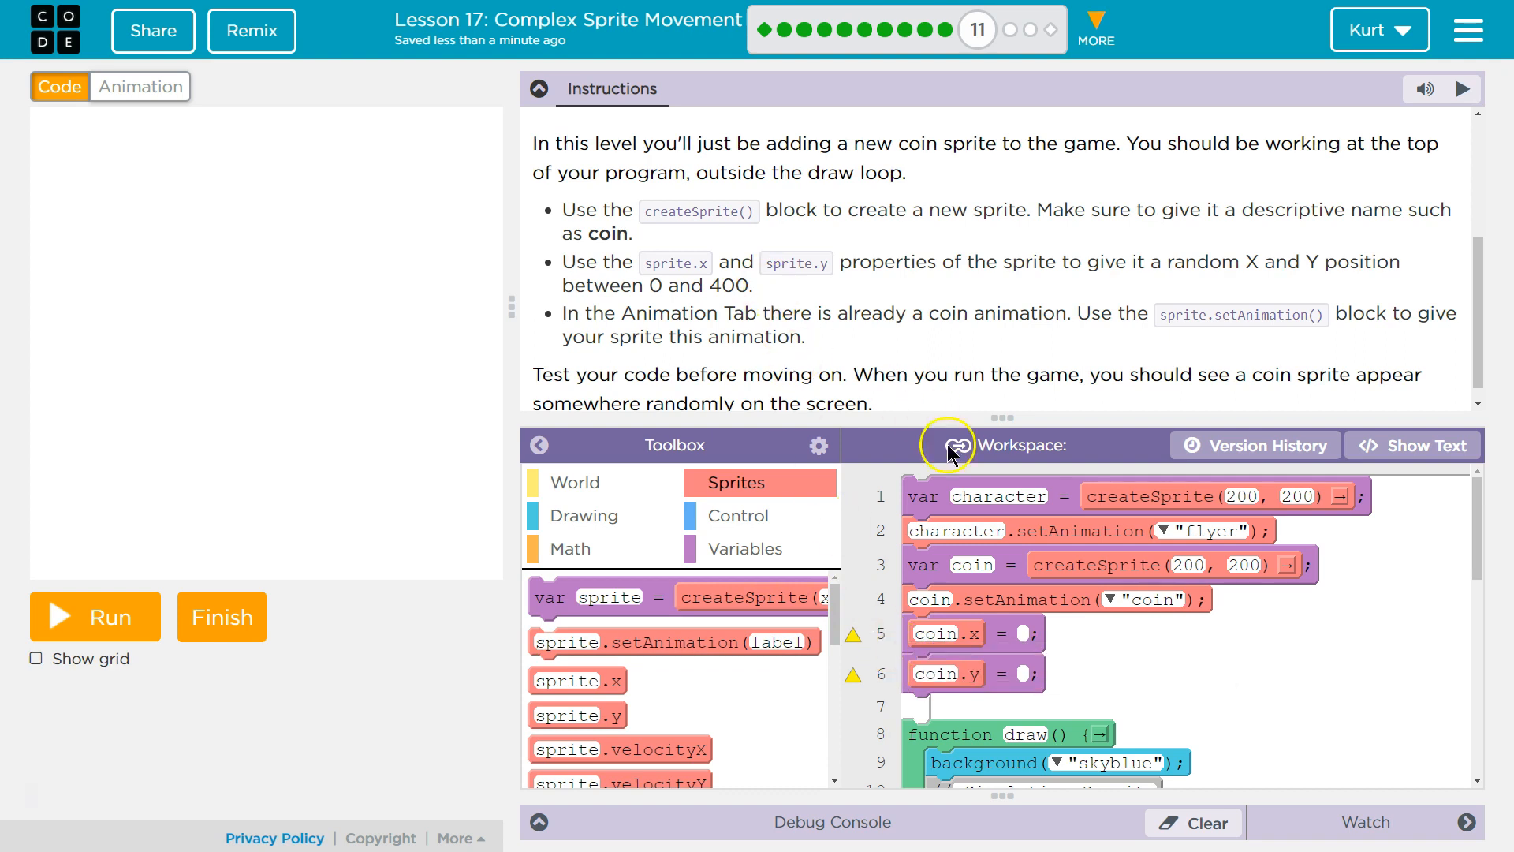
{"action": "mouse_move", "coordinate": [1314, 268]}
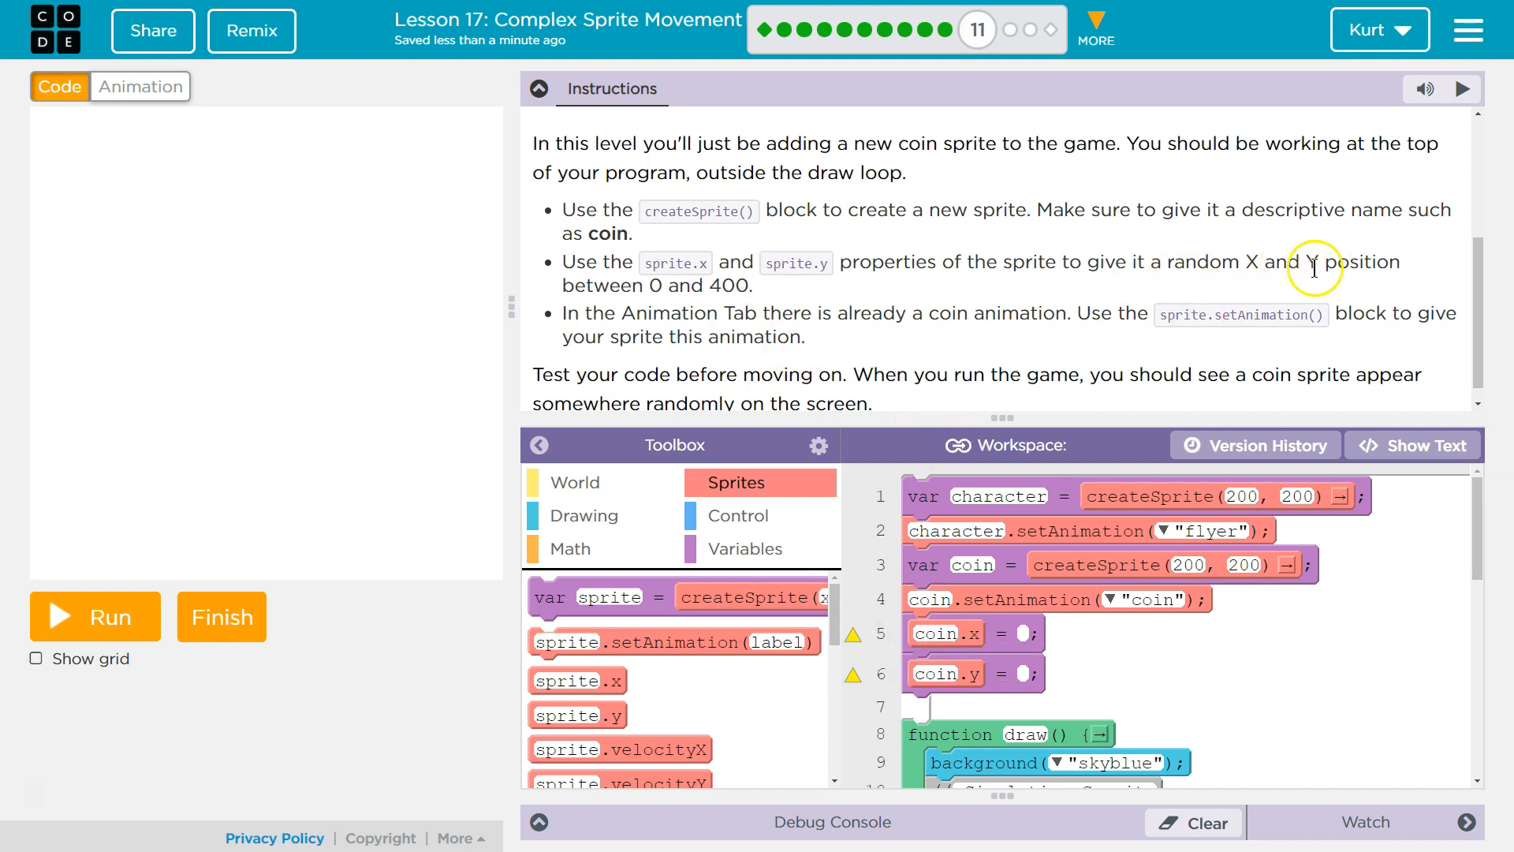
{"action": "mouse_move", "coordinate": [615, 559]}
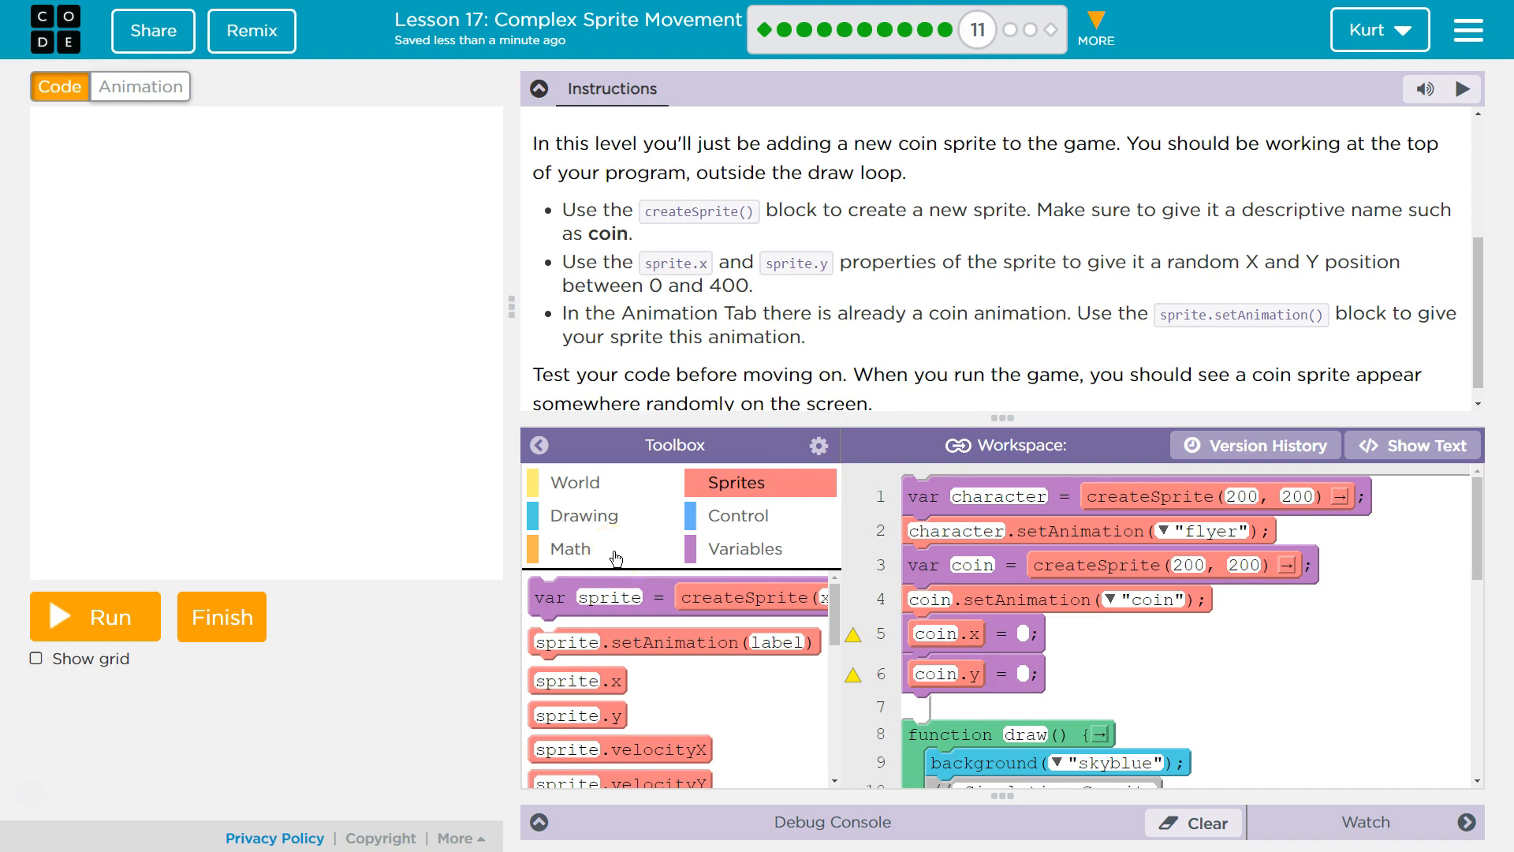
- Set coin.x and coin.y to randomNumber(0, 400) using the Math toolbox blocks
{"action": "left_click", "coordinate": [570, 548]}
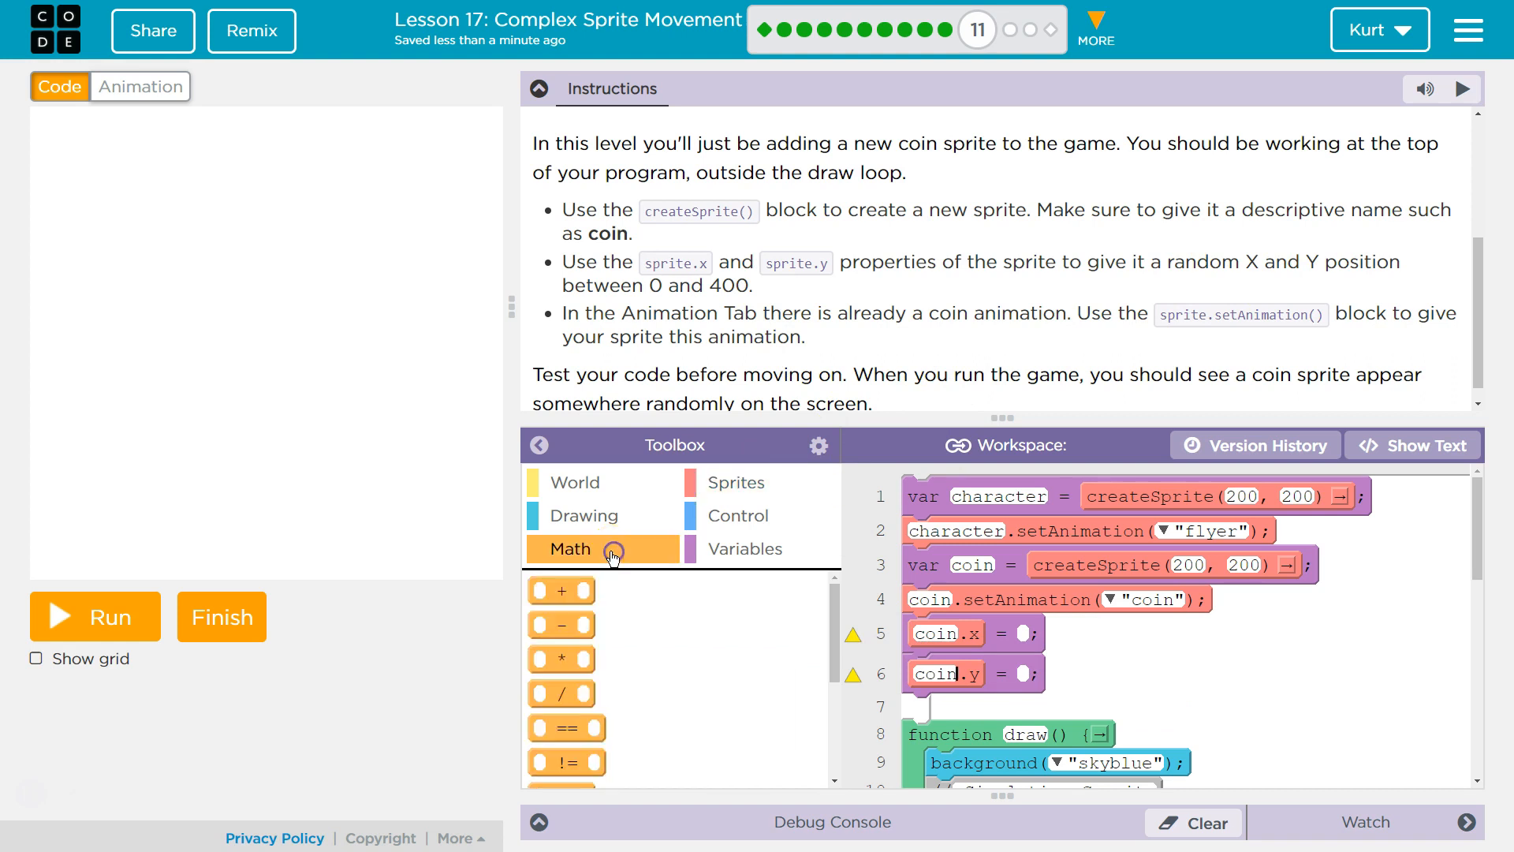
{"action": "scroll", "scroll_direction": "down", "scroll_amount": 3}
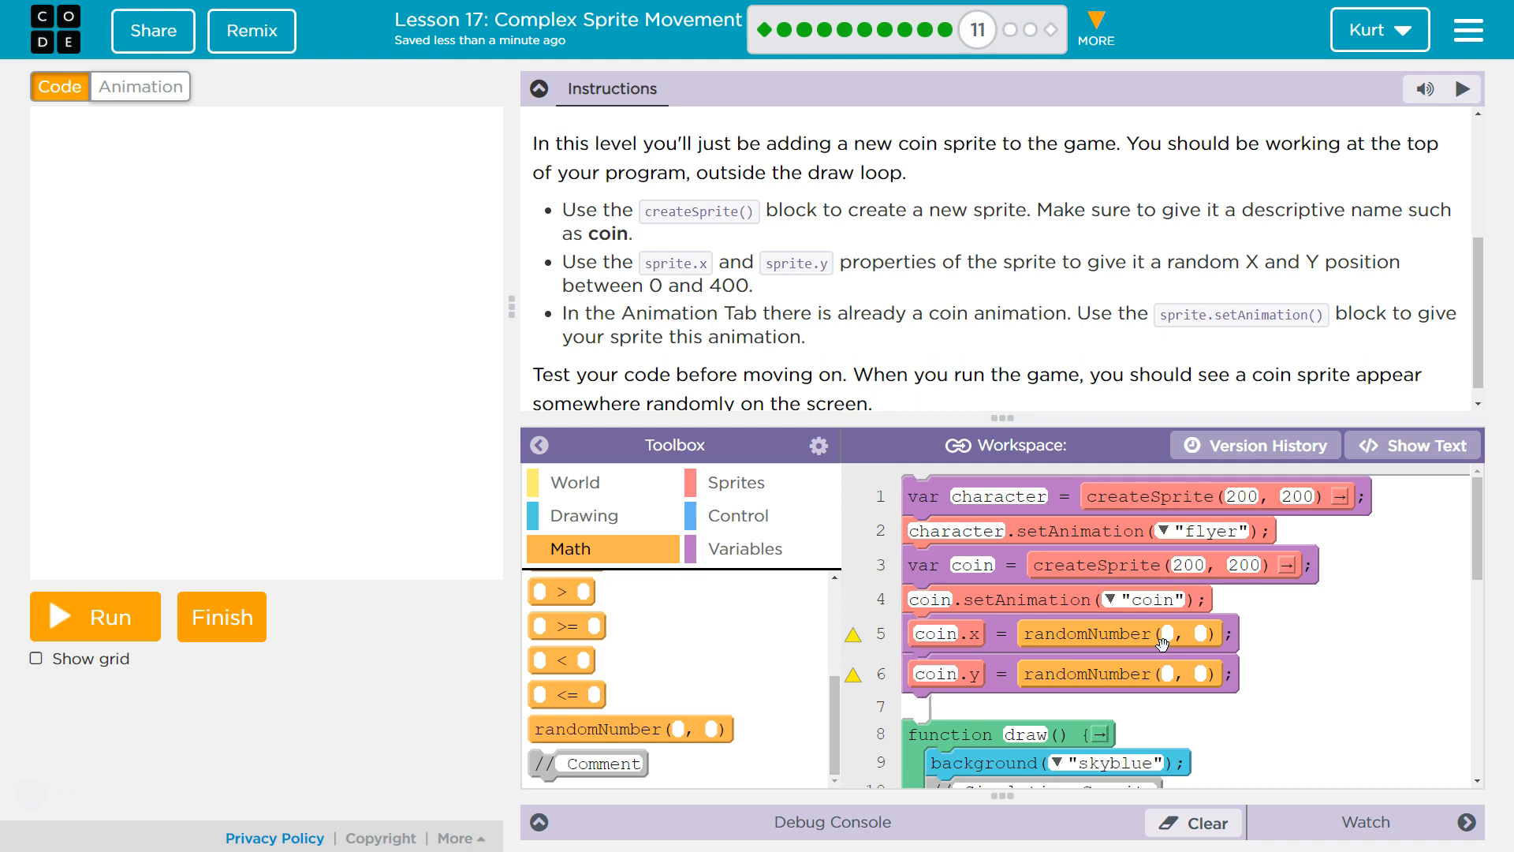
{"action": "left_click", "coordinate": [1169, 634]}
{"action": "type", "text": "0"}
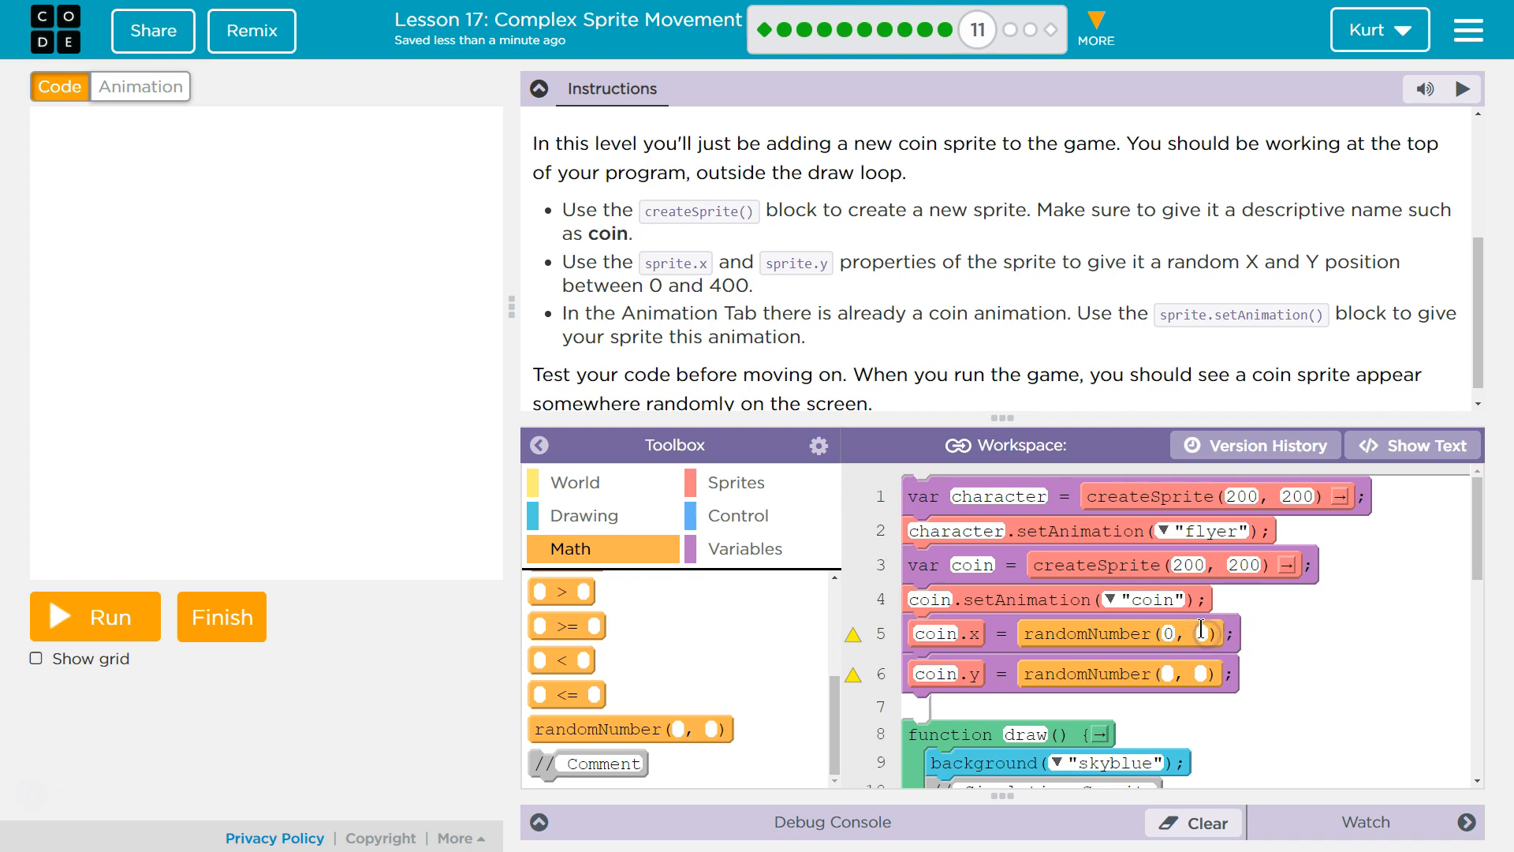
{"action": "type", "text": "400"}
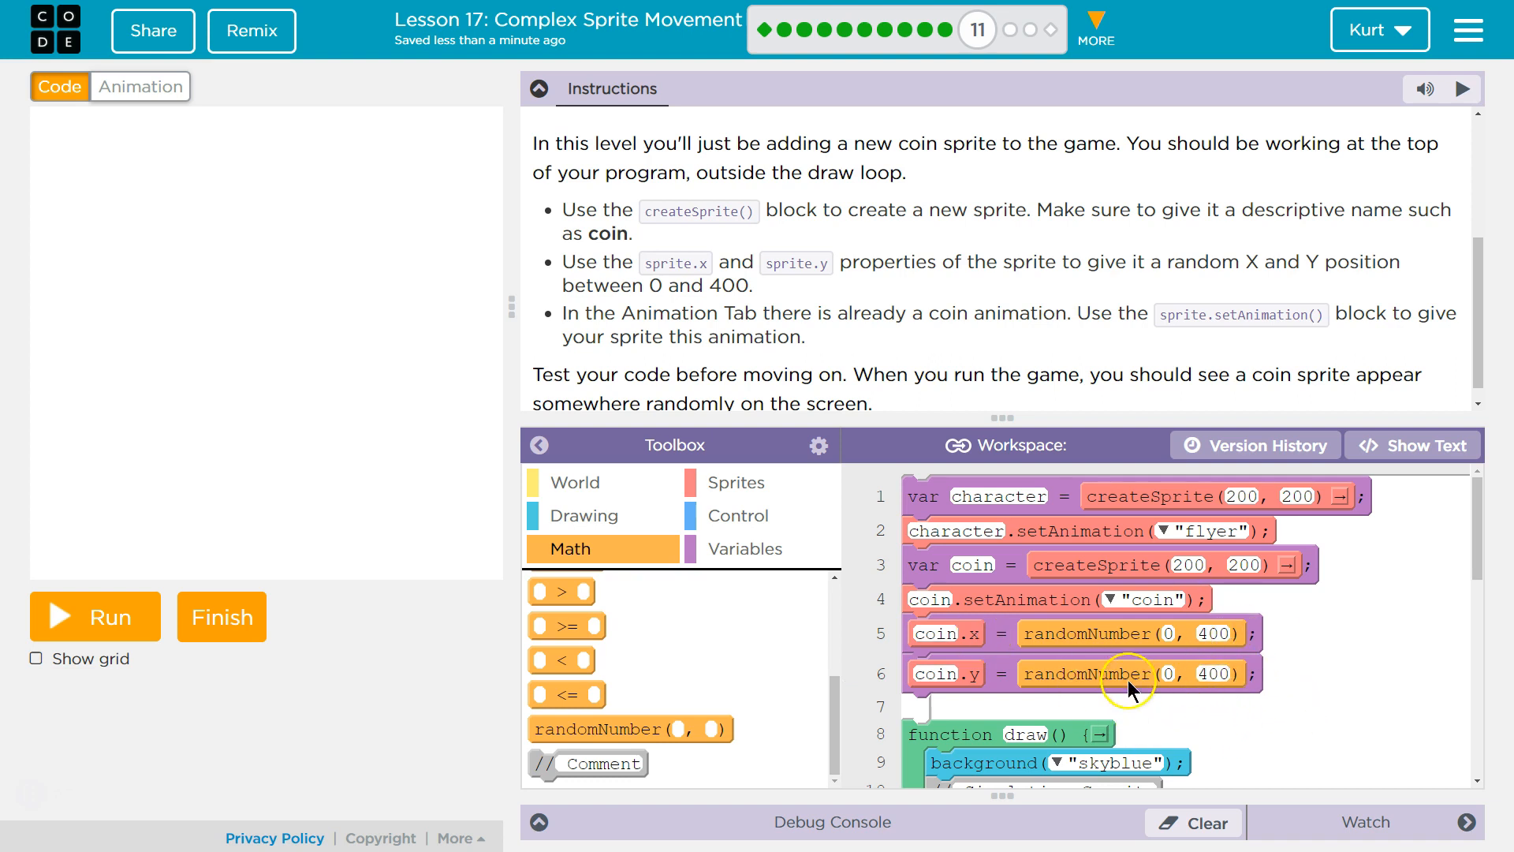
{"action": "scroll", "scroll_direction": "up", "scroll_amount": 3}
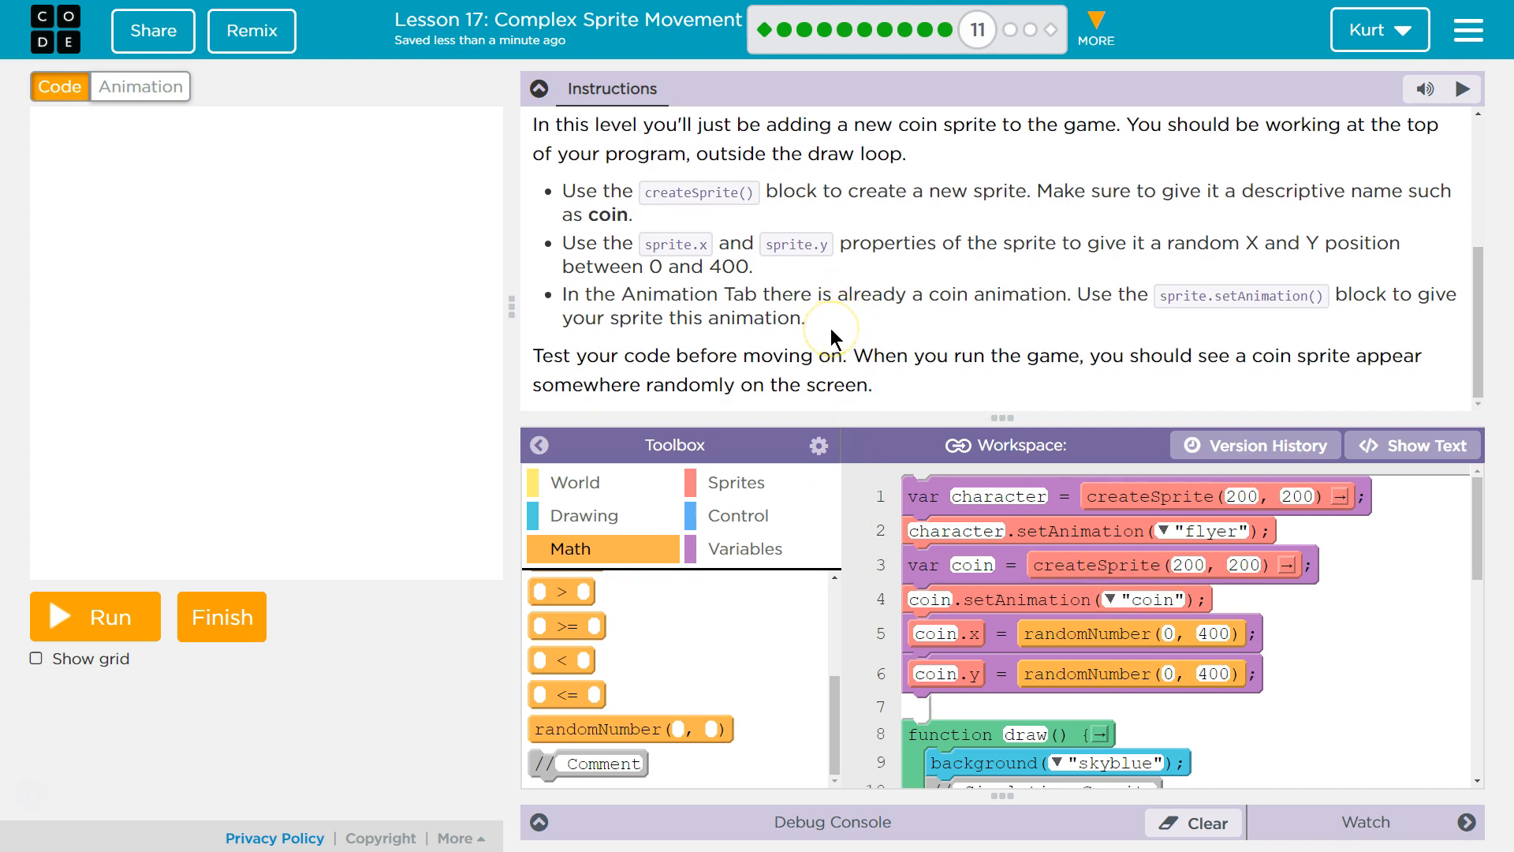
{"action": "mouse_move", "coordinate": [1022, 317]}
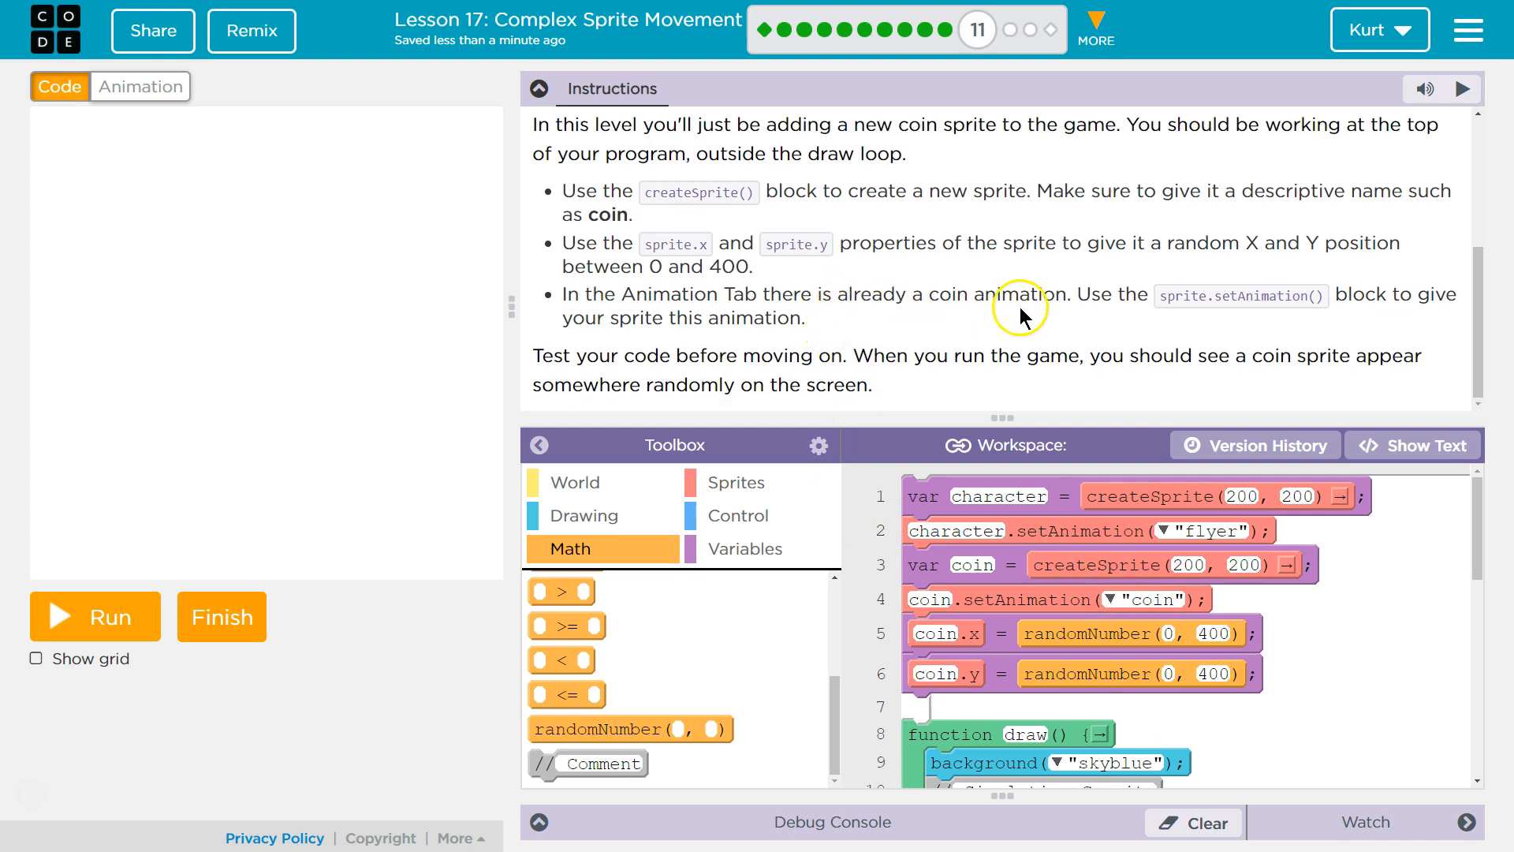
{"action": "mouse_move", "coordinate": [1279, 314]}
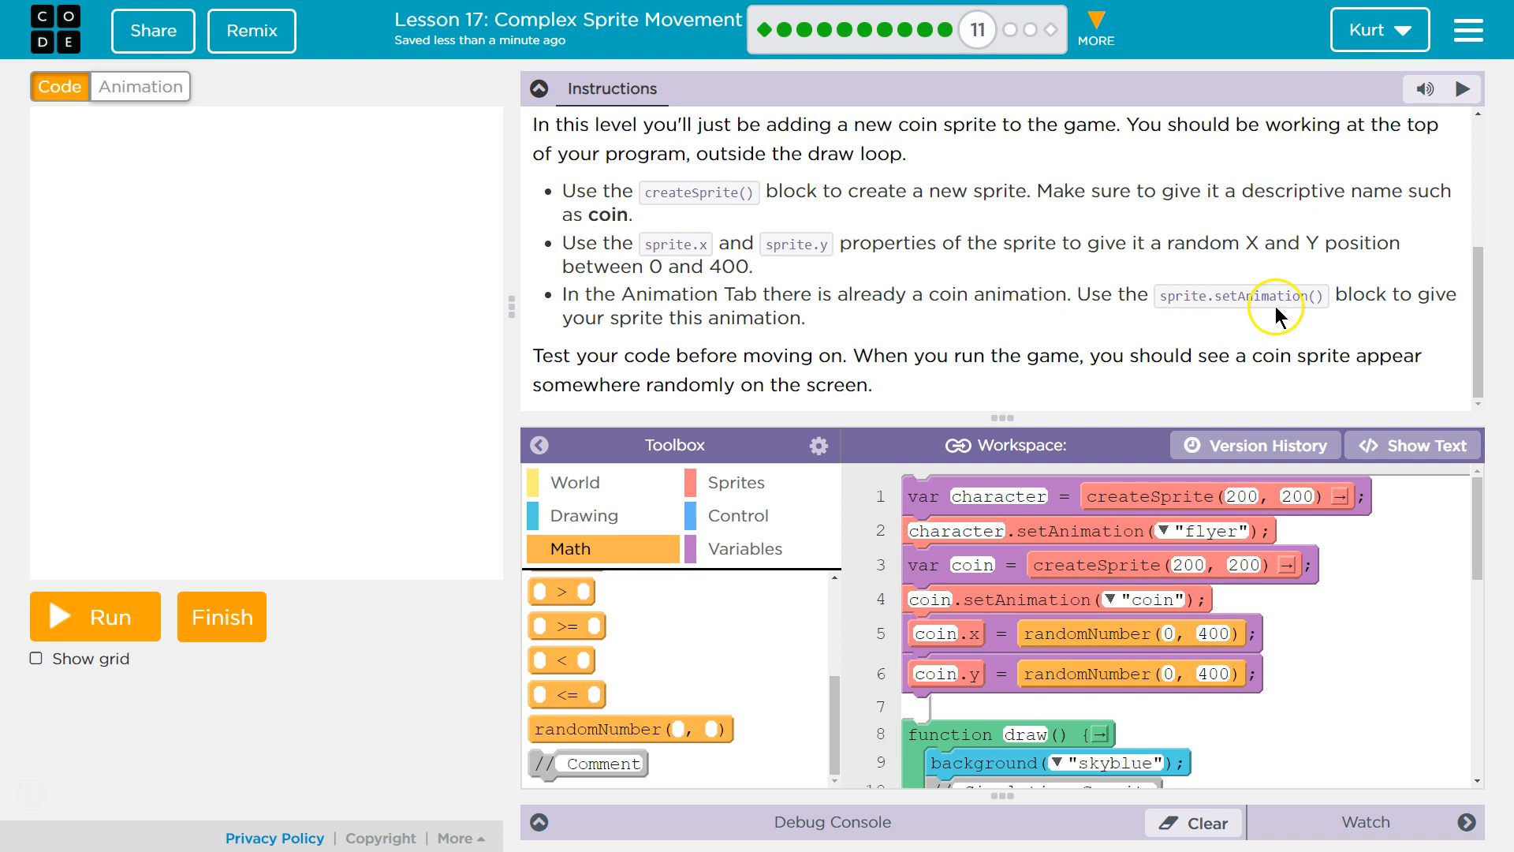
{"action": "mouse_move", "coordinate": [739, 323]}
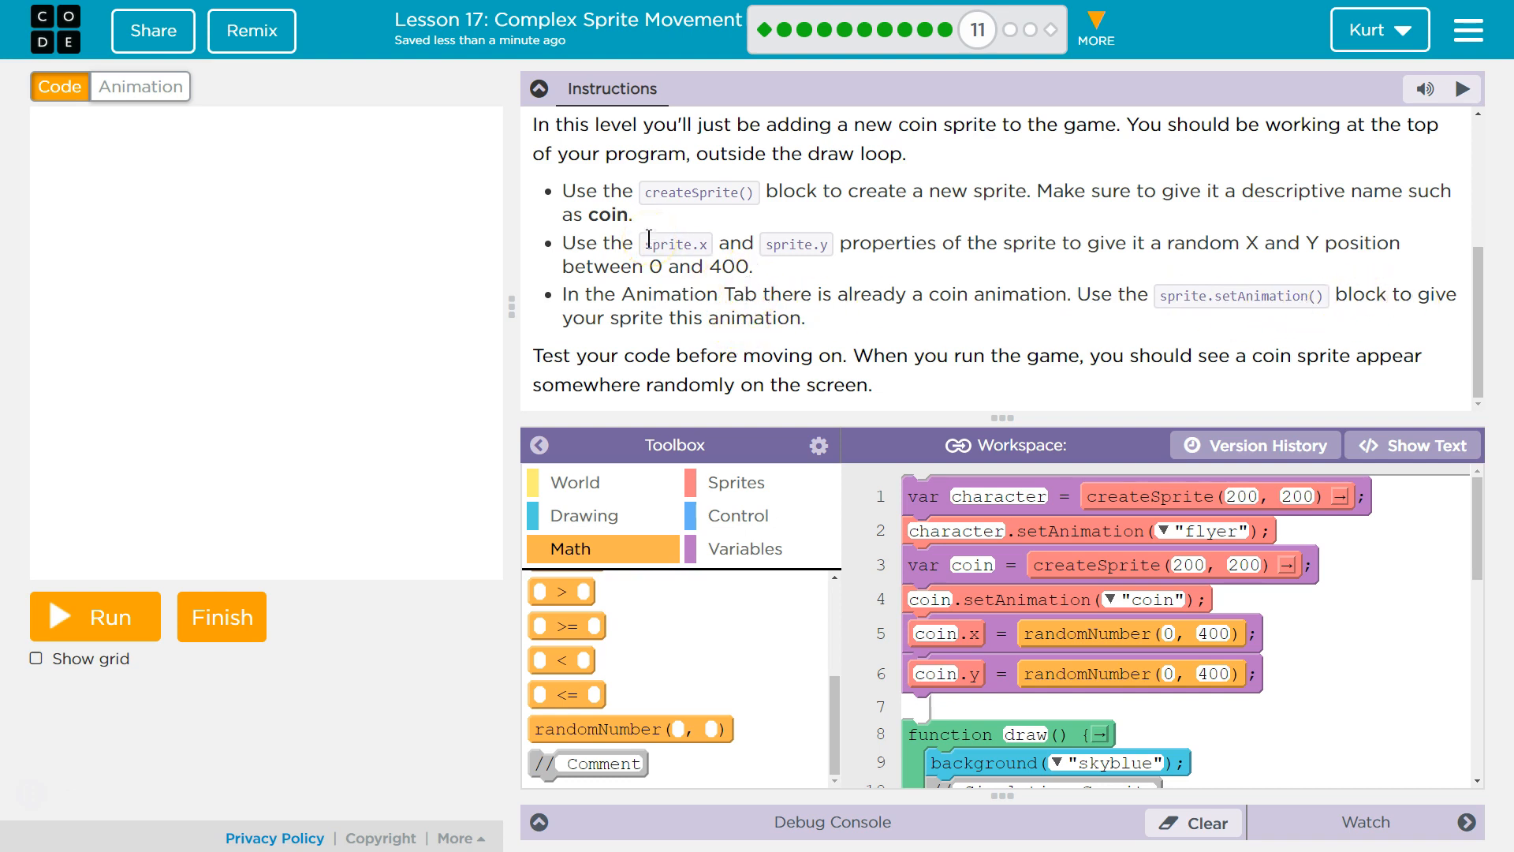
{"action": "mouse_move", "coordinate": [739, 252]}
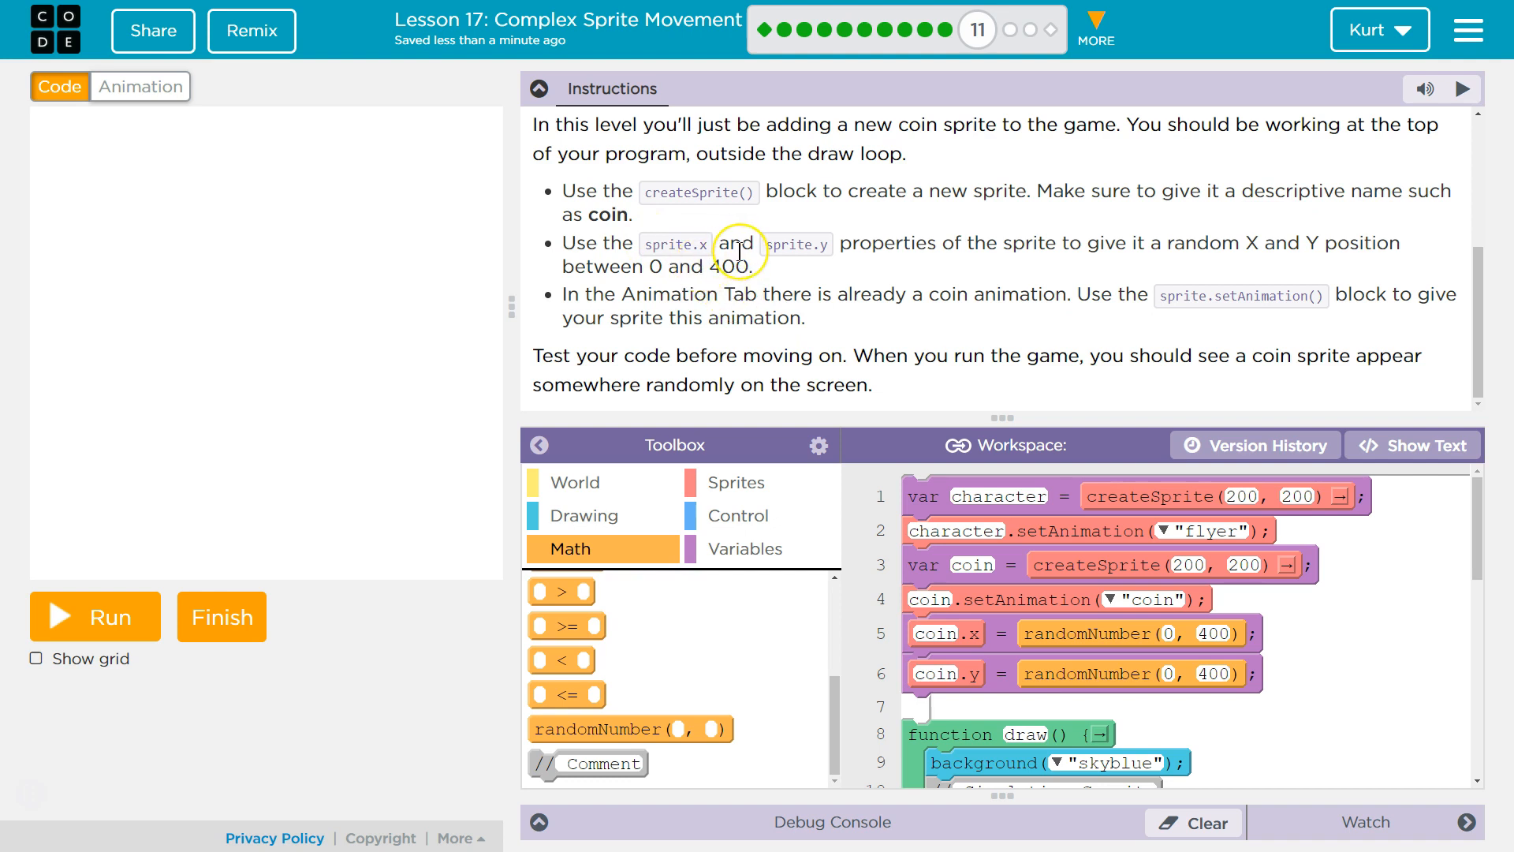
{"action": "mouse_move", "coordinate": [741, 249]}
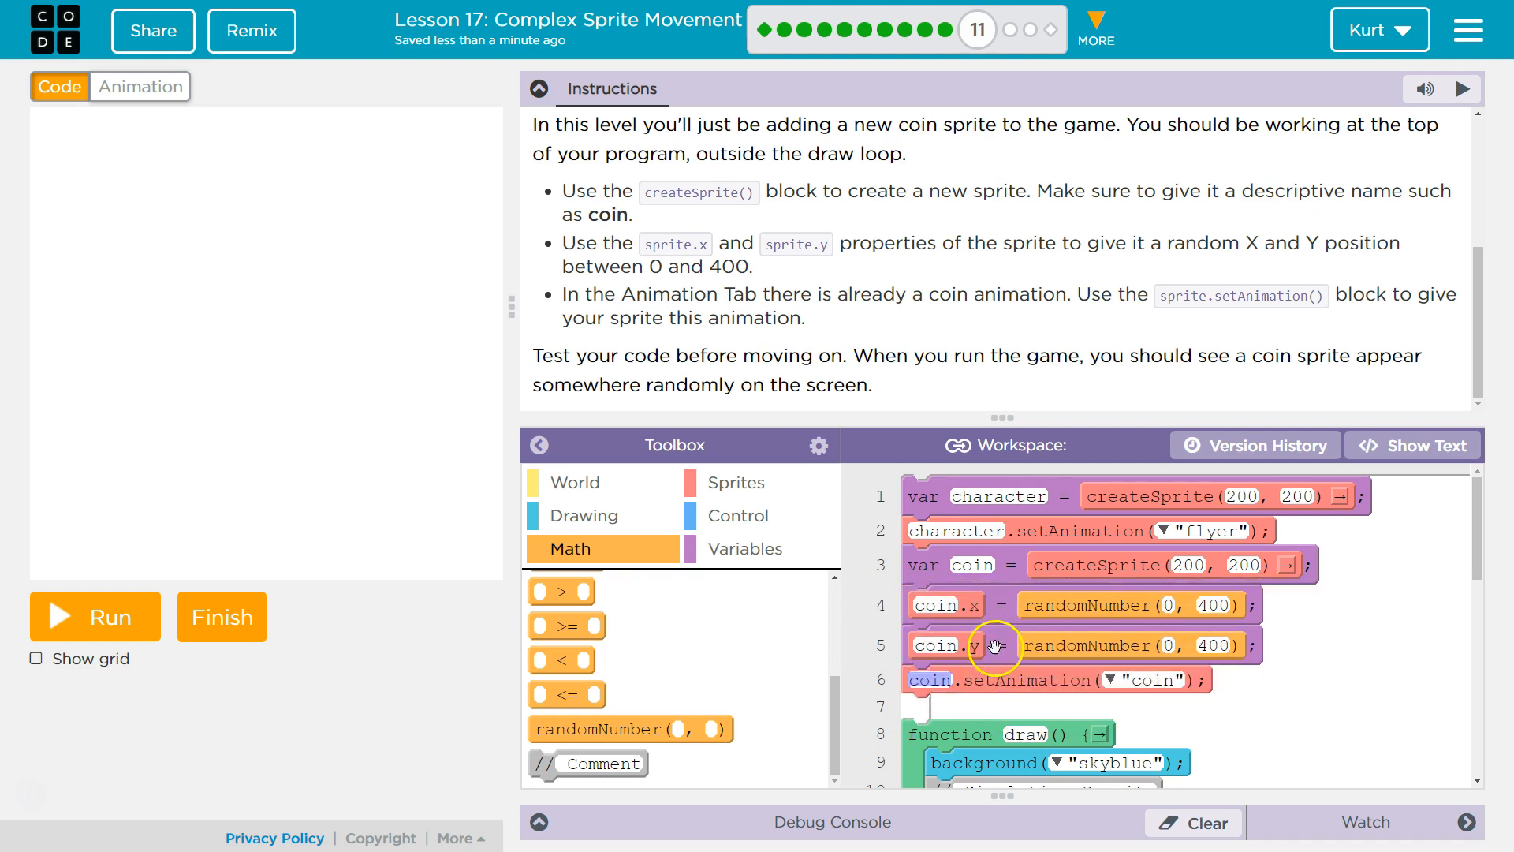
{"action": "mouse_move", "coordinate": [1137, 575]}
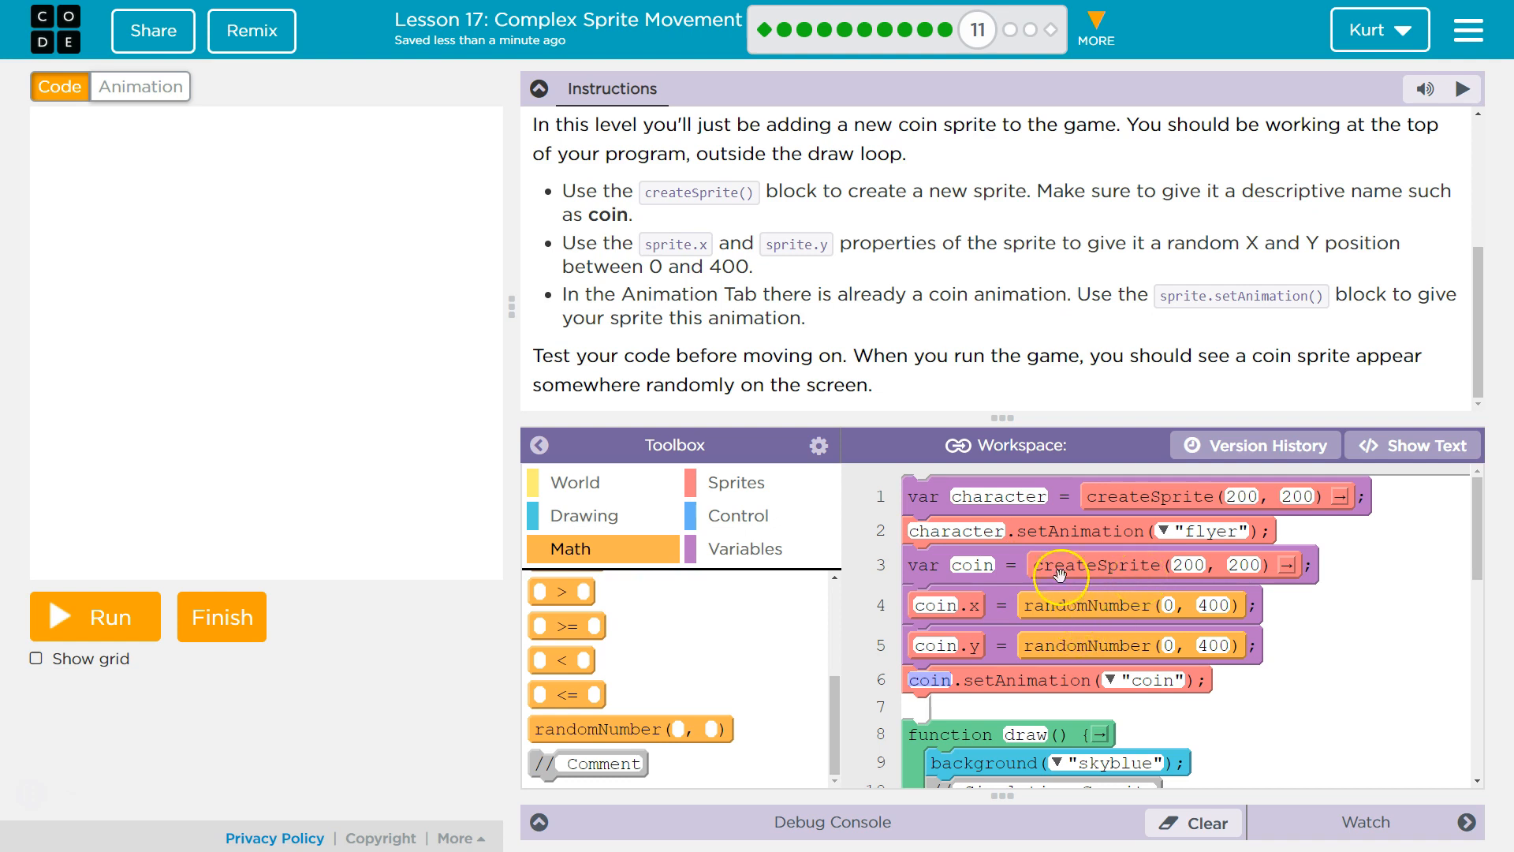
{"action": "mouse_move", "coordinate": [799, 239]}
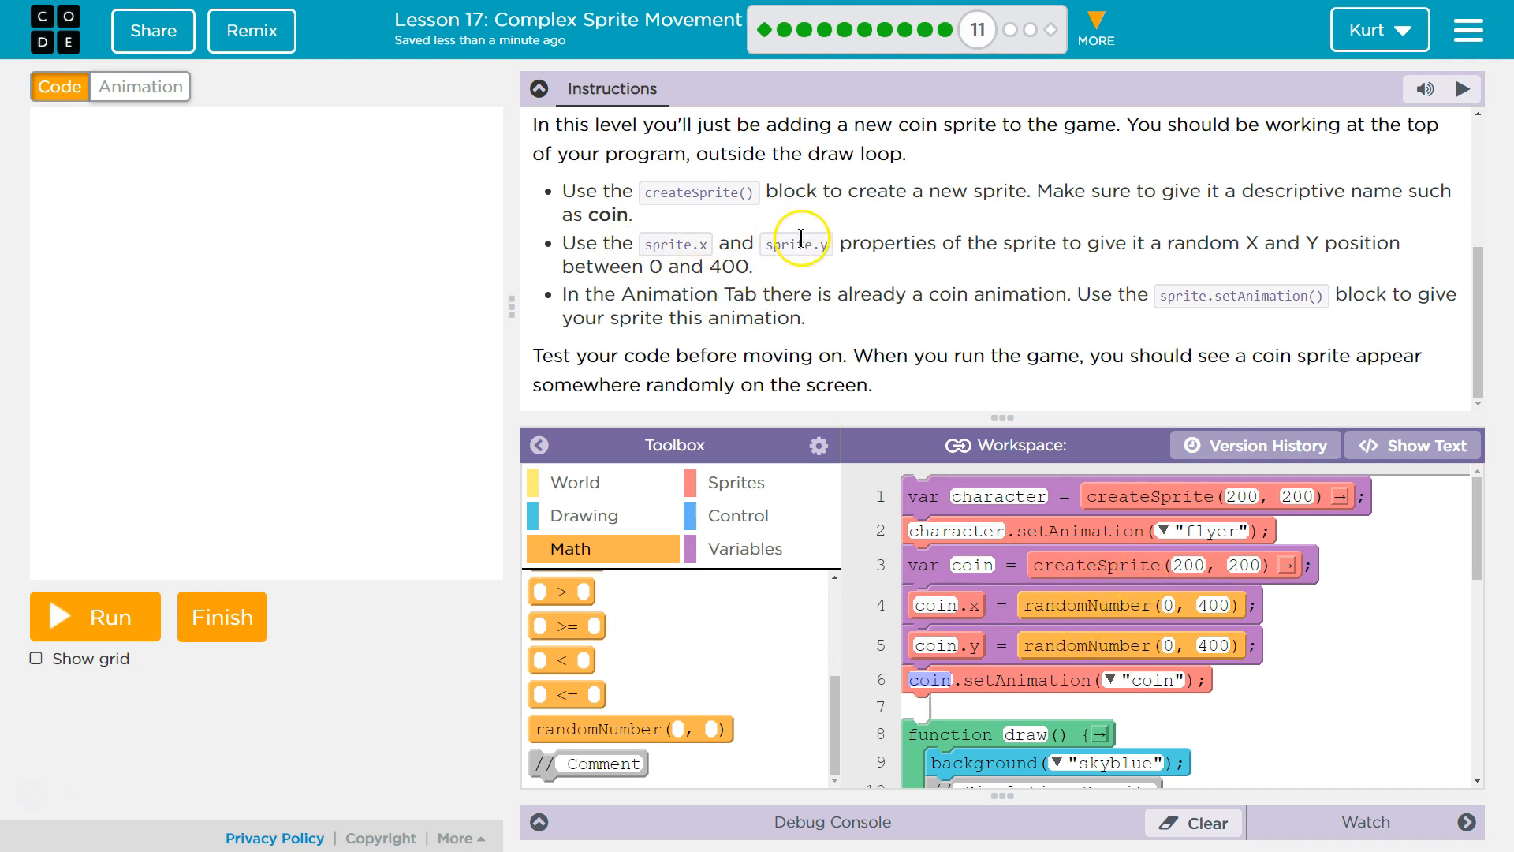
{"action": "mouse_move", "coordinate": [968, 229]}
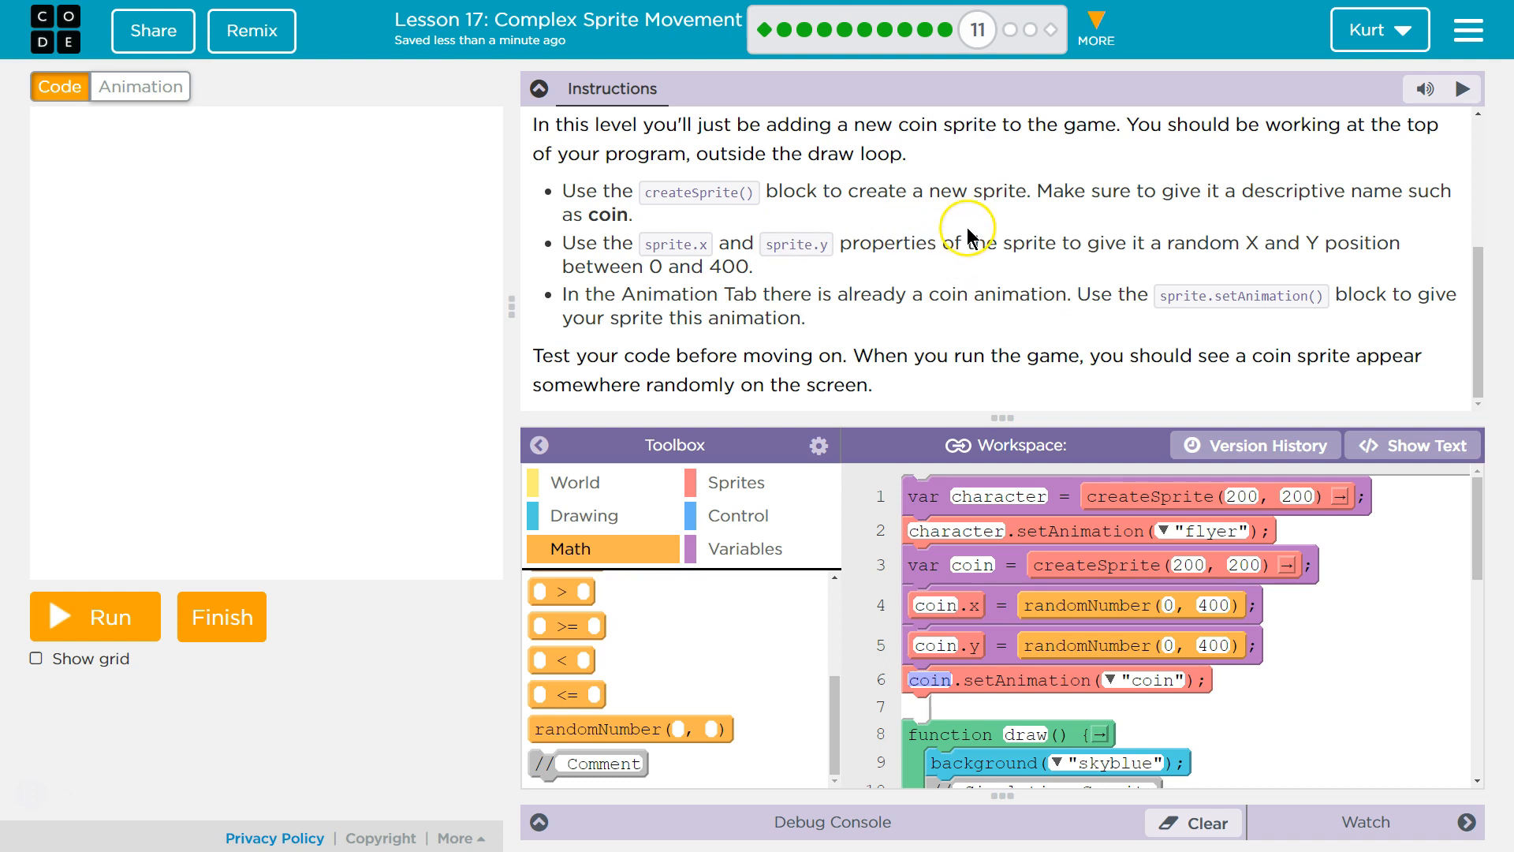
{"action": "mouse_move", "coordinate": [1216, 512]}
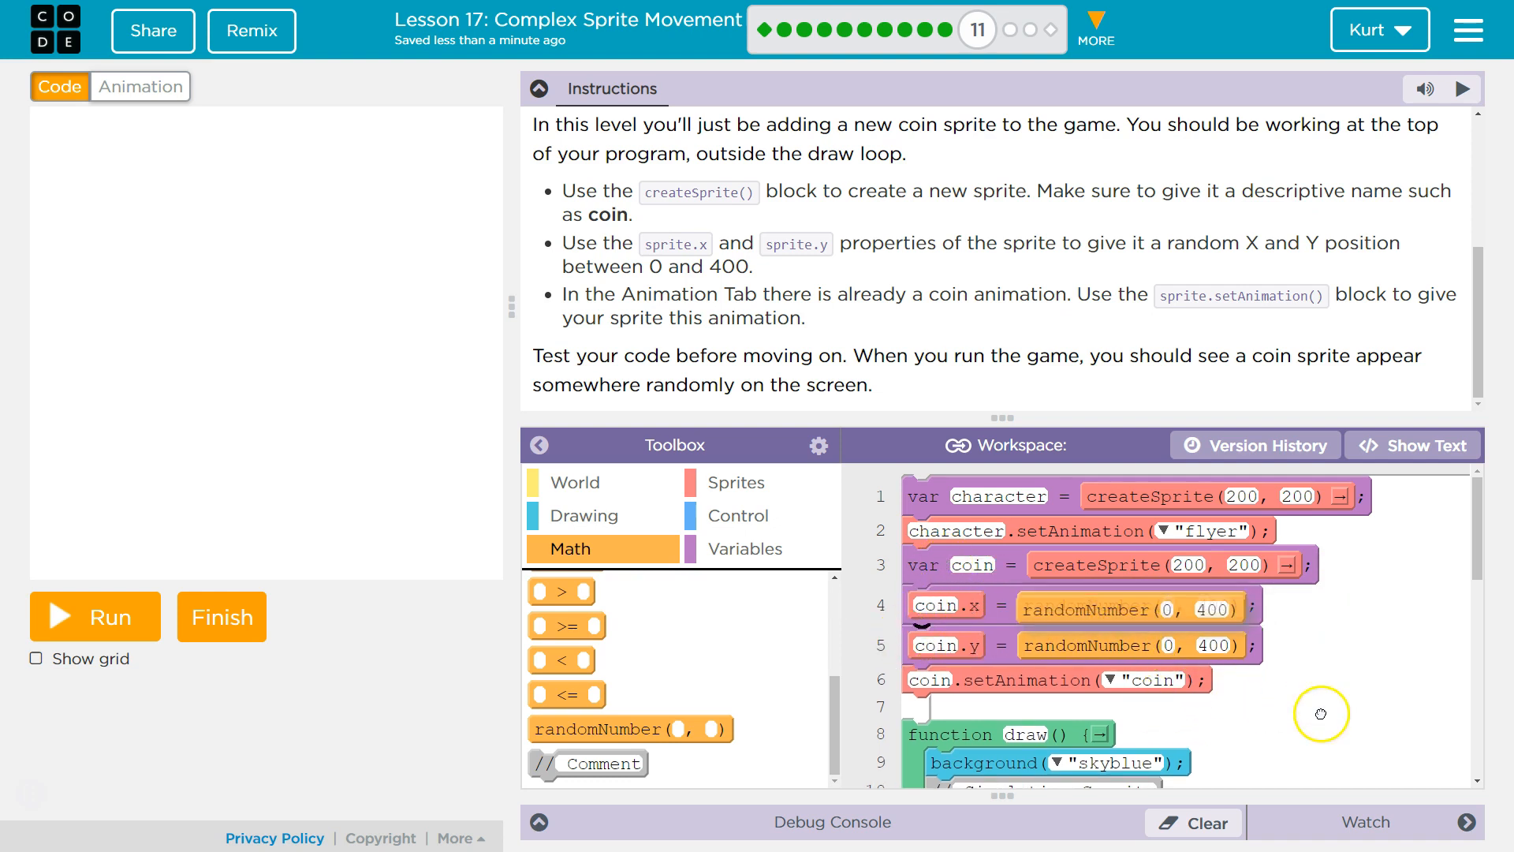
{"action": "mouse_move", "coordinate": [273, 530]}
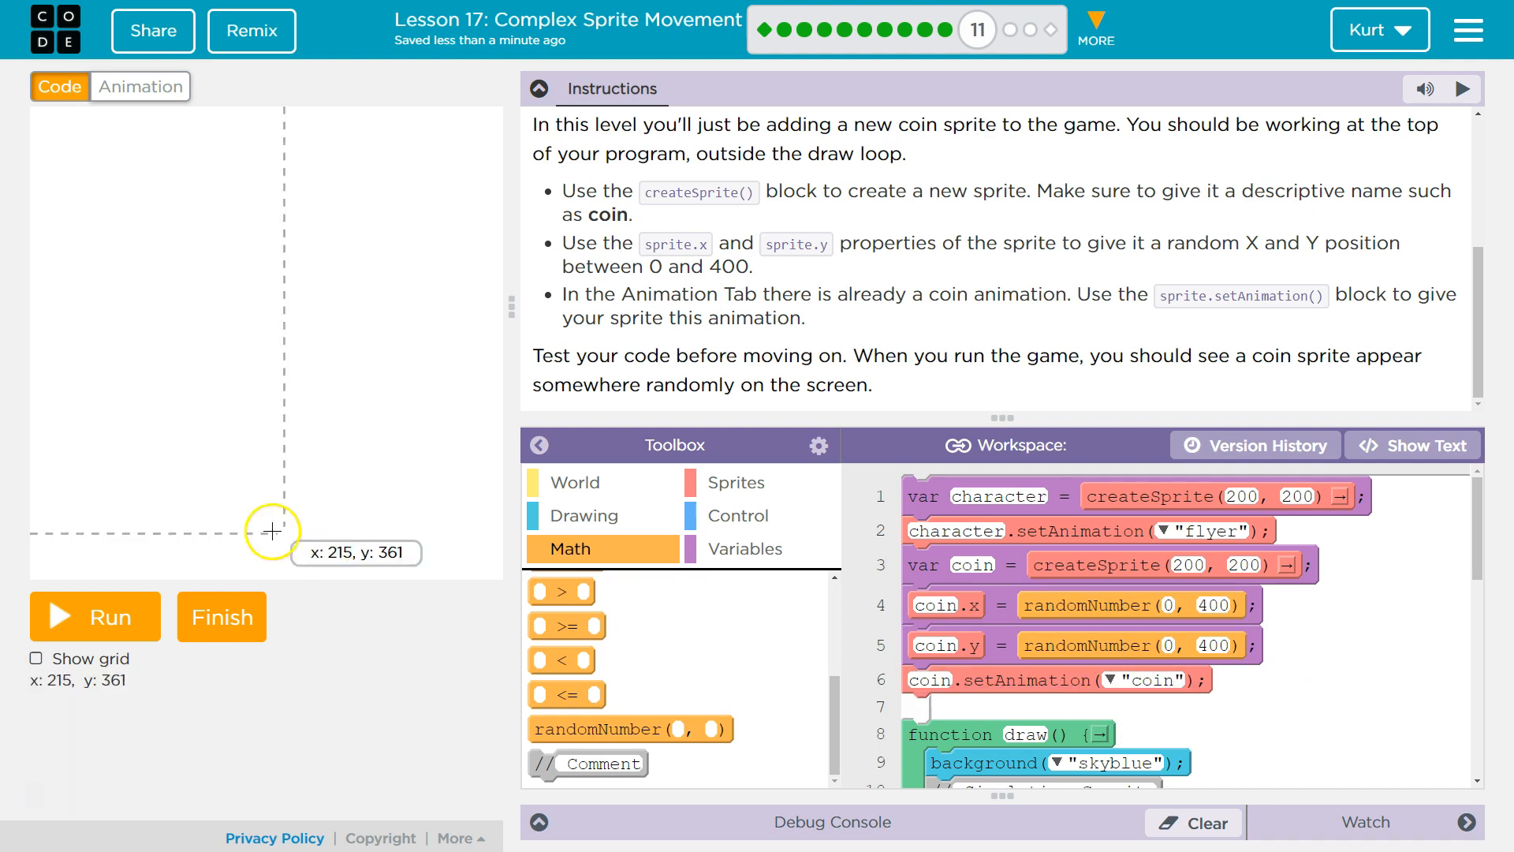
- Run the game three times to confirm the coin lands at a different random spot each run
{"action": "left_click", "coordinate": [93, 617]}
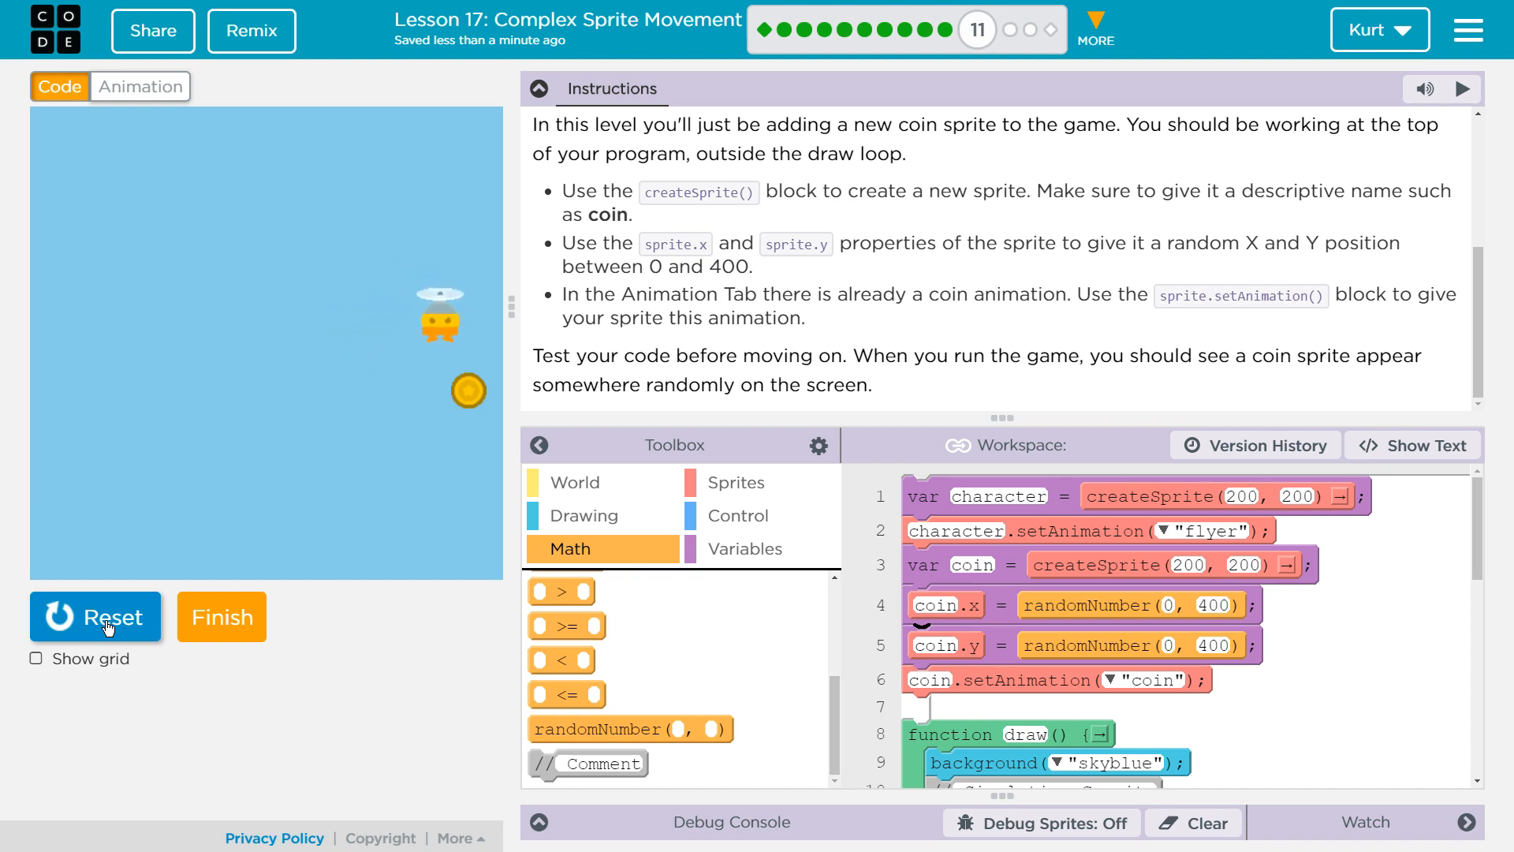
{"action": "left_click", "coordinate": [95, 617]}
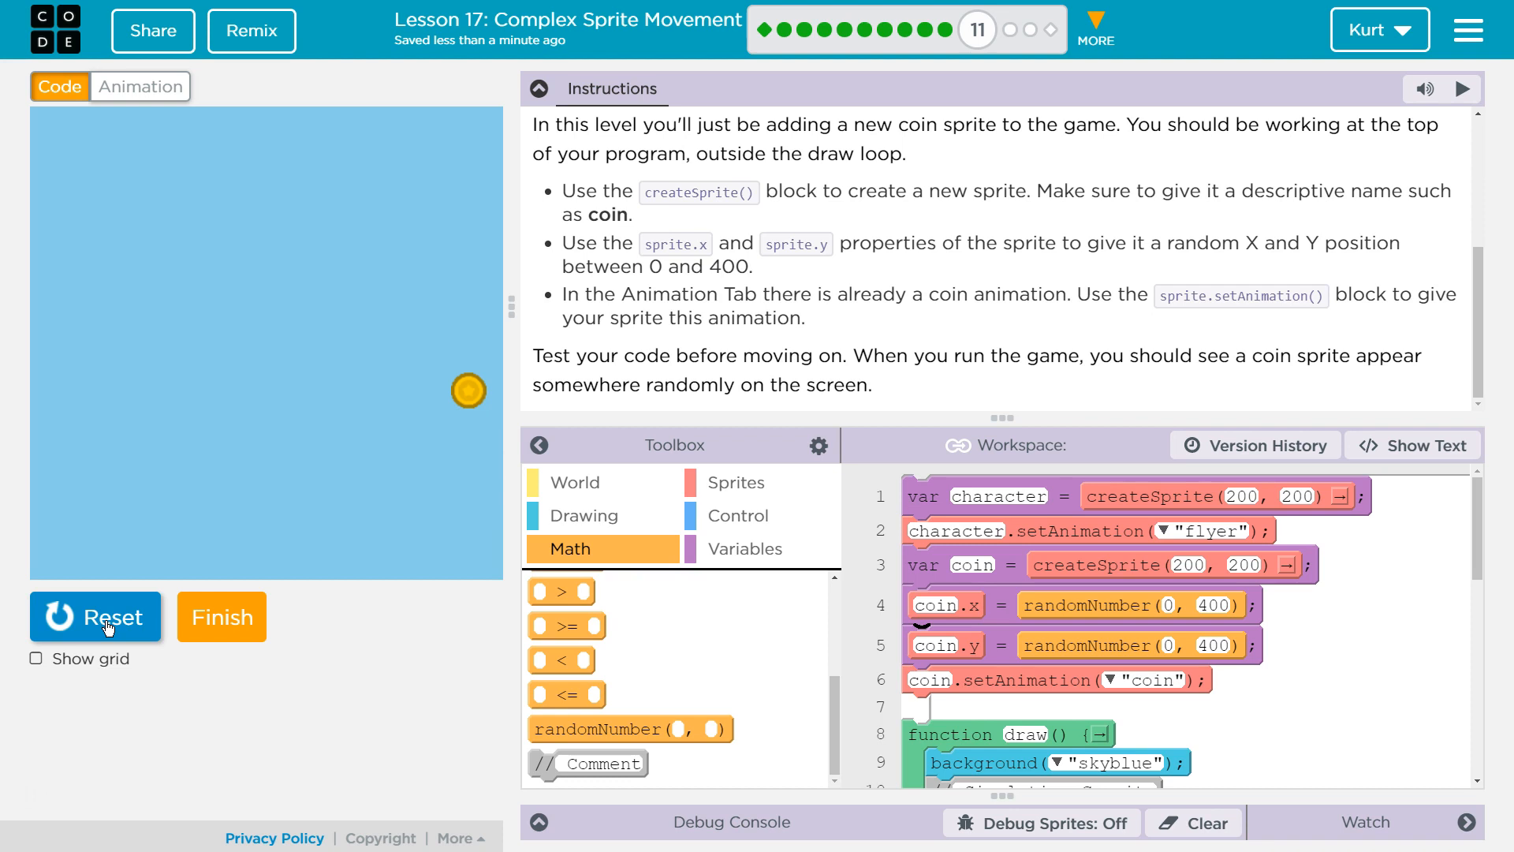
{"action": "left_click", "coordinate": [95, 617]}
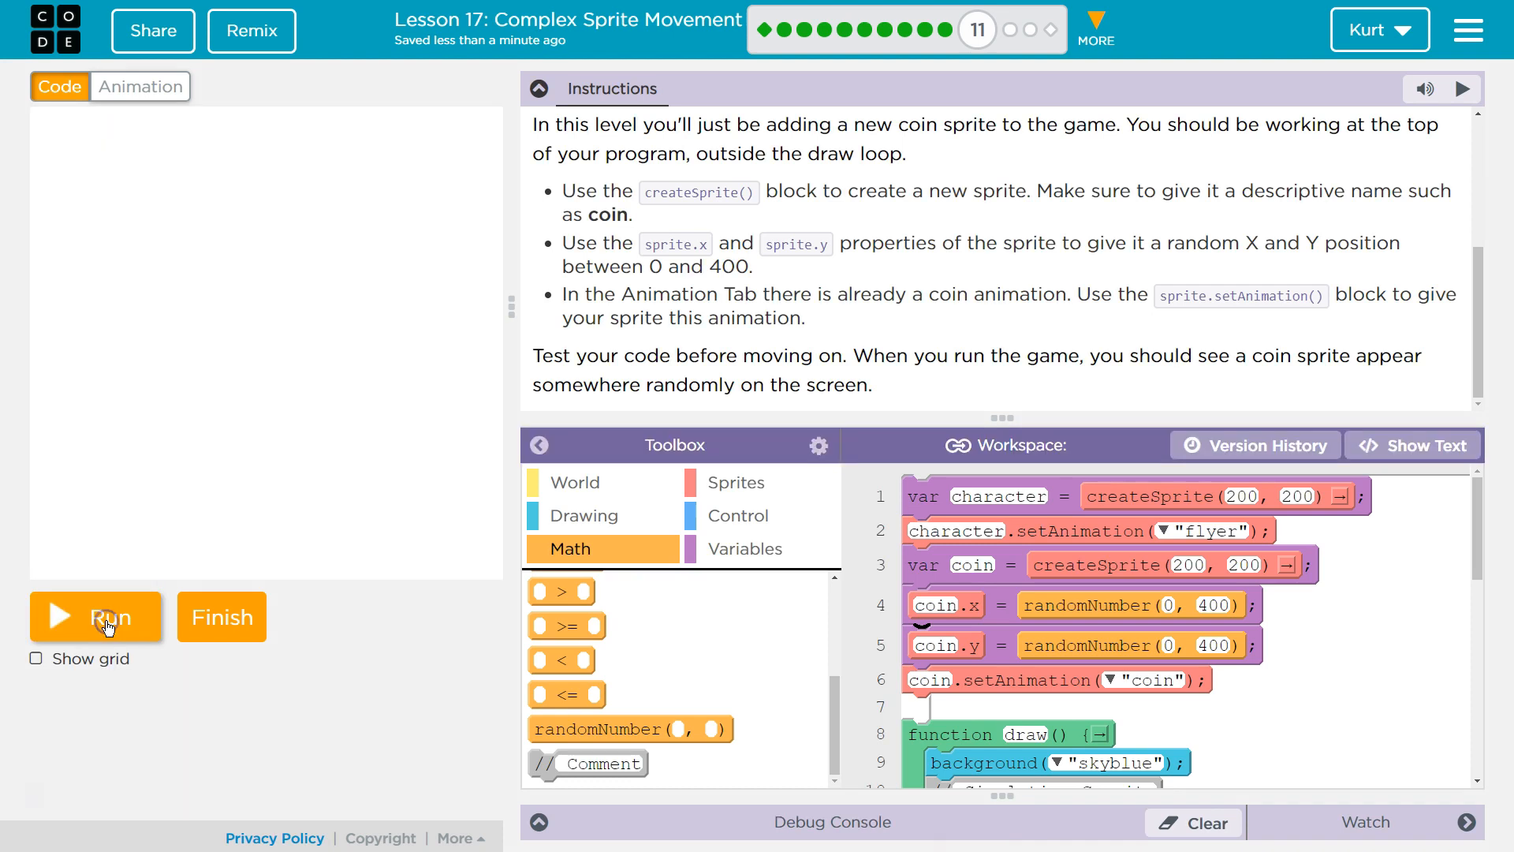
{"action": "left_click", "coordinate": [95, 617]}
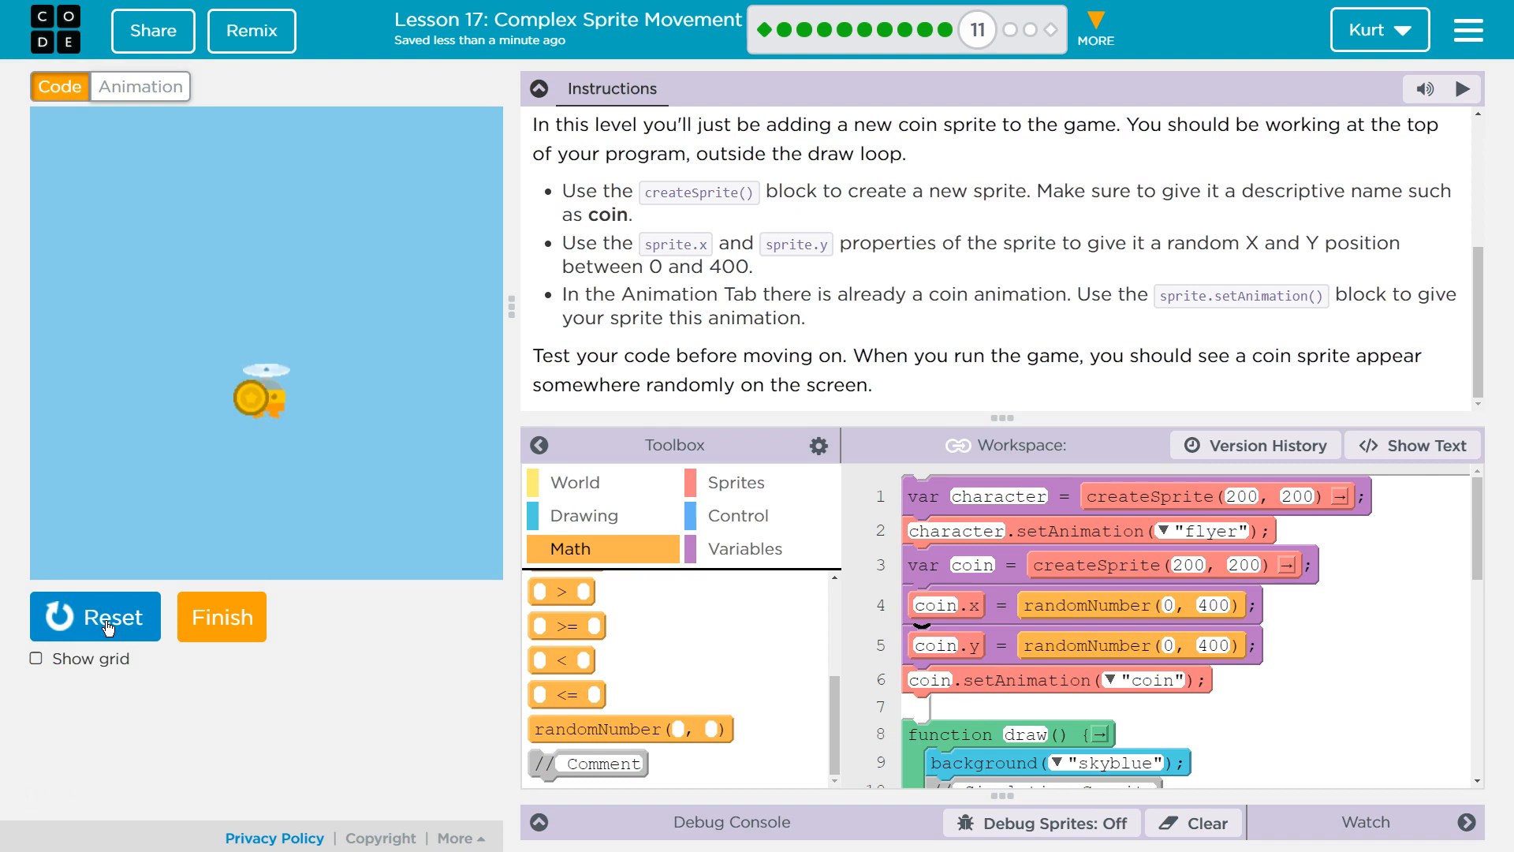
{"action": "left_click", "coordinate": [95, 617]}
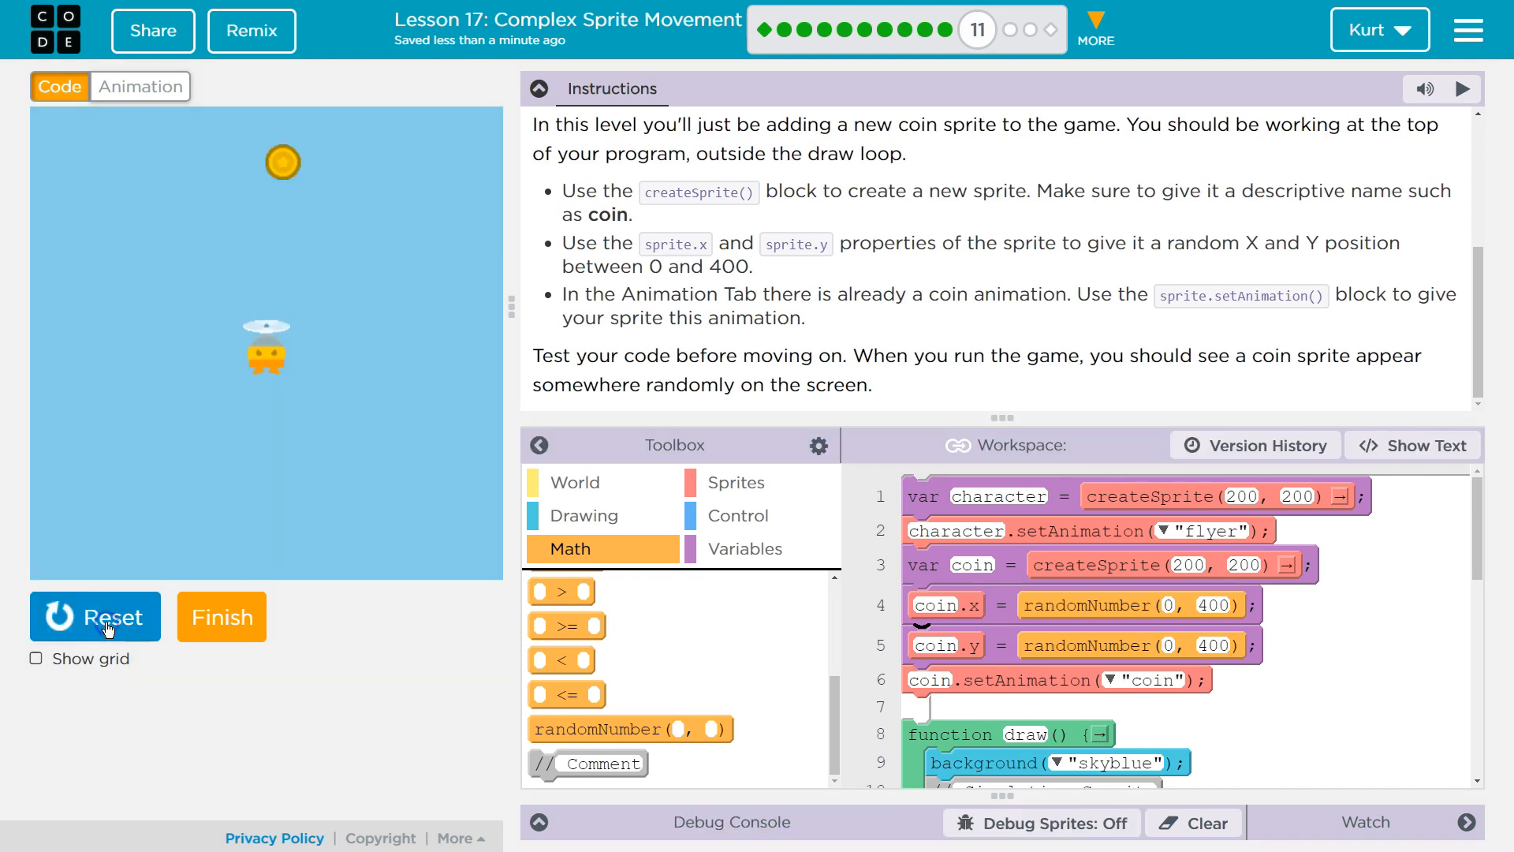
{"action": "left_click", "coordinate": [93, 616]}
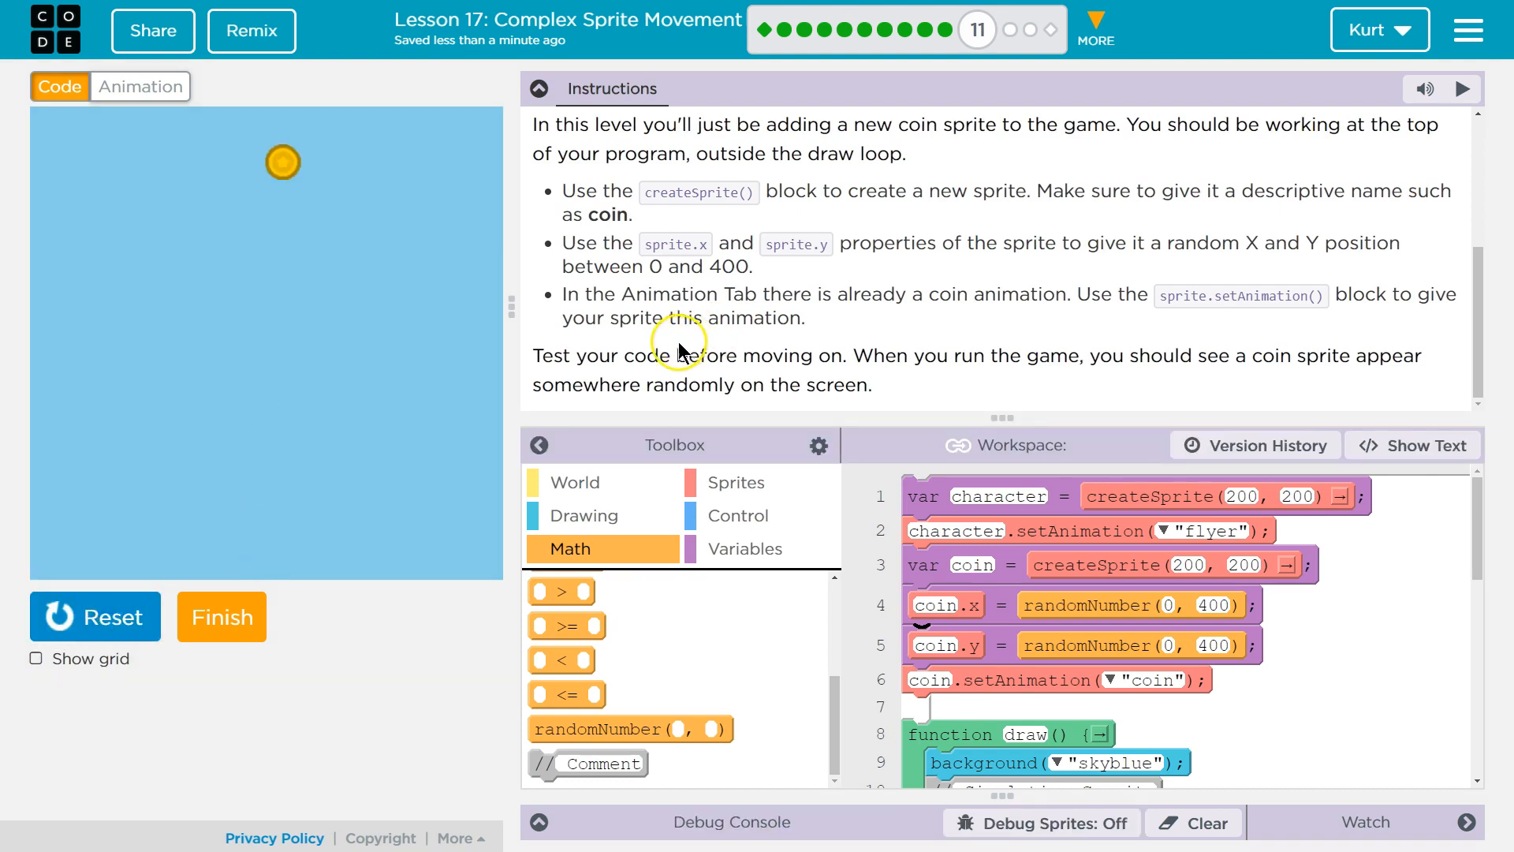
{"action": "mouse_move", "coordinate": [727, 394]}
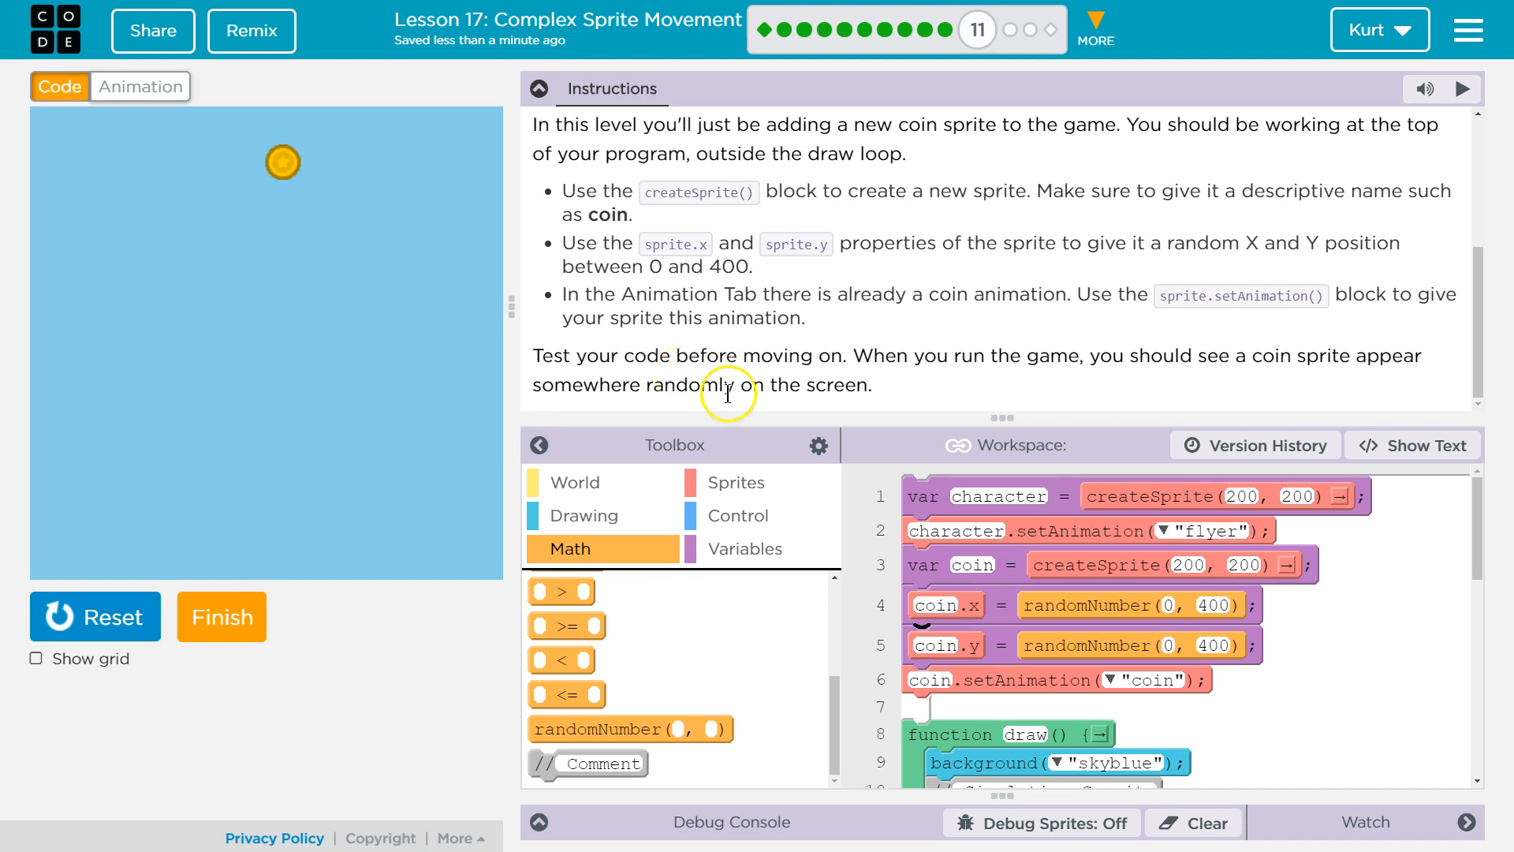
{"action": "mouse_move", "coordinate": [1061, 345]}
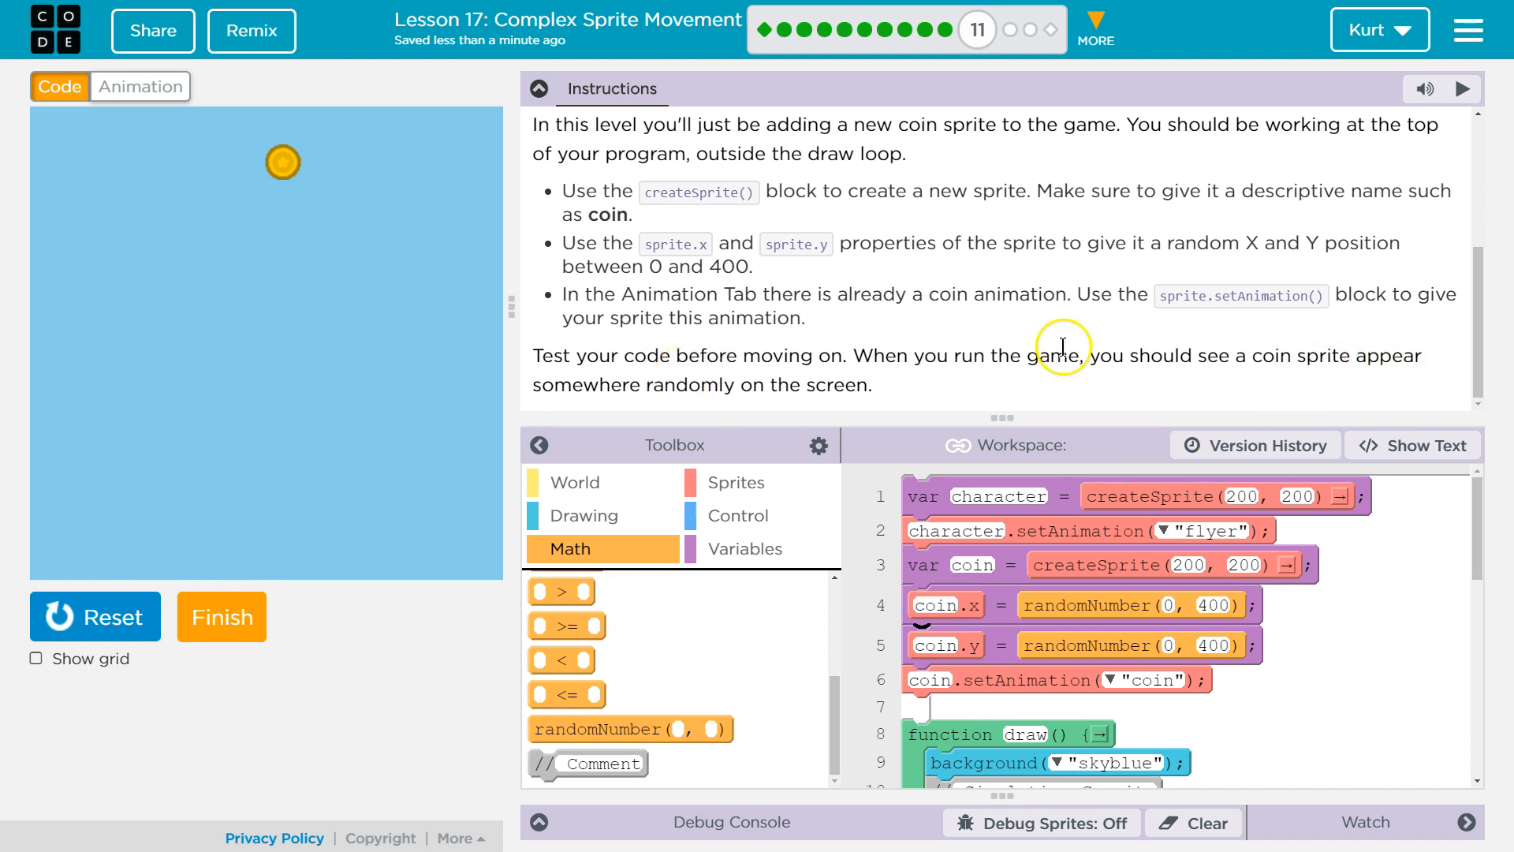
{"action": "mouse_move", "coordinate": [710, 376]}
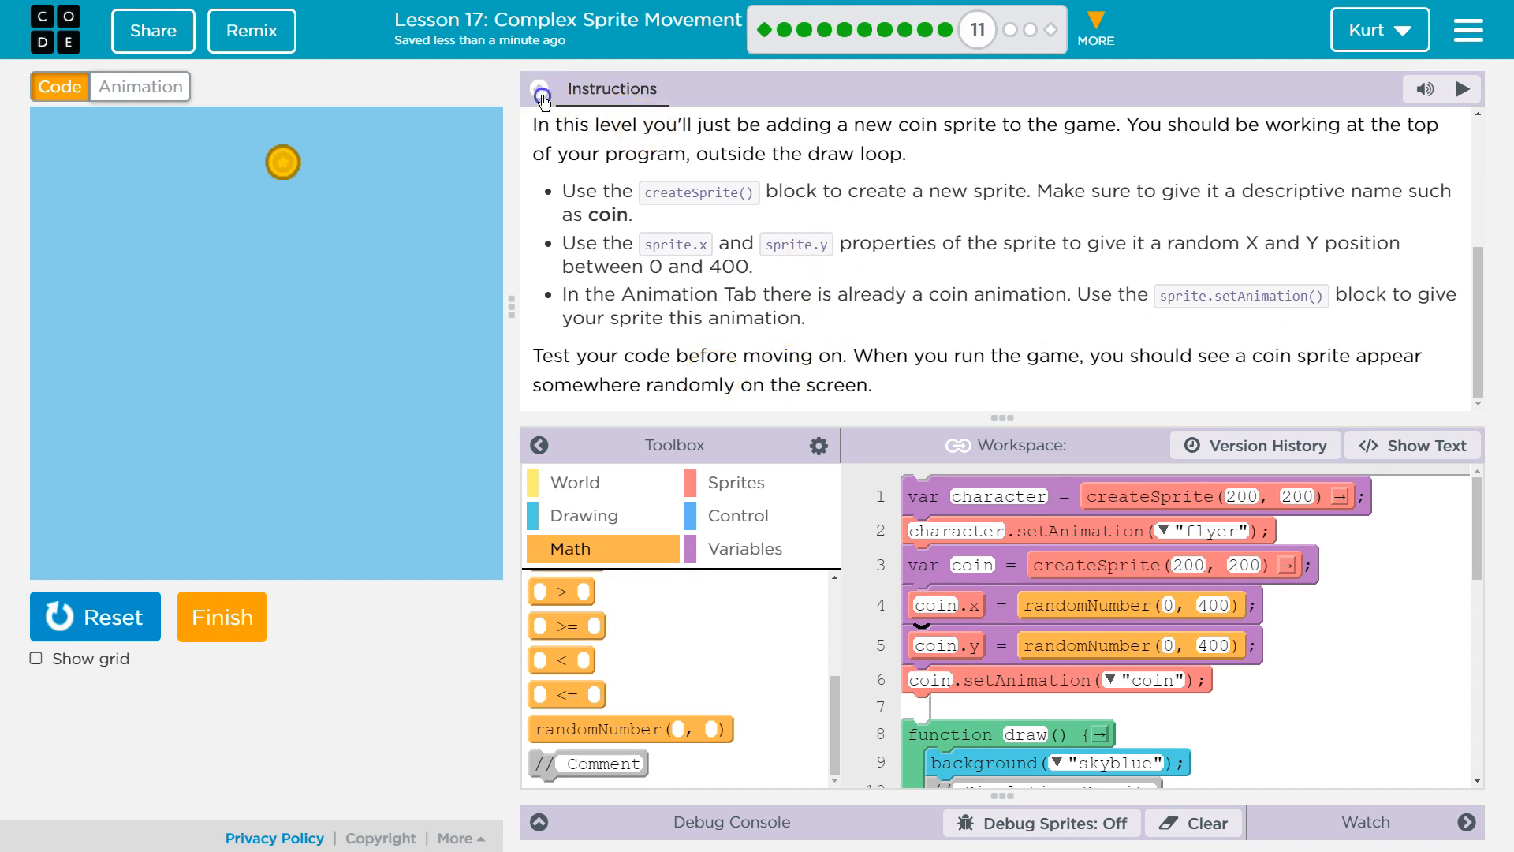
- Collapse the lesson instructions and hide the block palette to enlarge the code area
{"action": "left_click", "coordinate": [540, 88]}
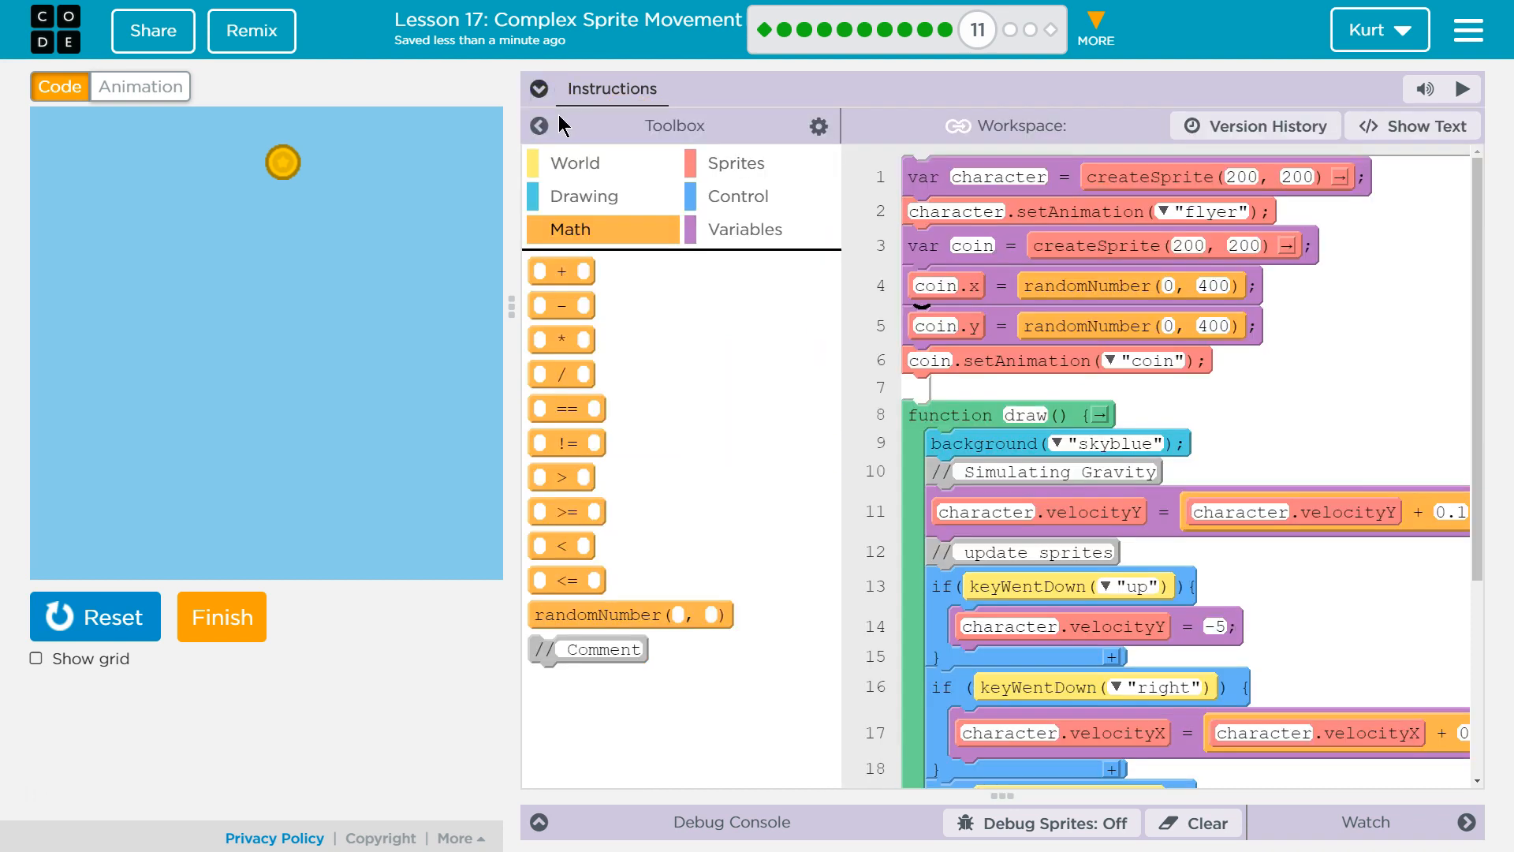
{"action": "left_click", "coordinate": [538, 127]}
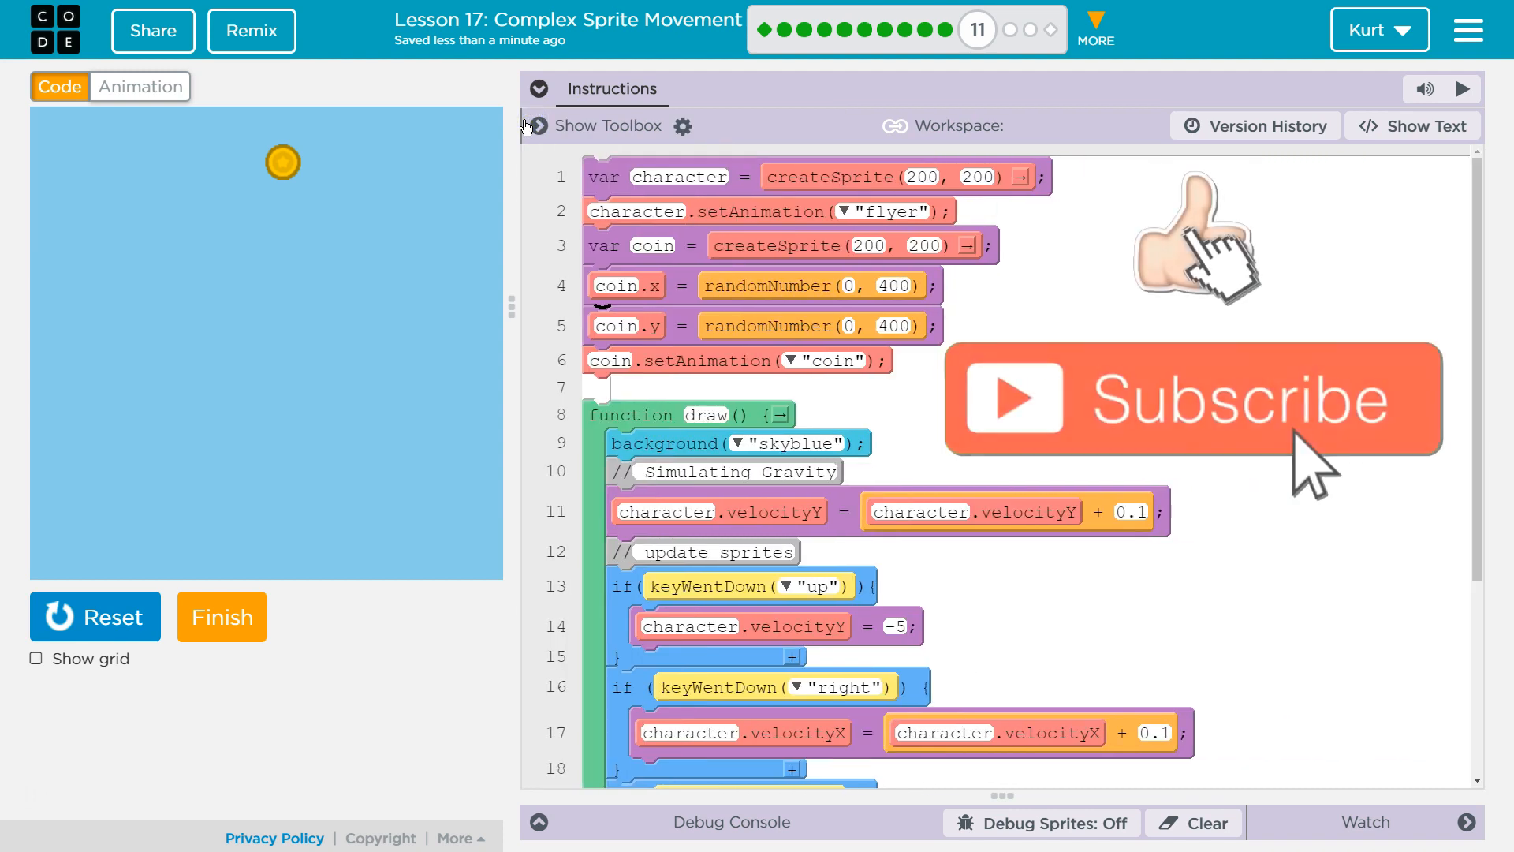